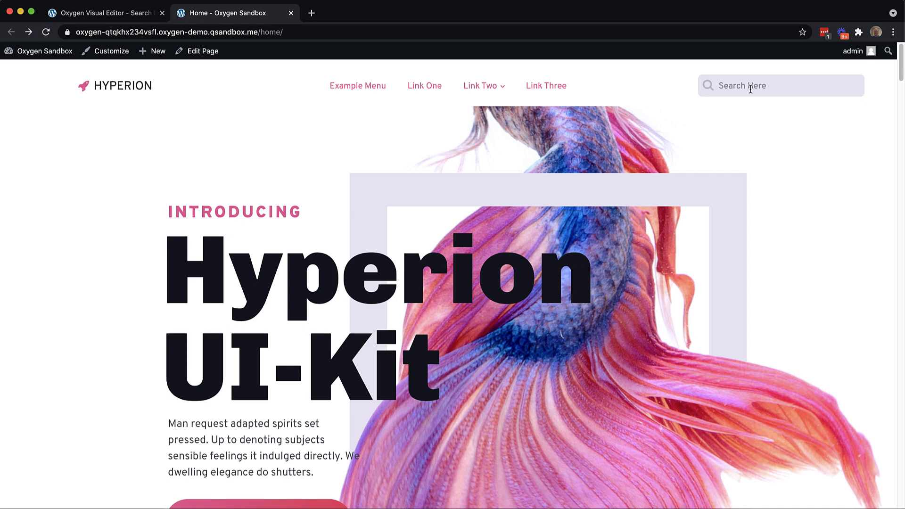
- Search the live site for 'meatloaf', browse the results, then open Home in Oxygen
type("meatloaf")
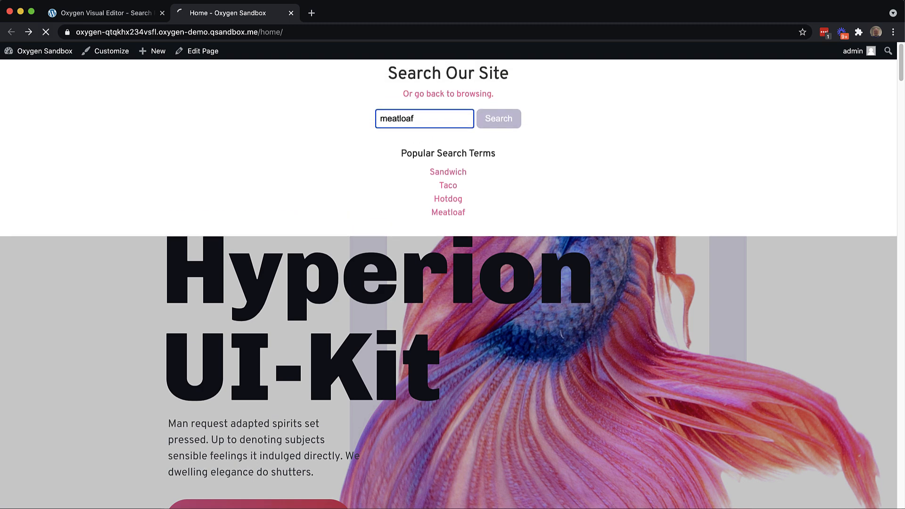
left_click(498, 119)
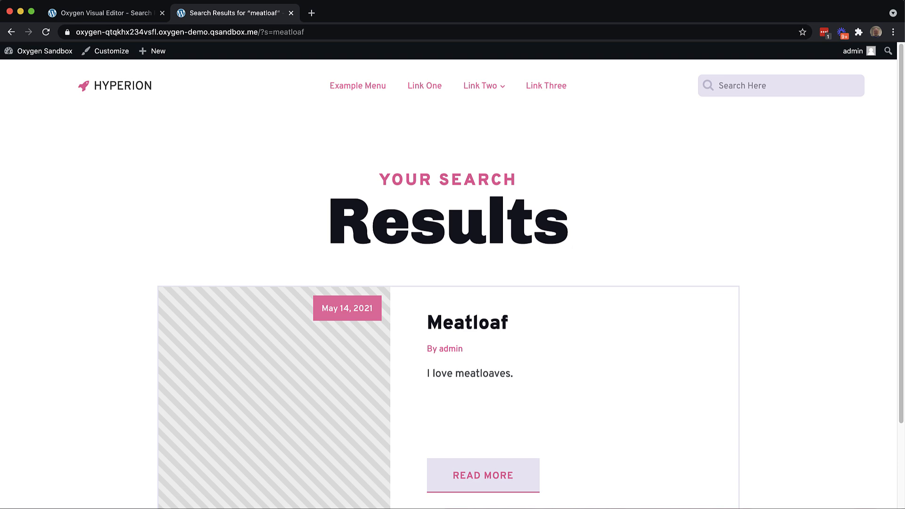
scroll("down", 3)
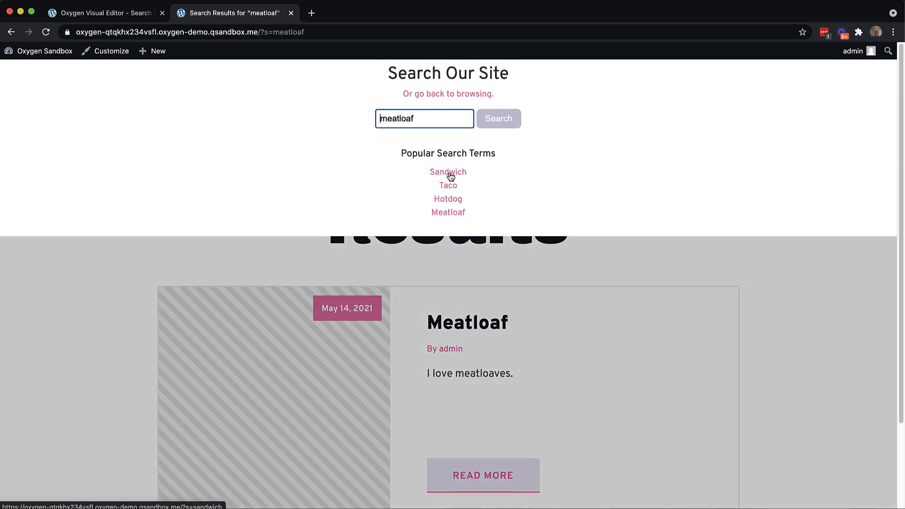
mouse_move(453, 174)
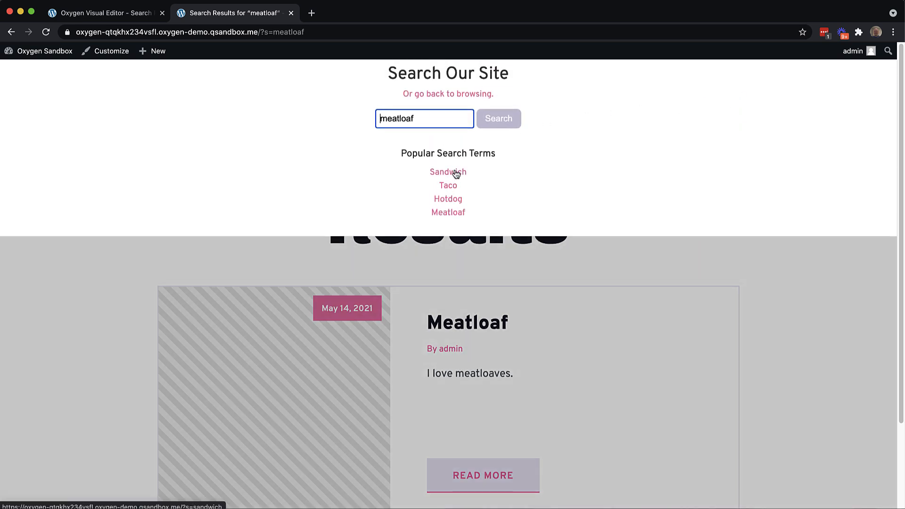
left_click(103, 12)
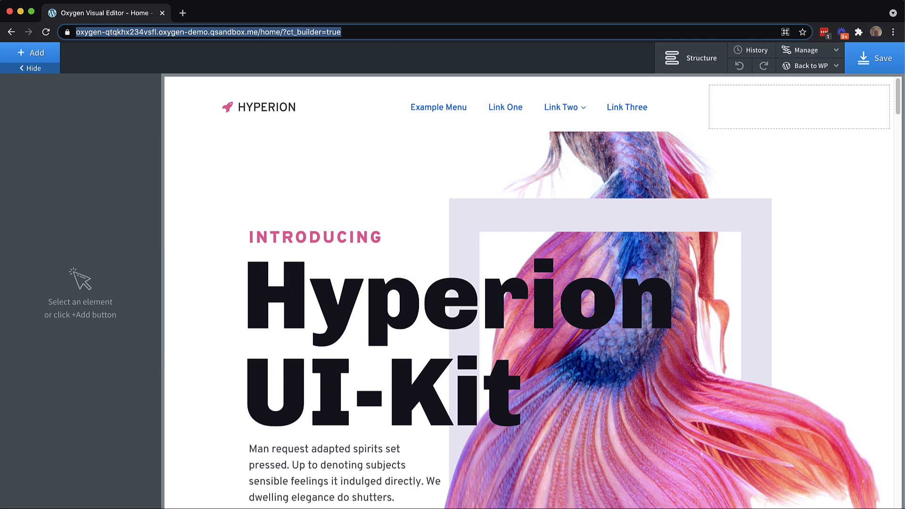
- Select the empty Div at the header's right end and insert a Div inside it
left_click(266, 107)
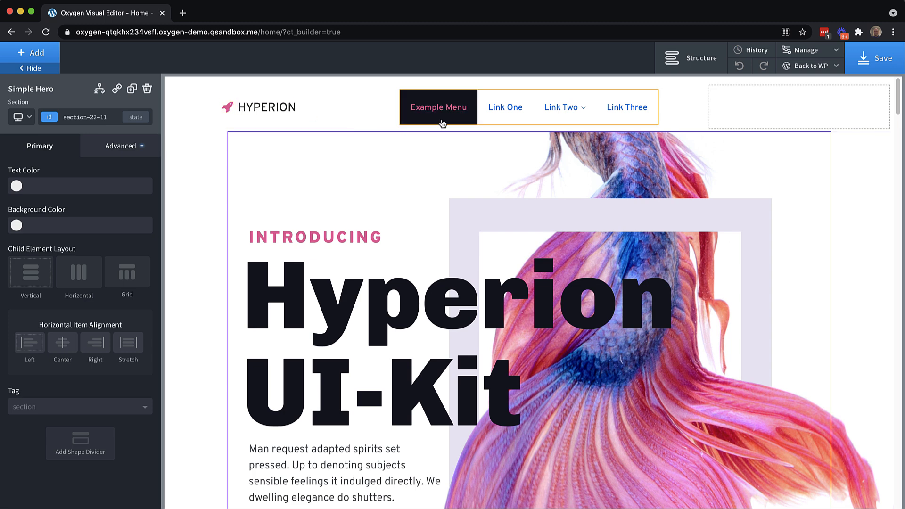
left_click(799, 107)
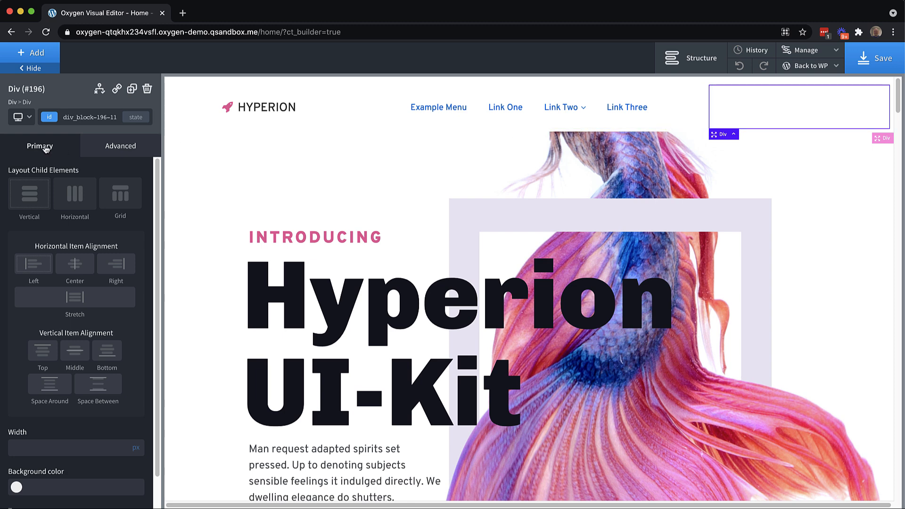
left_click(30, 53)
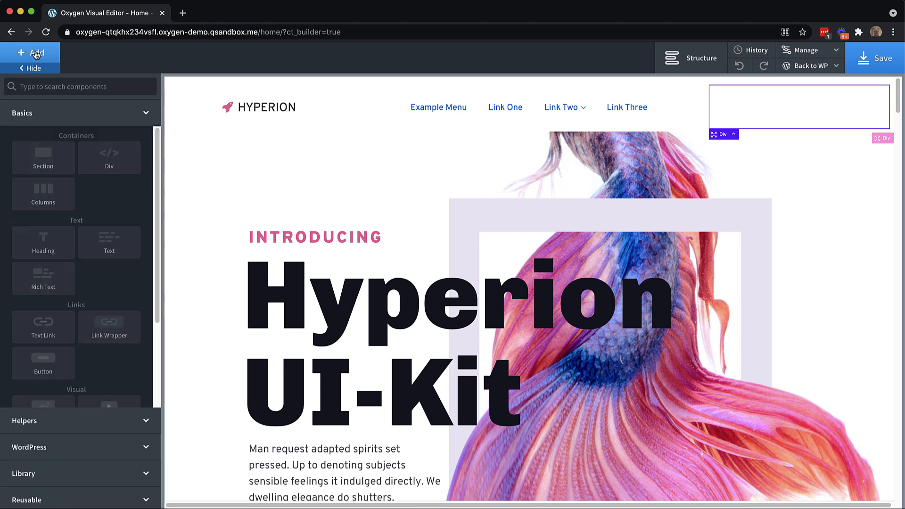
left_click(731, 107)
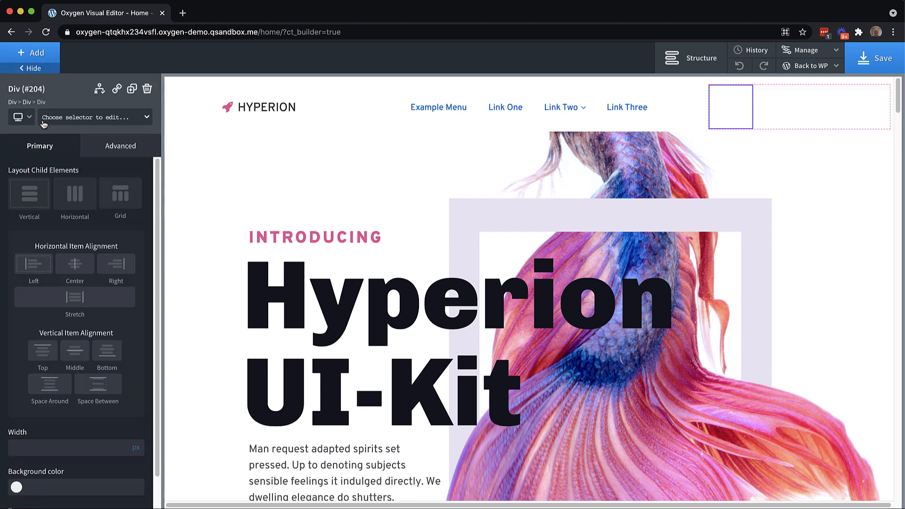
- Add an Icon to the new div, set it to 'search', and colour it Gray Suit
left_click(30, 52)
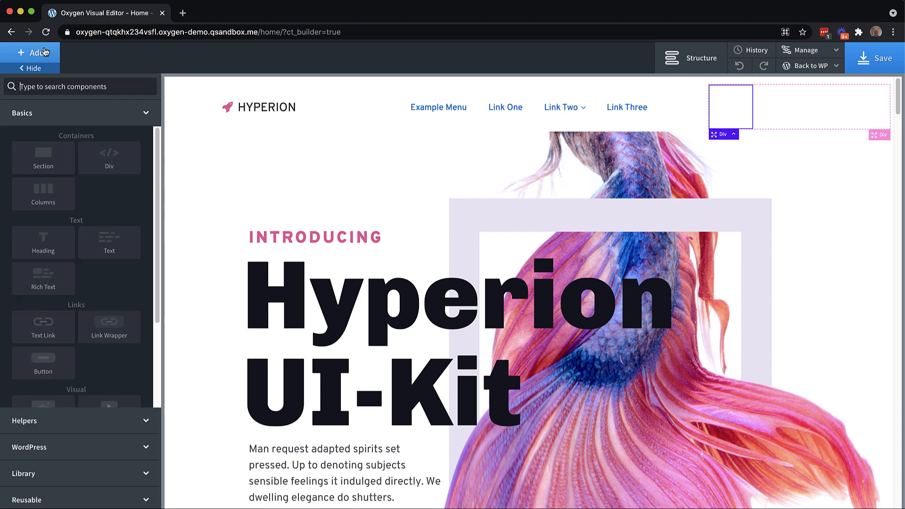
type("icon")
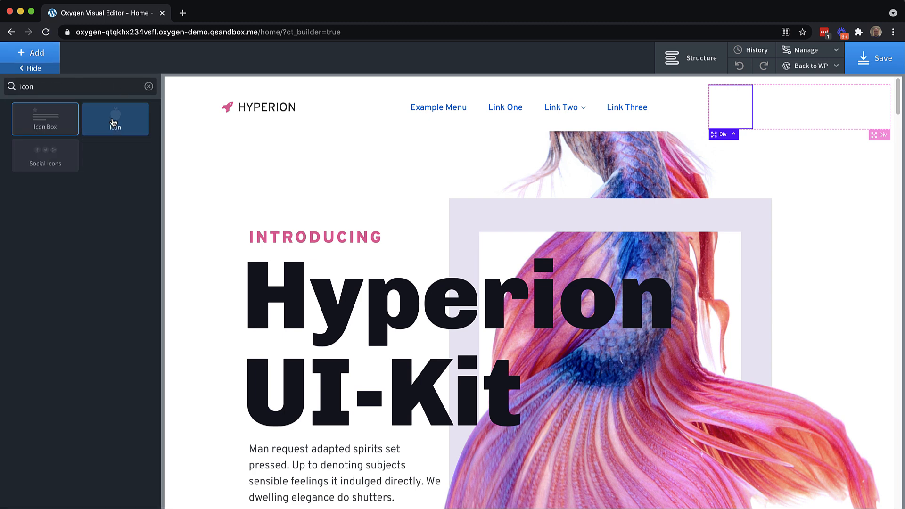
left_click(115, 118)
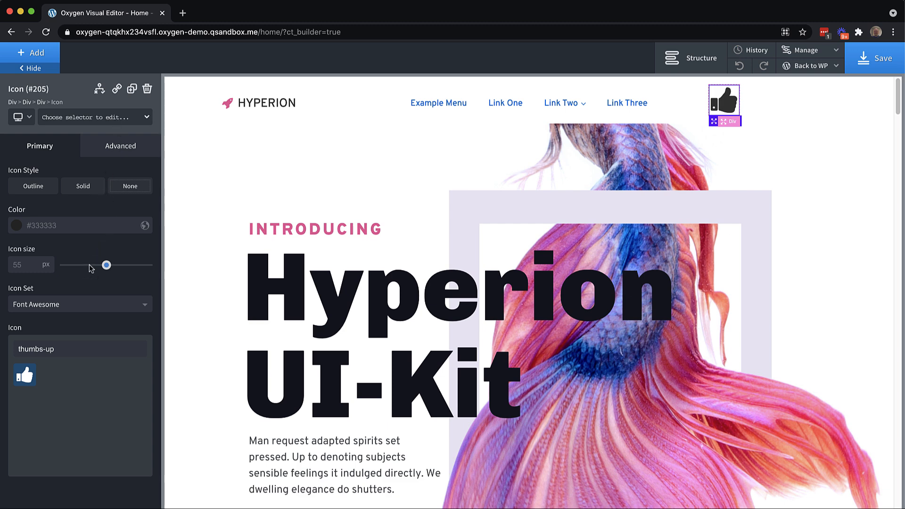
double_click(35, 349)
type("search")
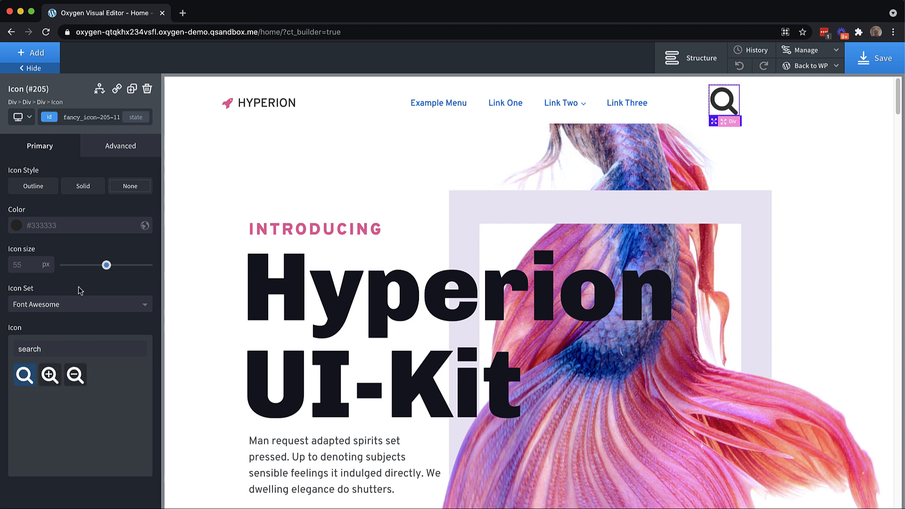
left_click(16, 225)
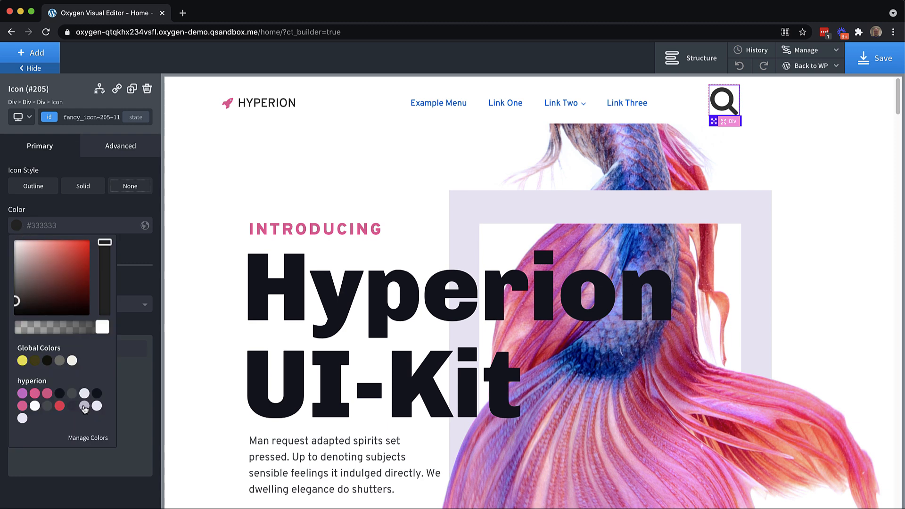
left_click(87, 405)
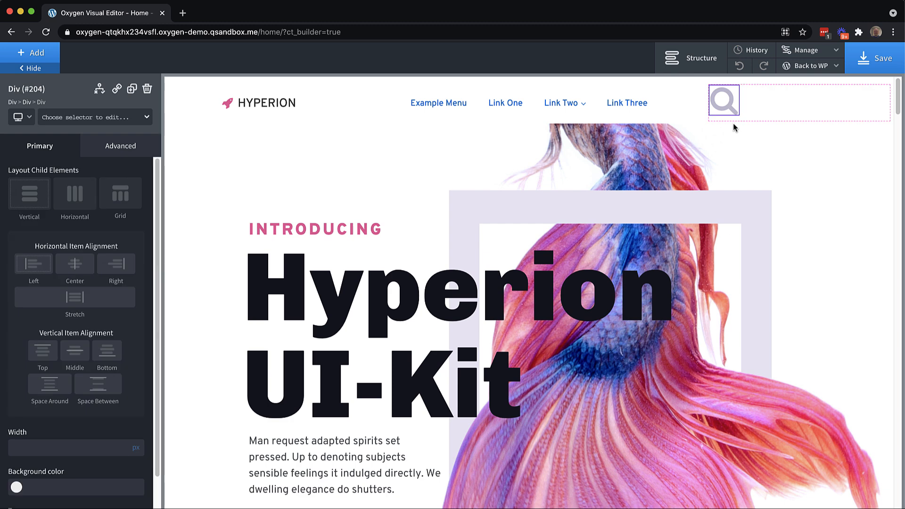
- Set the icon's div width to 100%, shrink the search icon, and give padding 8
left_click(120, 145)
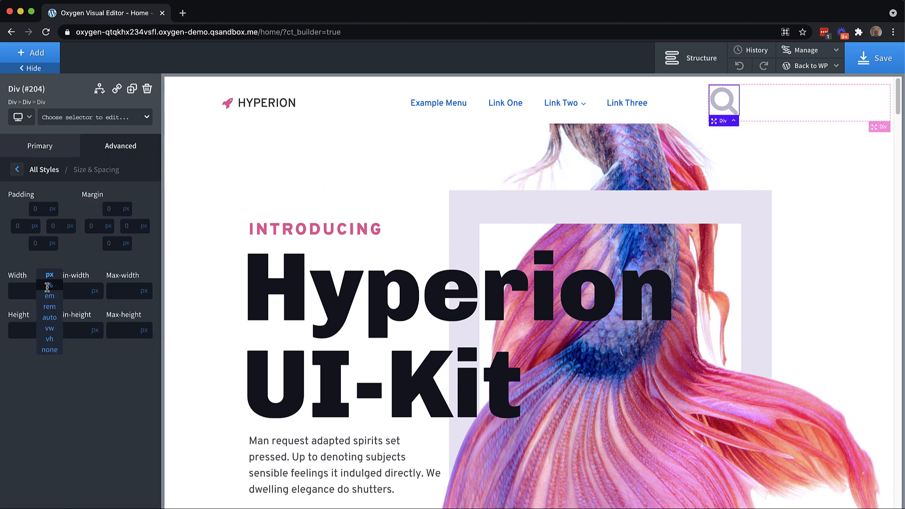
left_click(49, 283)
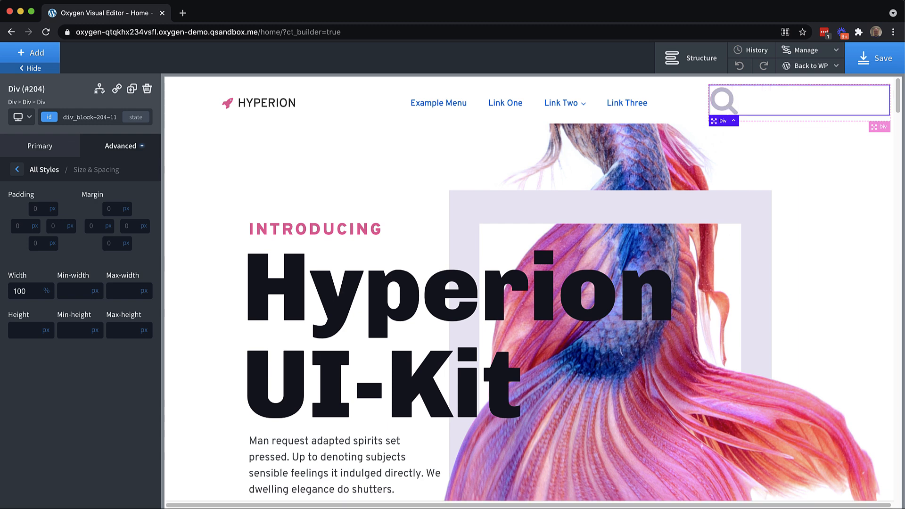
mouse_move(100, 269)
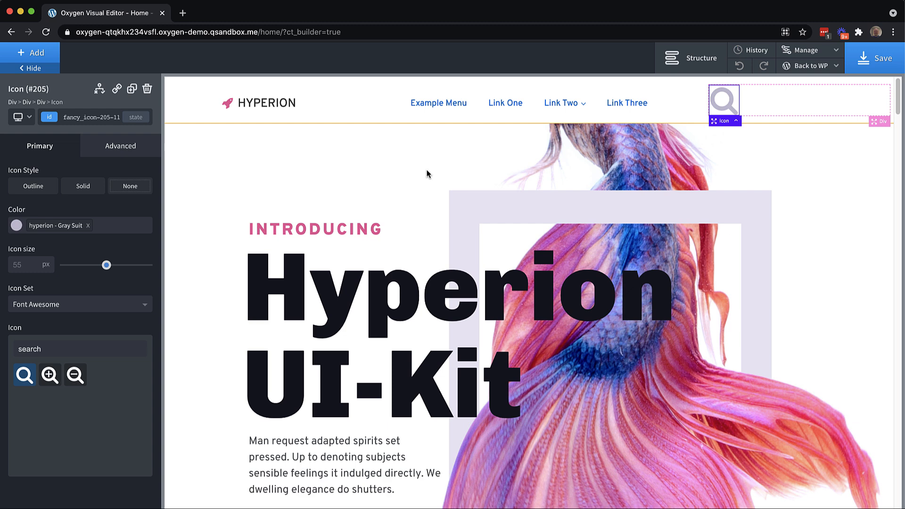
left_click_drag(106, 265, 75, 265)
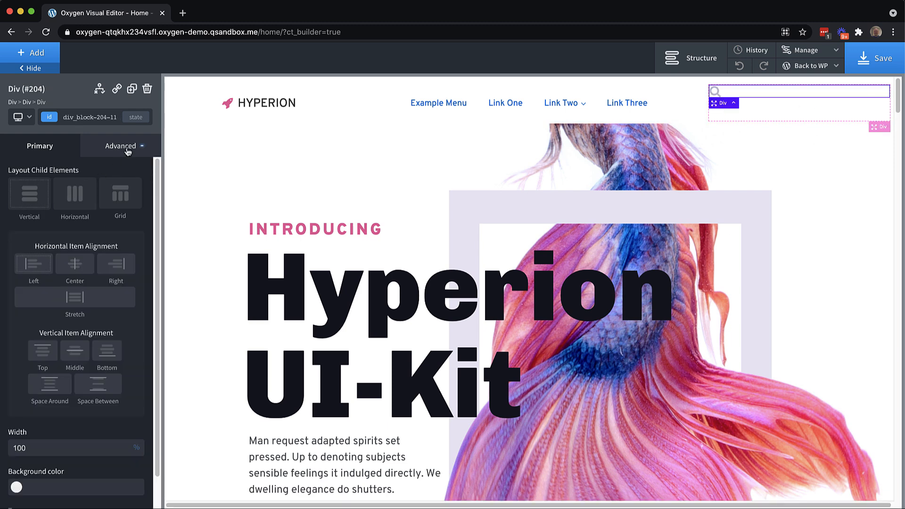
left_click(120, 145)
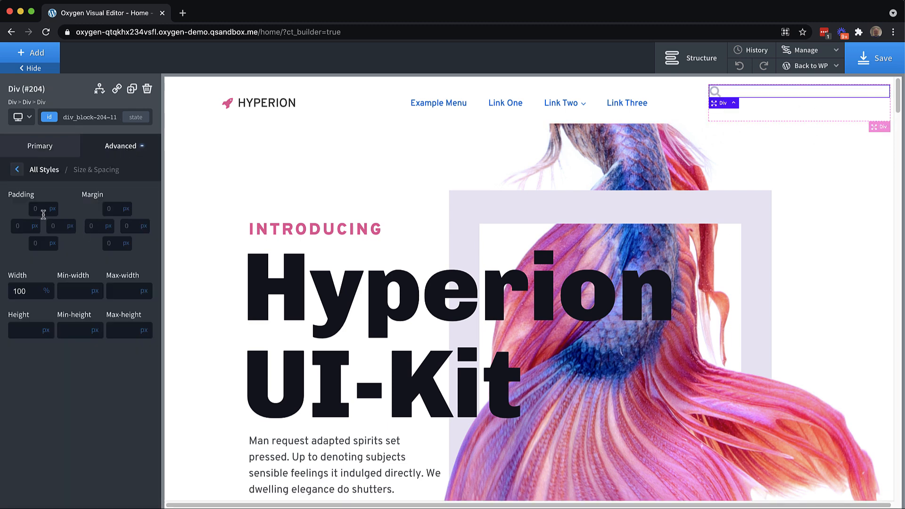
left_click(34, 209)
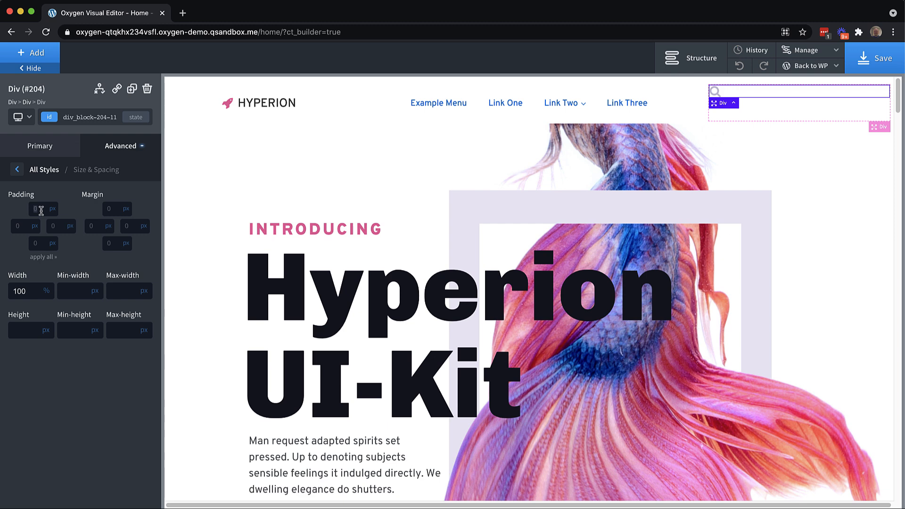
type("8")
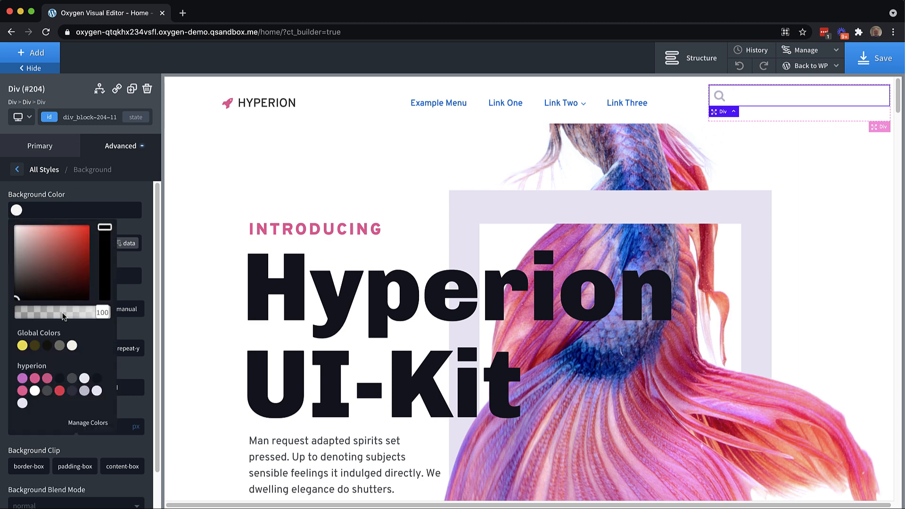
- Give the search div a Whisper background, border value 8, 75% width, and centering
left_click(84, 392)
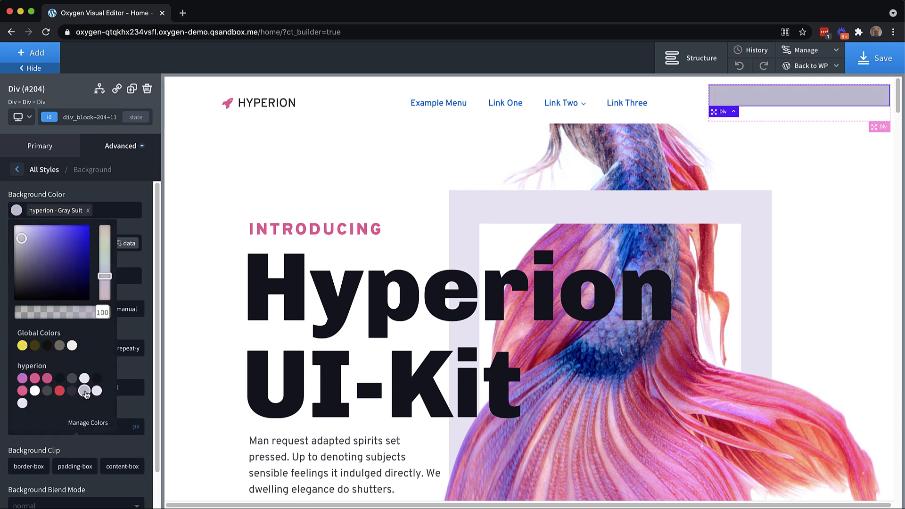
left_click(98, 390)
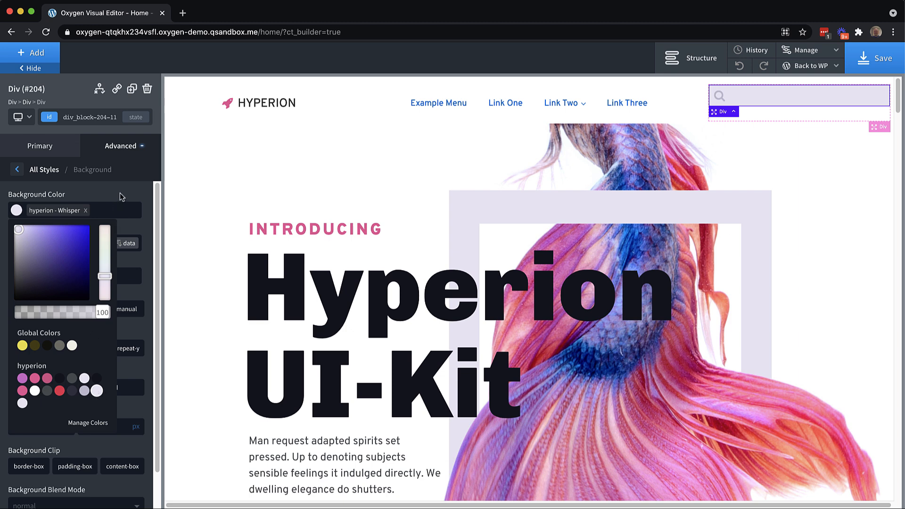
left_click(42, 170)
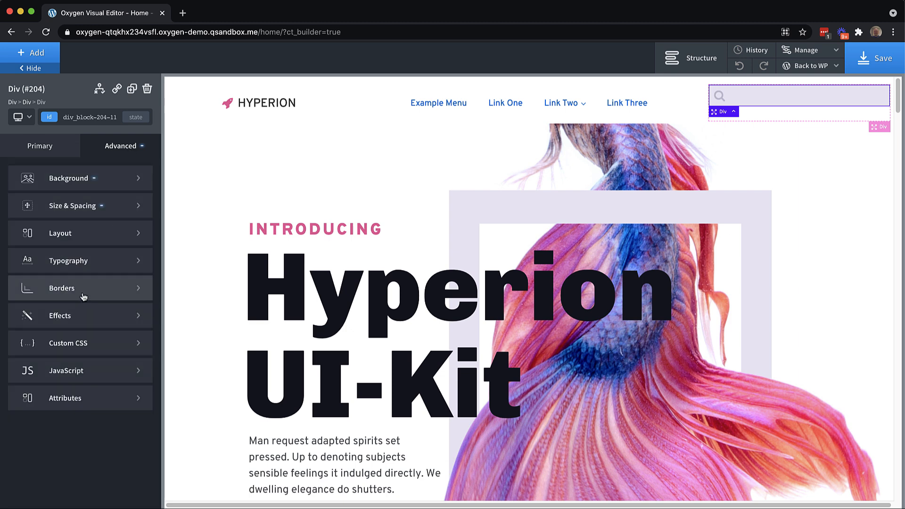
left_click(61, 288)
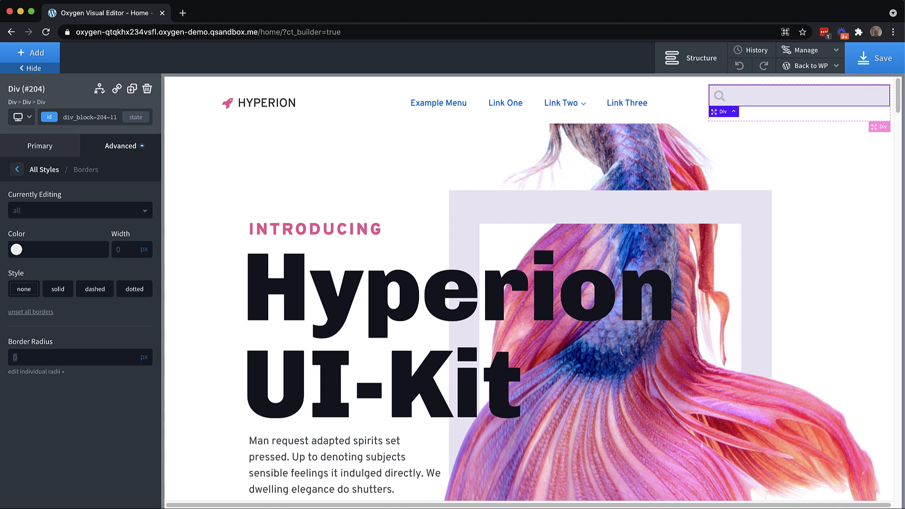
type("8")
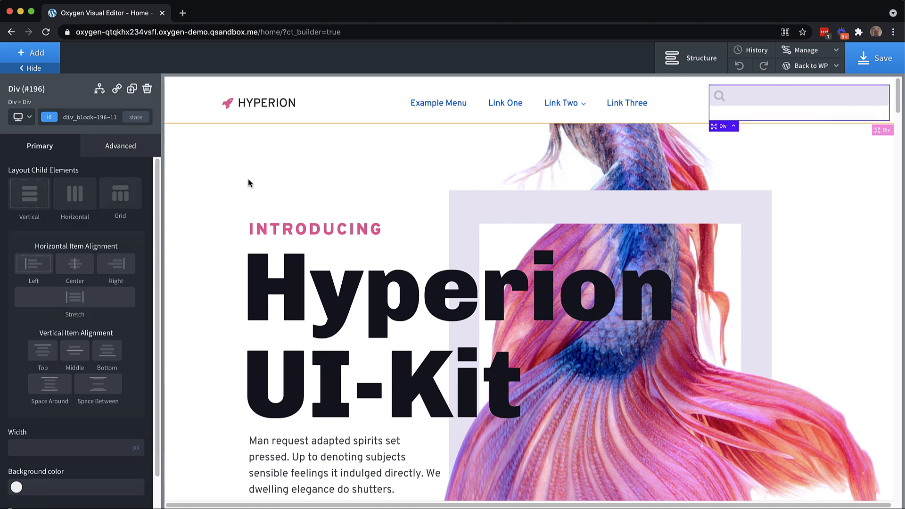
left_click(74, 351)
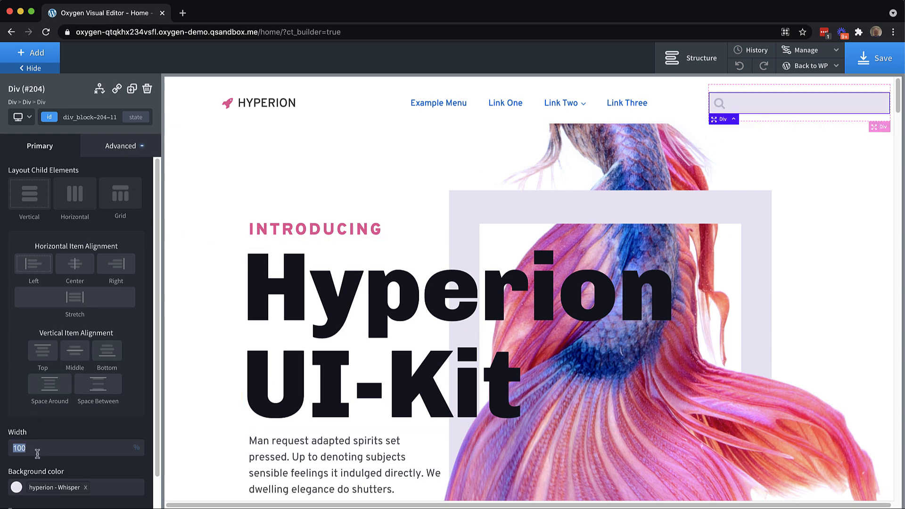
type("75")
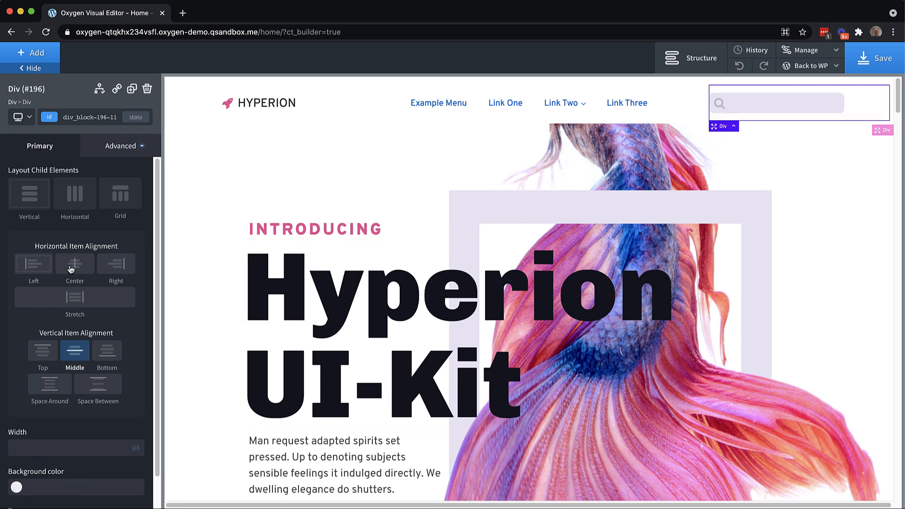
left_click(75, 263)
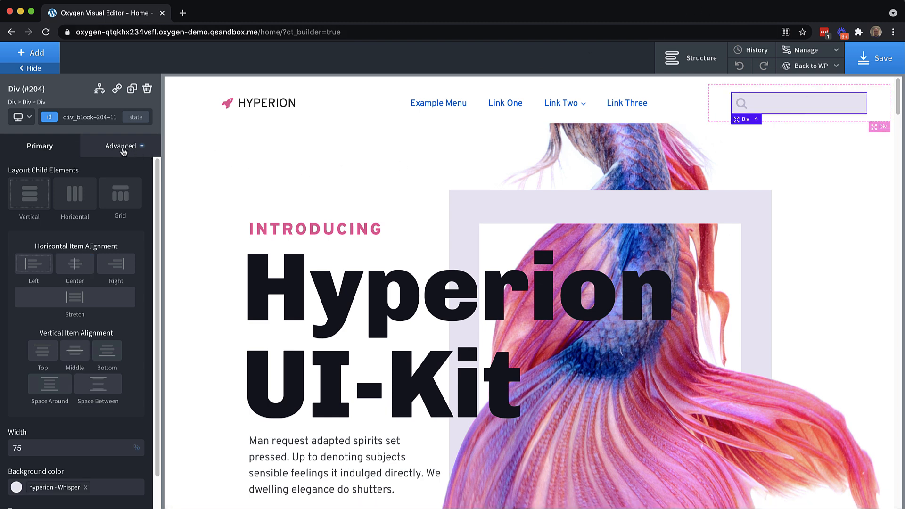
- Open the search bar's Advanced options and add a Text element for the Search Here label
left_click(121, 145)
type("cursor:")
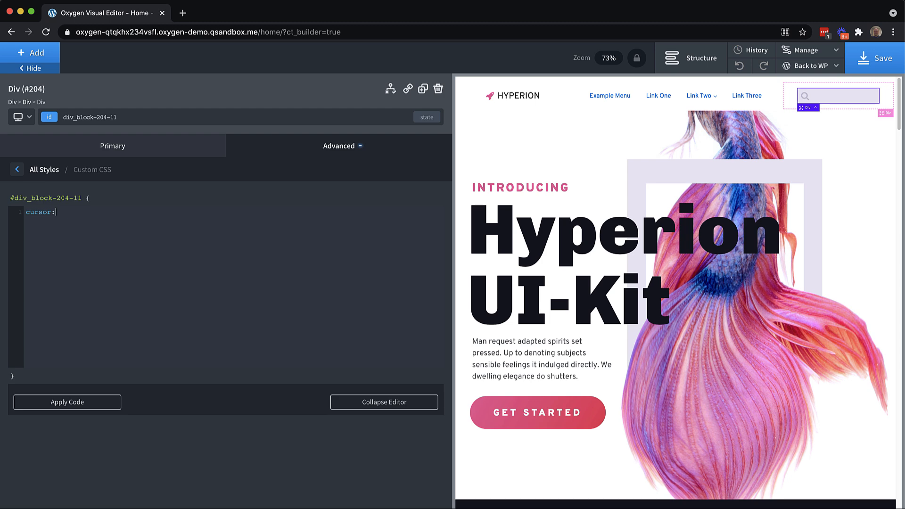
type("text")
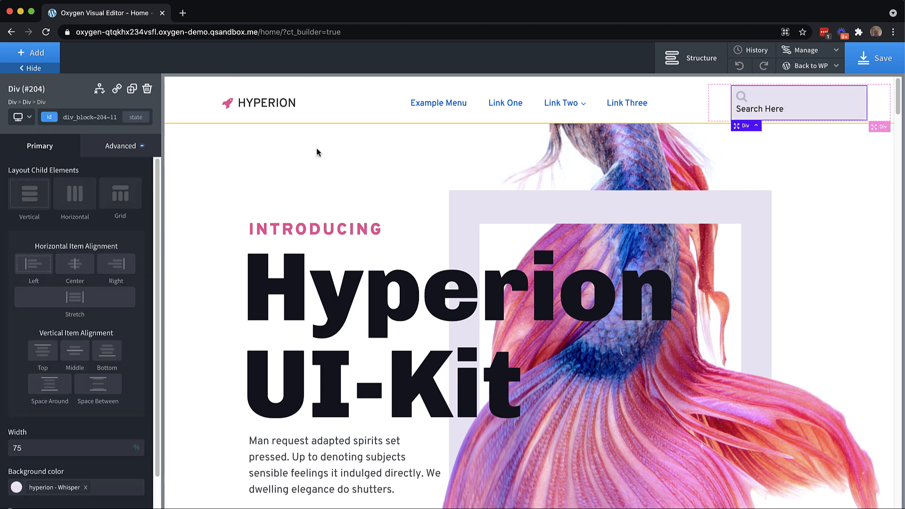
- Set the div layout to horizontal, grey the Search Here label, and give the icon 8px margin
left_click(74, 193)
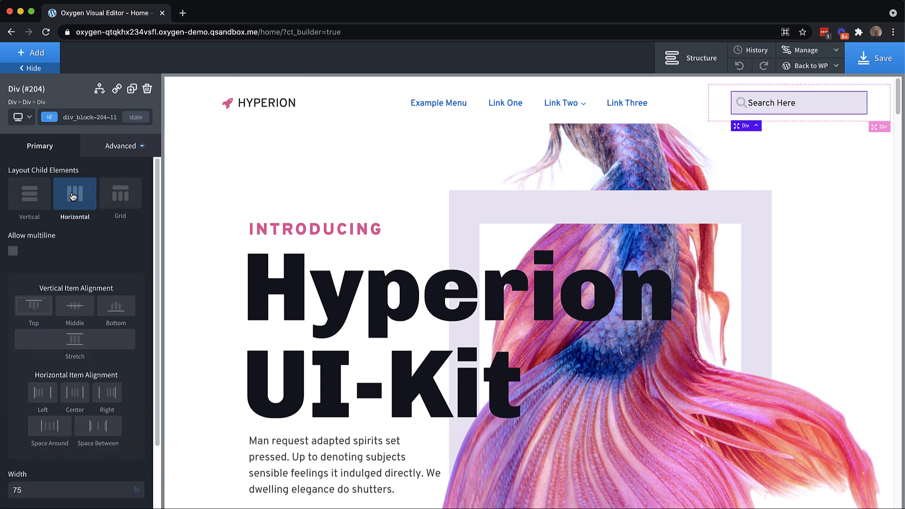
left_click(771, 103)
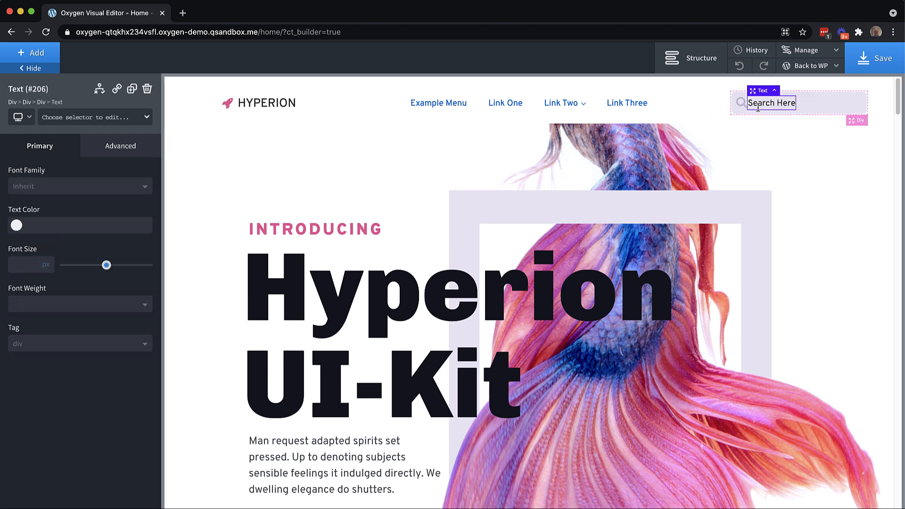
left_click(15, 225)
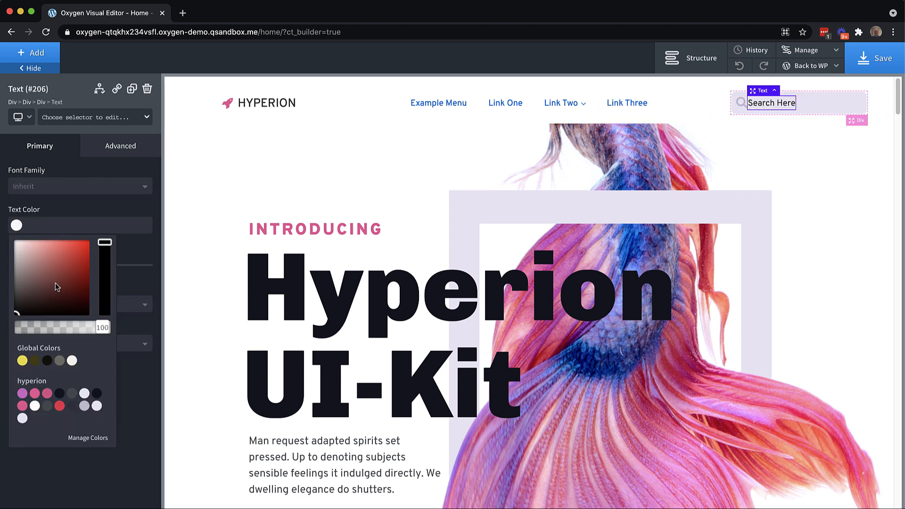
left_click(86, 403)
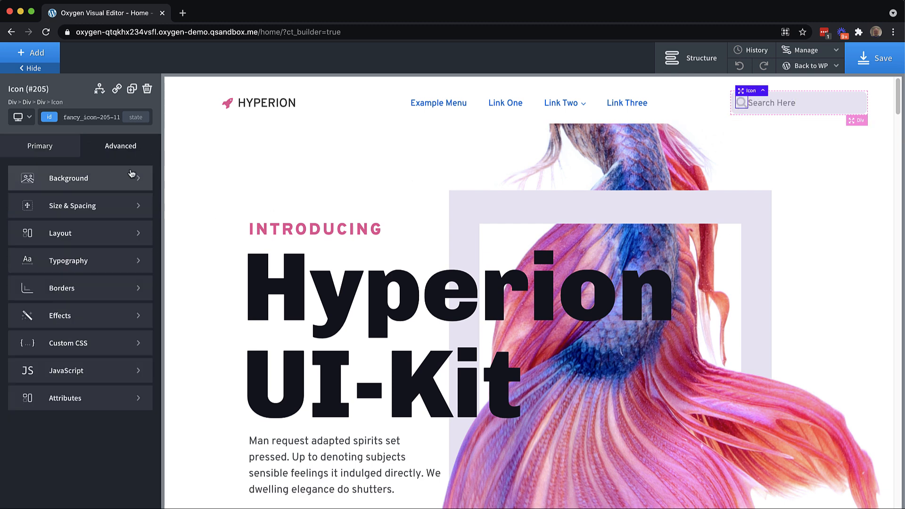
left_click(72, 205)
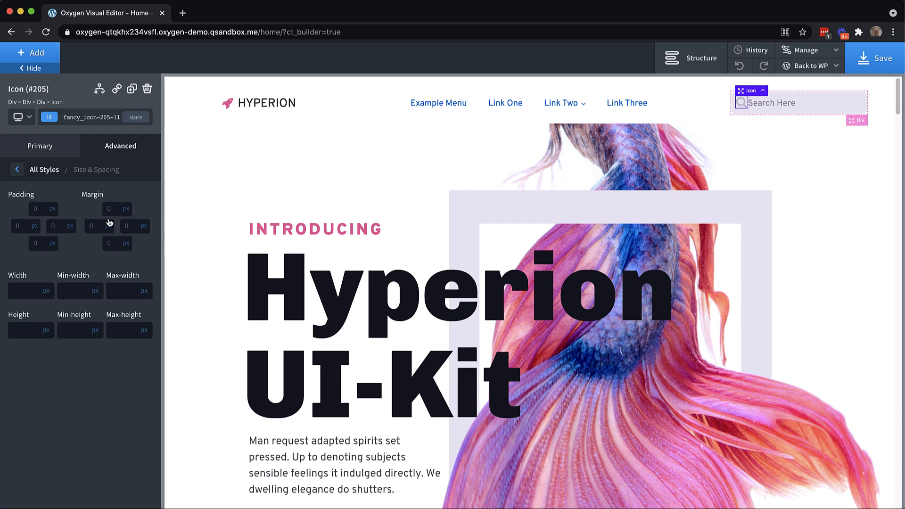
type("8")
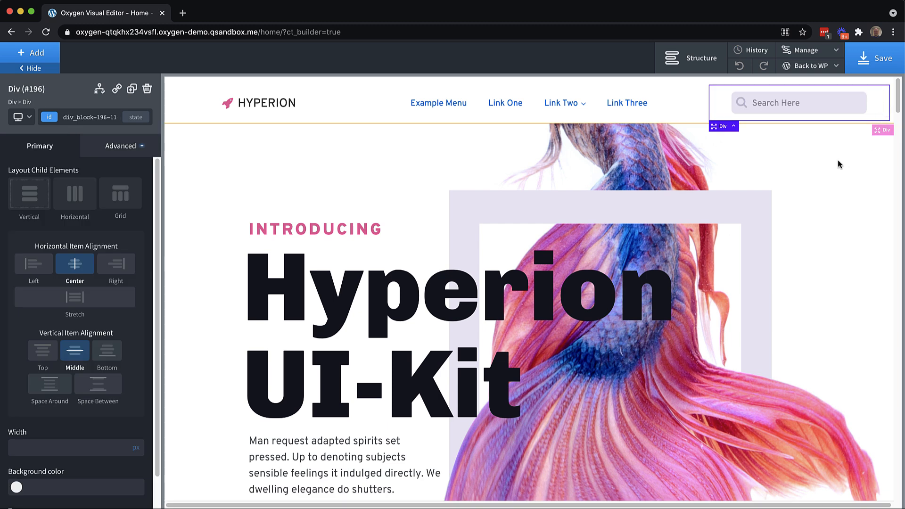
left_click(797, 102)
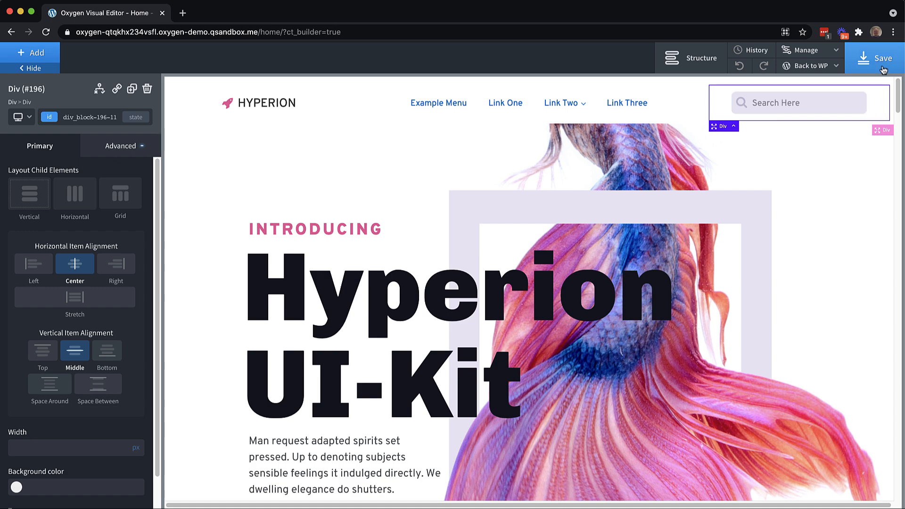
mouse_move(29, 53)
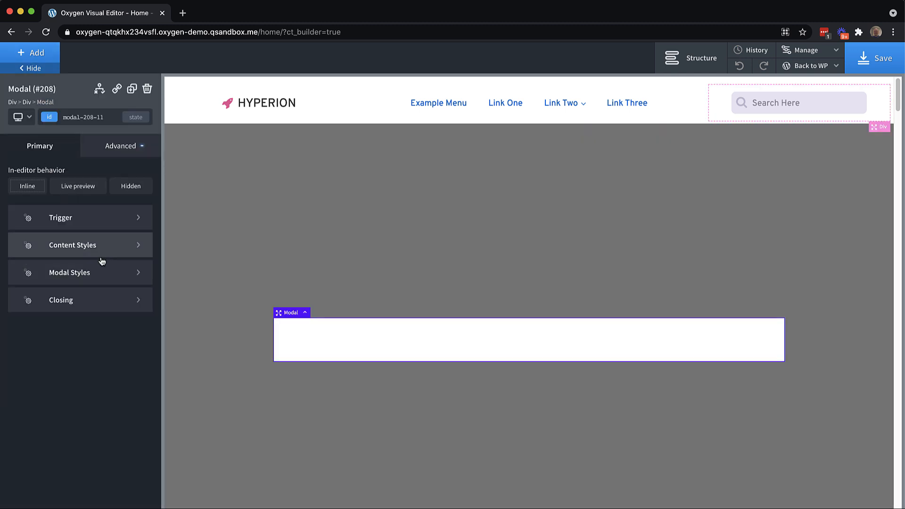
mouse_move(101, 257)
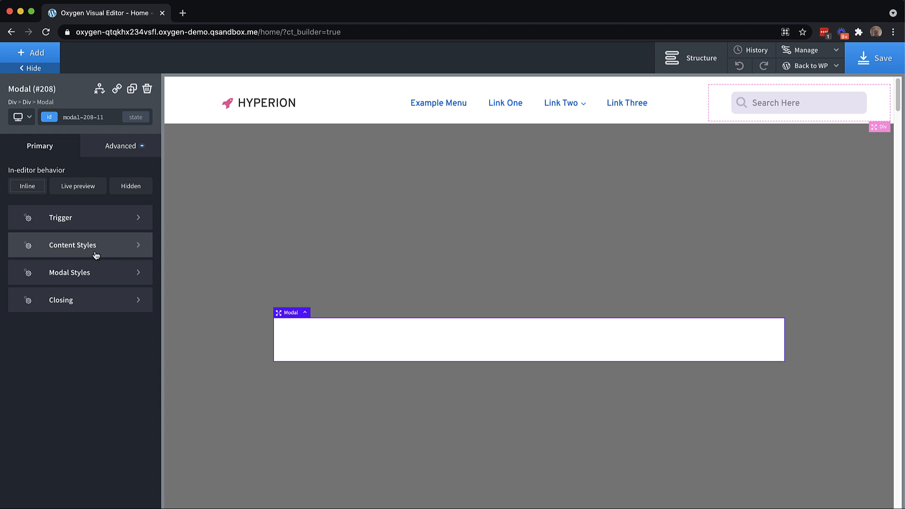
mouse_move(95, 255)
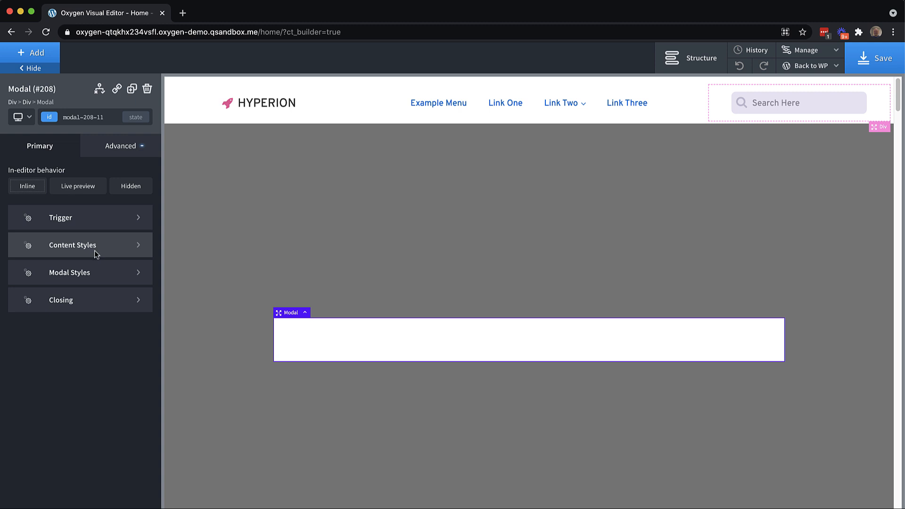
- Stack the modal's content vertically and center it horizontally
left_click(72, 245)
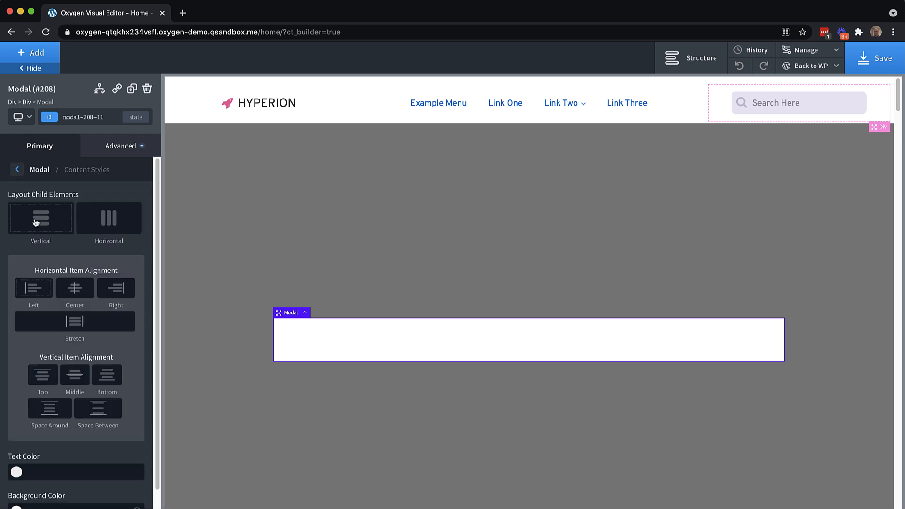
left_click(41, 218)
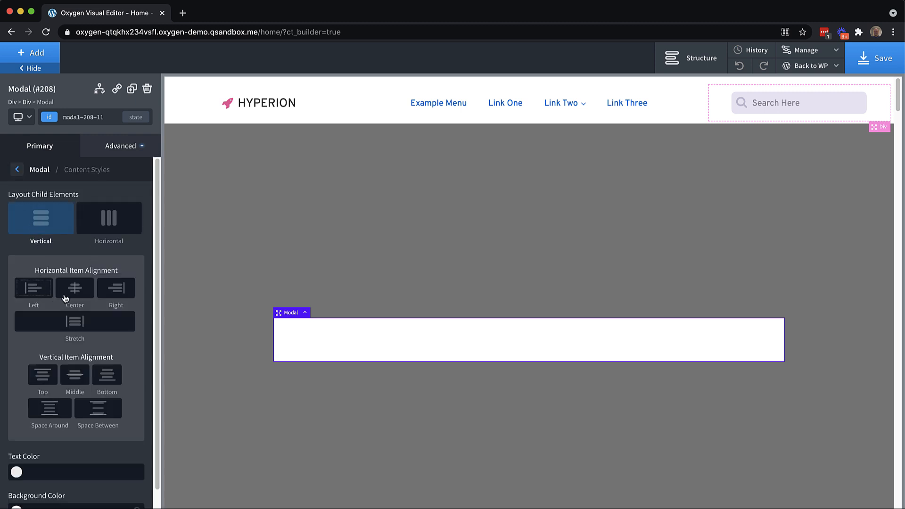
left_click(74, 287)
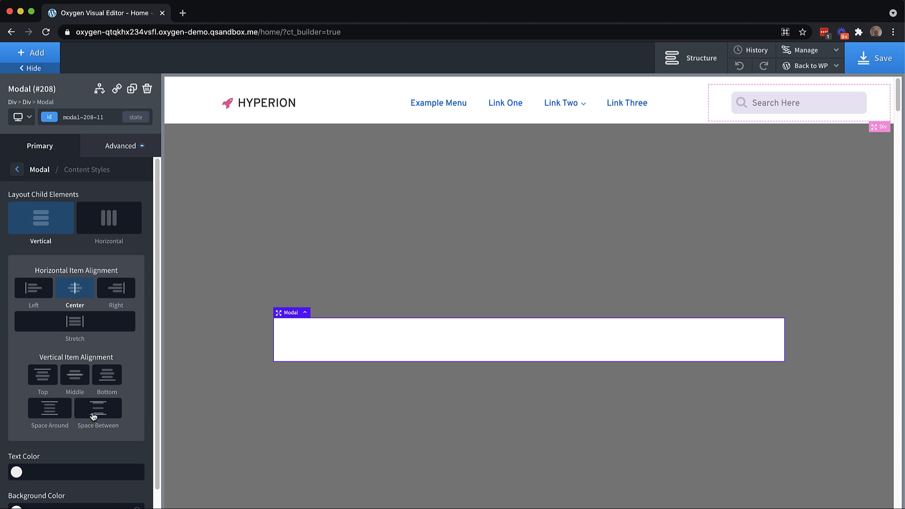
left_click(17, 170)
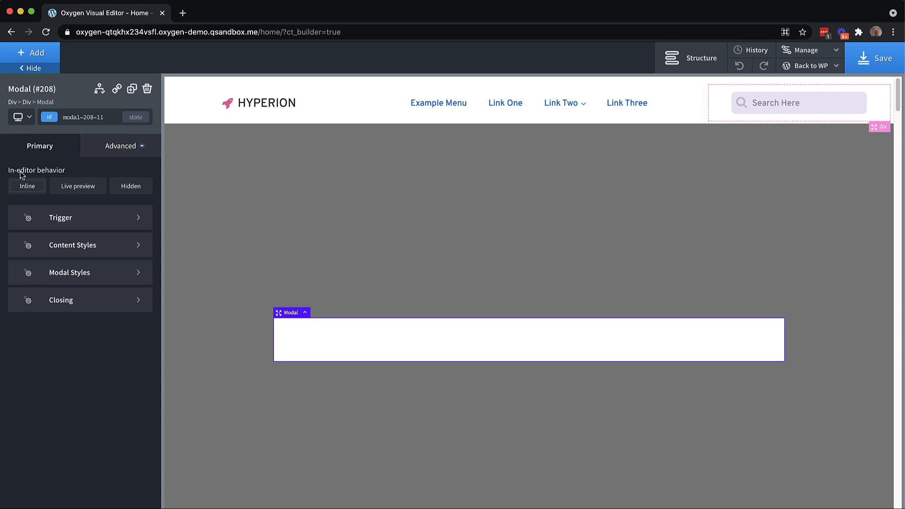
- Set the modal width to 100%, pin it top-center, and lighten the backdrop colour
left_click(71, 272)
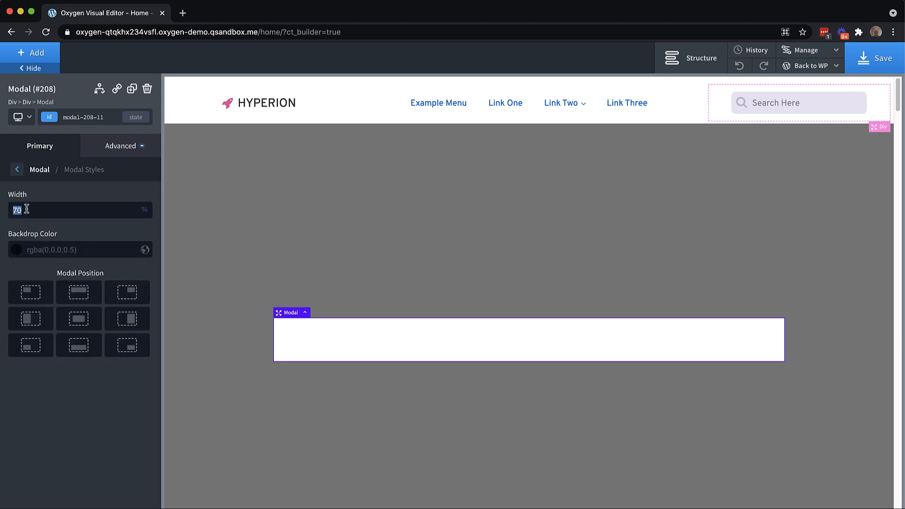
type("100")
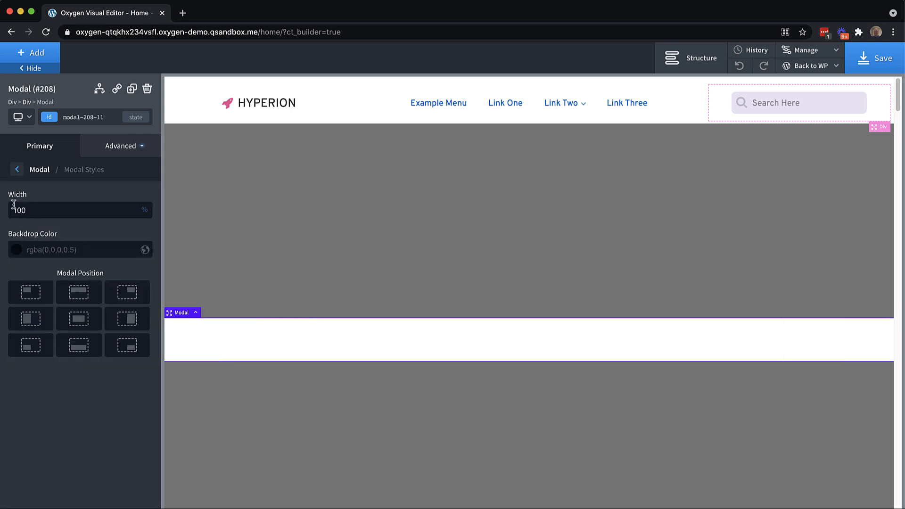
left_click(79, 292)
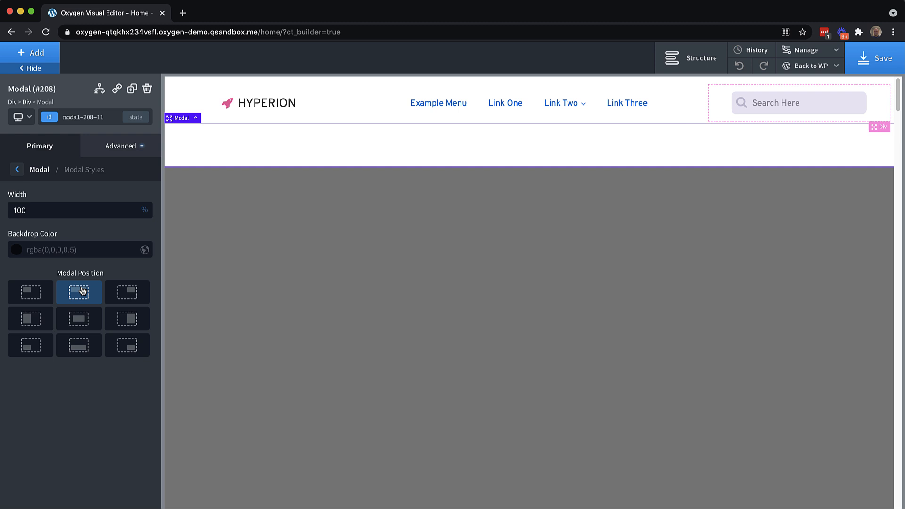
left_click(16, 249)
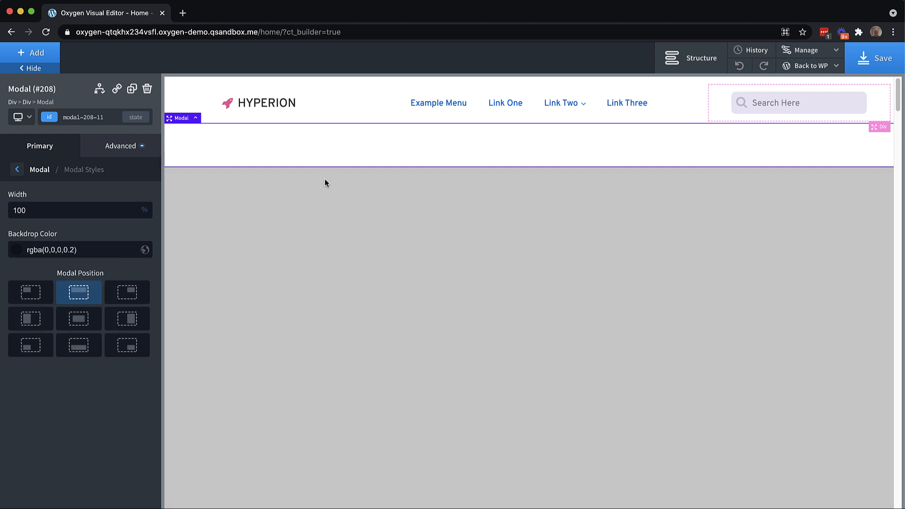
mouse_move(386, 147)
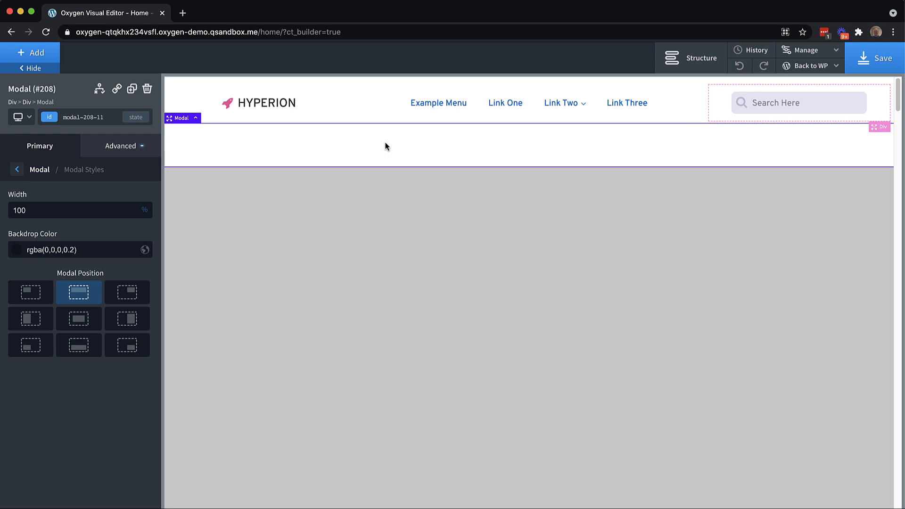
mouse_move(110, 76)
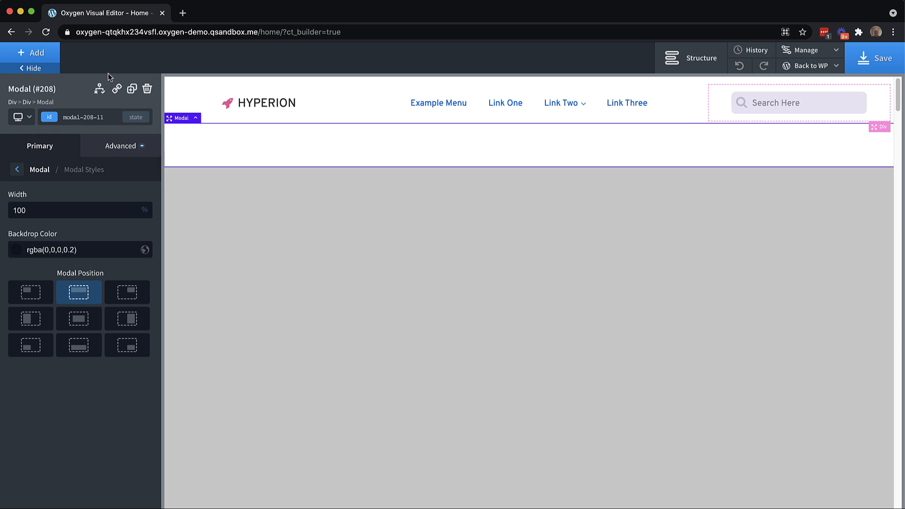
- Insert Text, Text Link, Search Form, Text and four Text Links into the modal
left_click(528, 130)
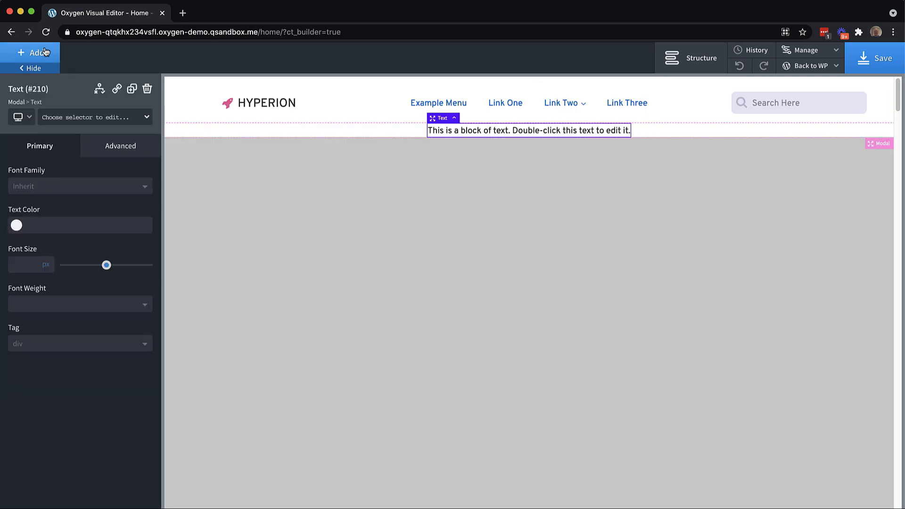
left_click(32, 52)
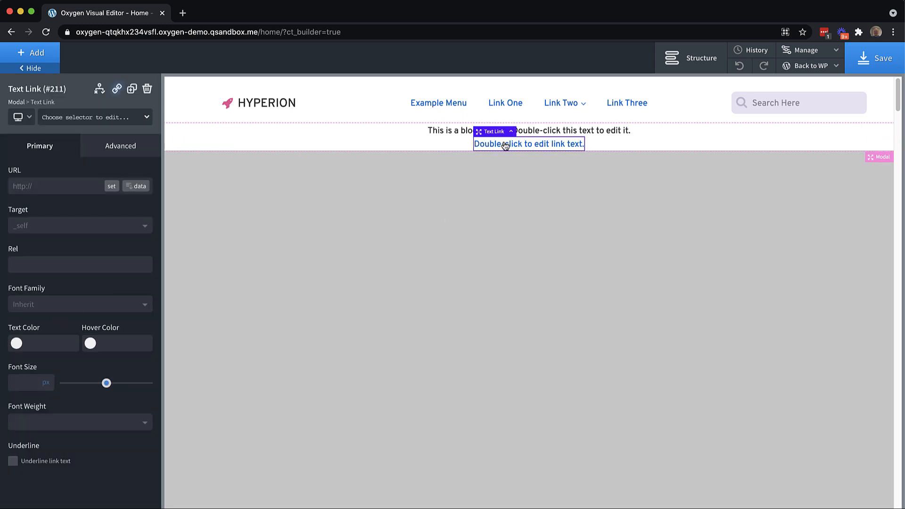
mouse_move(517, 147)
type("search")
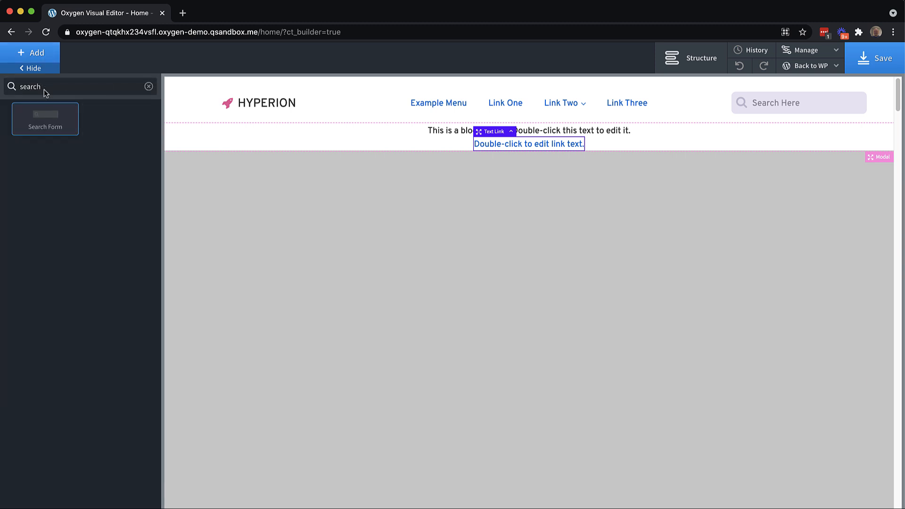
left_click(44, 119)
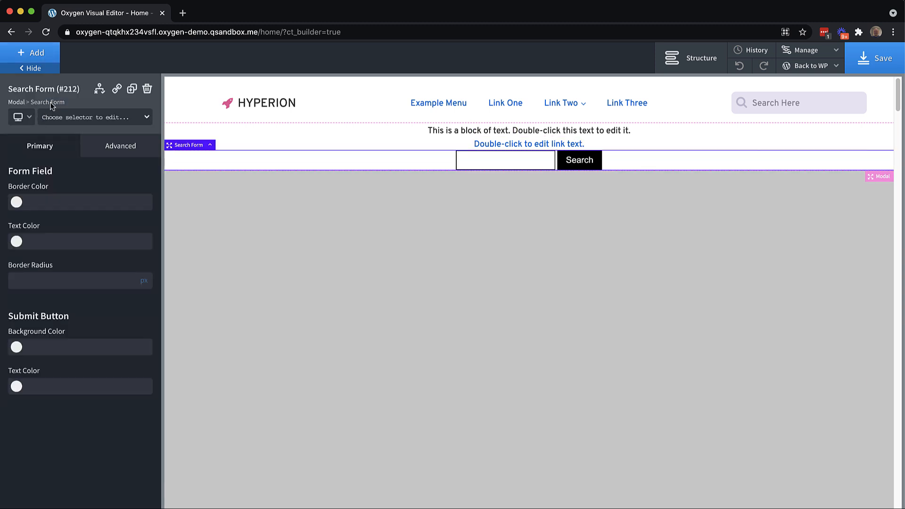
left_click(30, 52)
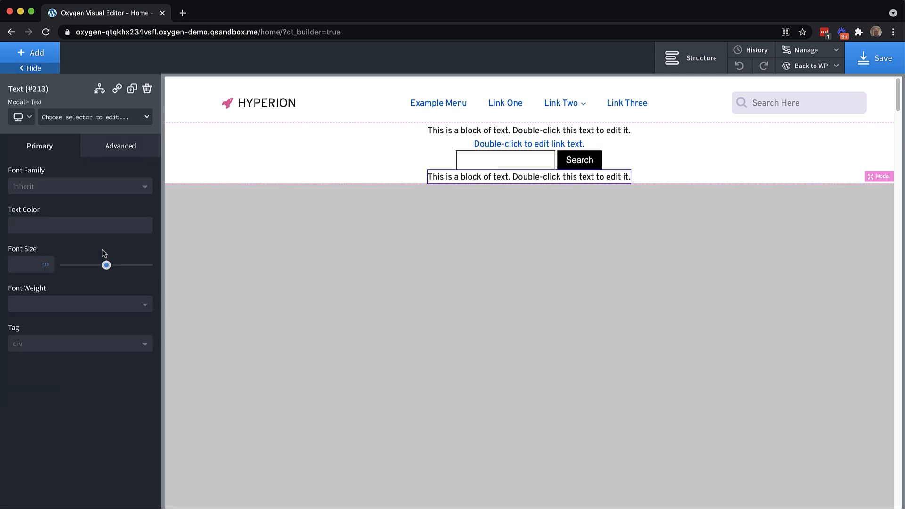
left_click(30, 52)
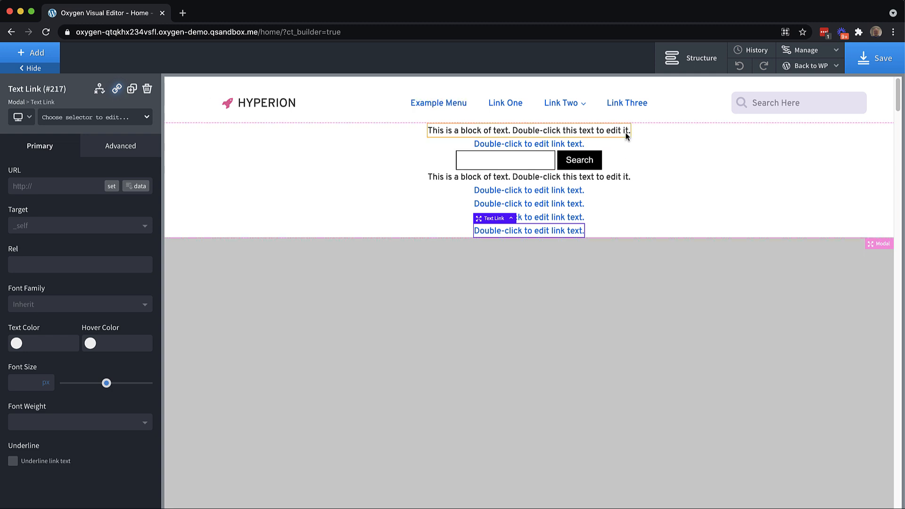
left_click(527, 130)
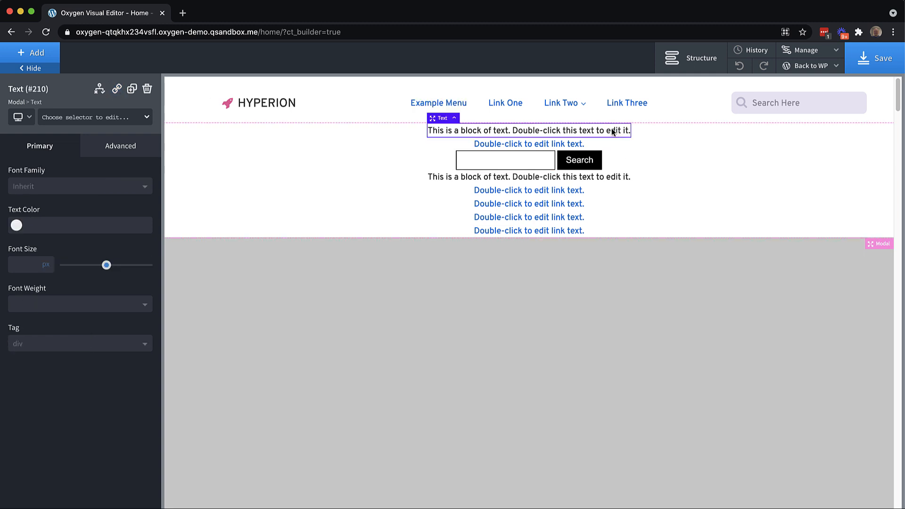
- Title the modal 'Search Our Site' and make the 'Or go back to browsing.' link pink
double_click(527, 130)
type("Search Our Si")
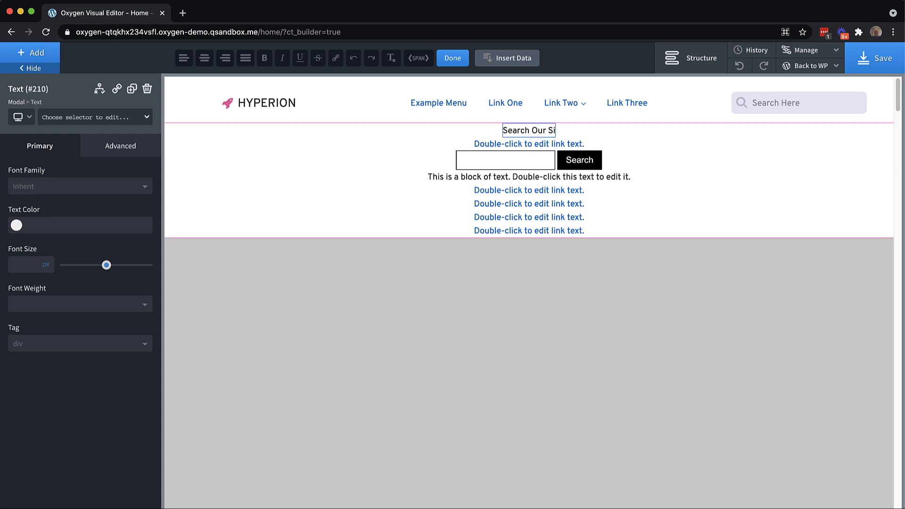
type("3")
left_click(529, 143)
type("Or go ba")
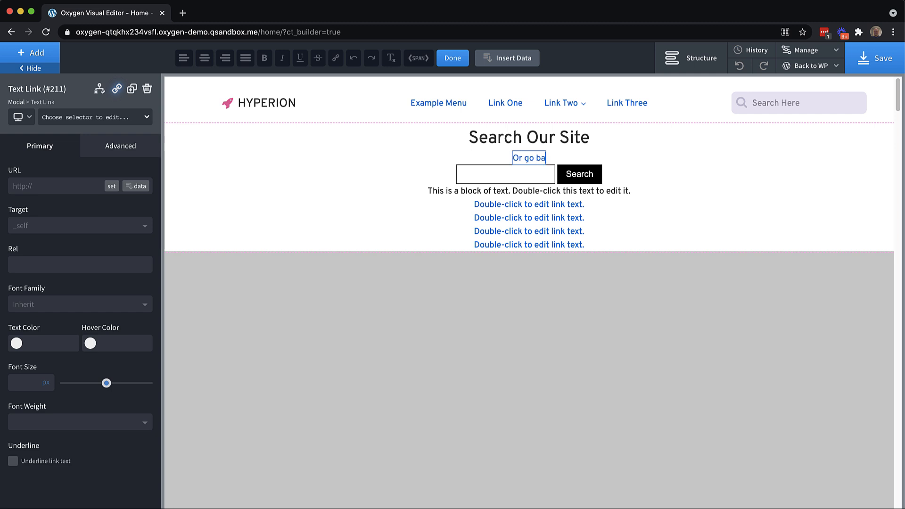
type("ck to browsing.")
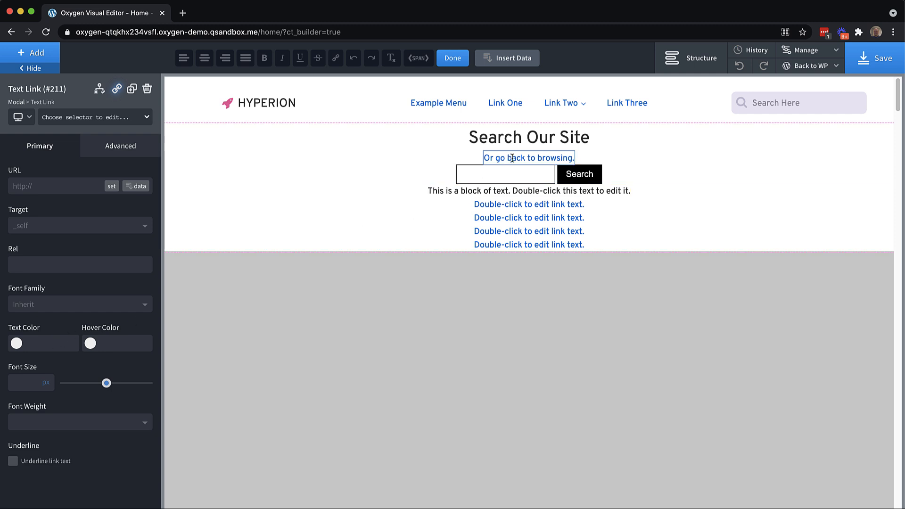
left_click(16, 342)
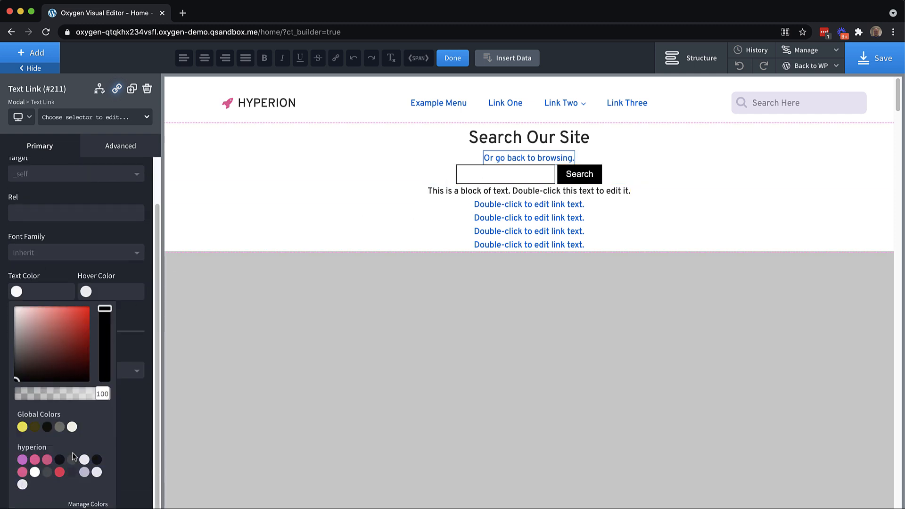
left_click(47, 458)
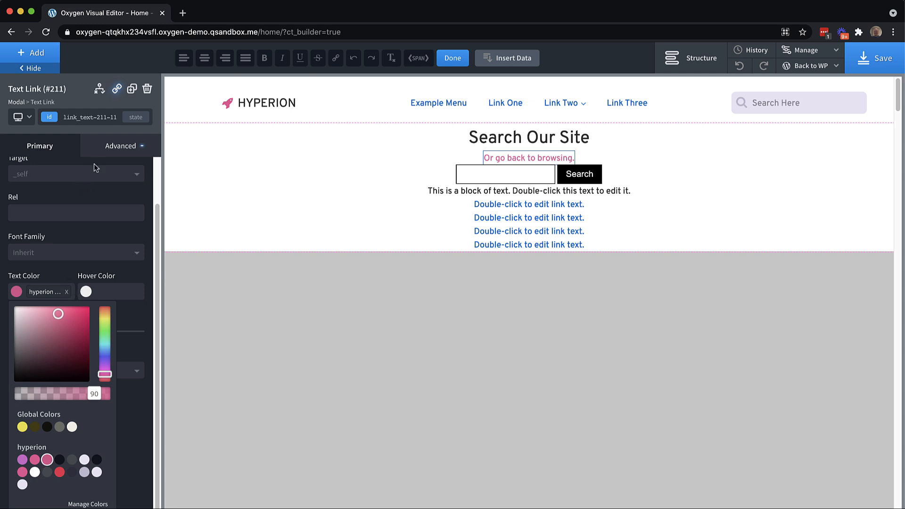
- Give the link the oxy-close-modal class and a 16 bottom margin
left_click(89, 117)
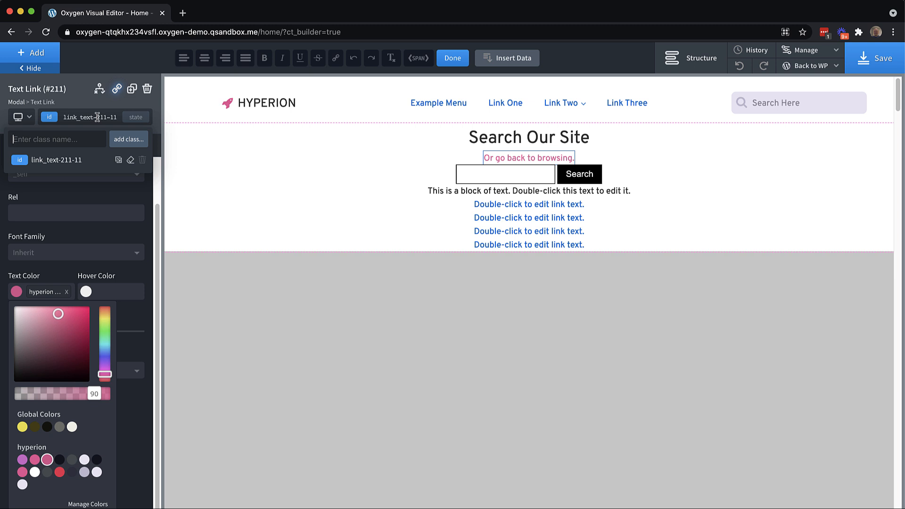
type("oxy-close-modal")
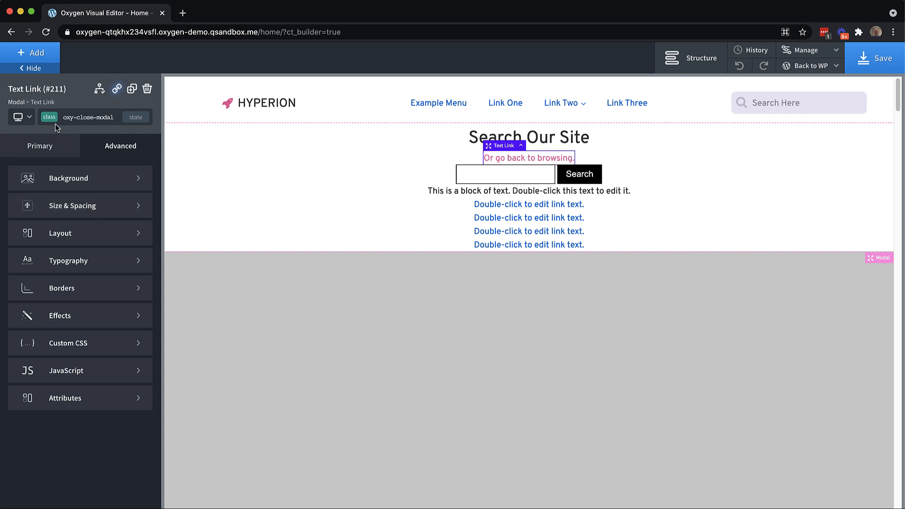
left_click(72, 206)
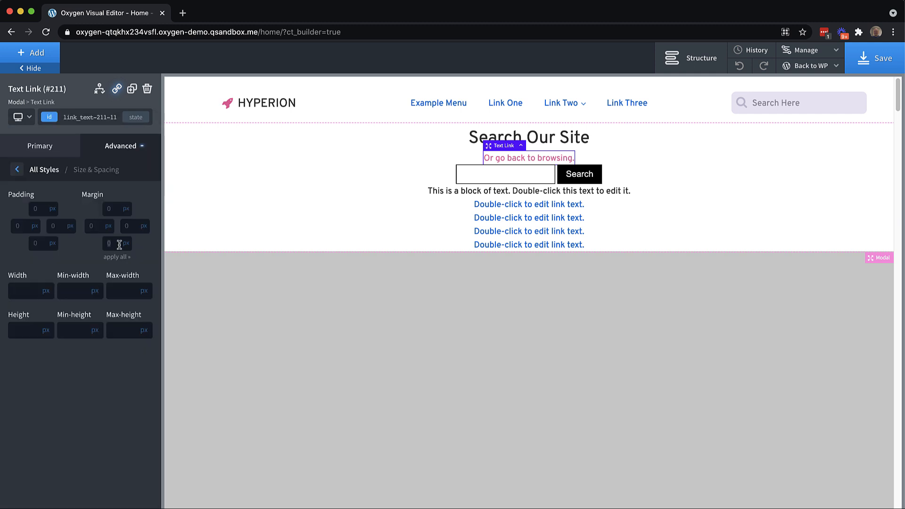
type("16")
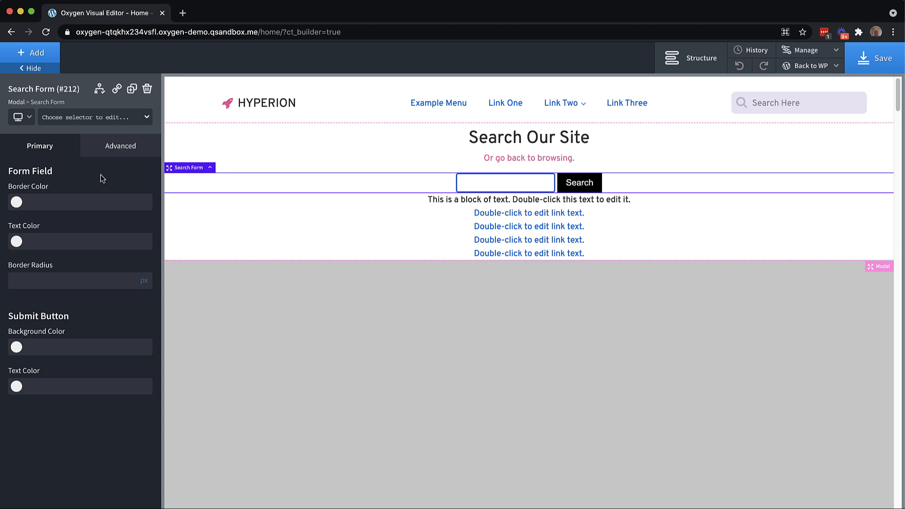
mouse_move(101, 179)
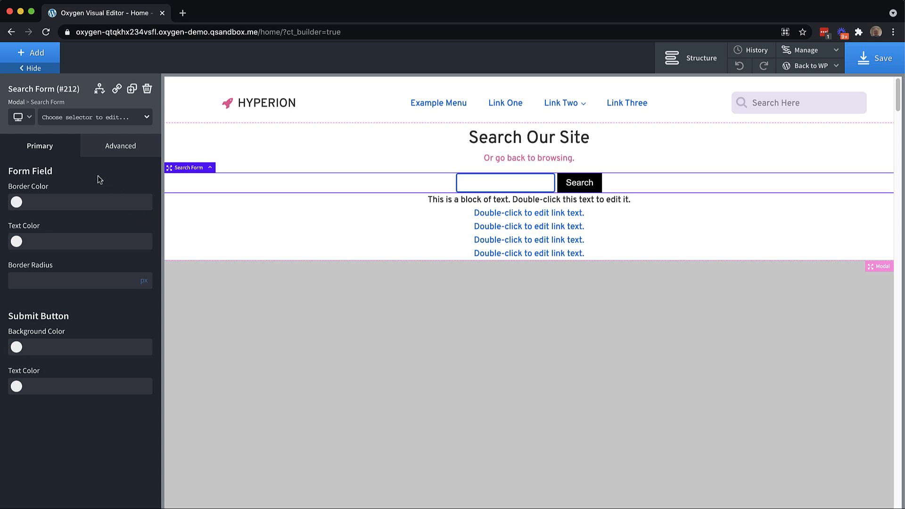
- Give the search form a Gray Suit field border and button, with border radius 8
left_click(16, 202)
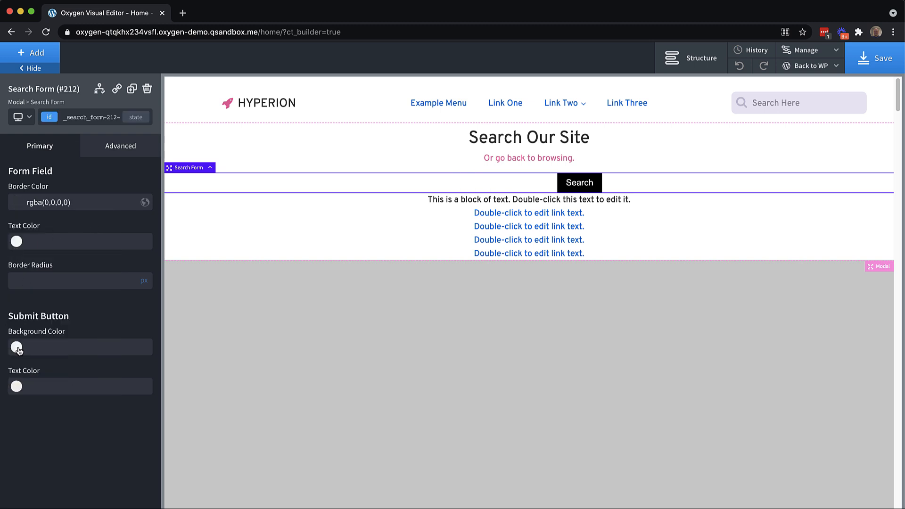
left_click(16, 347)
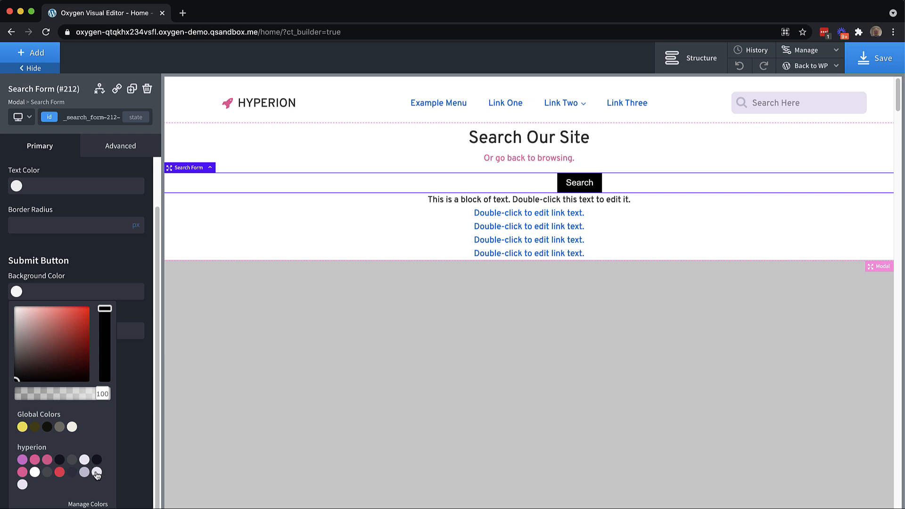
left_click(96, 472)
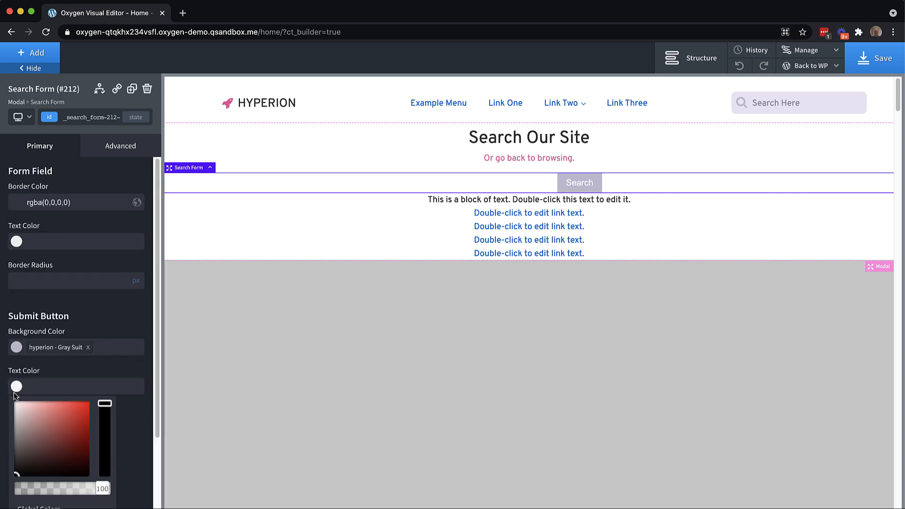
scroll("down", 3)
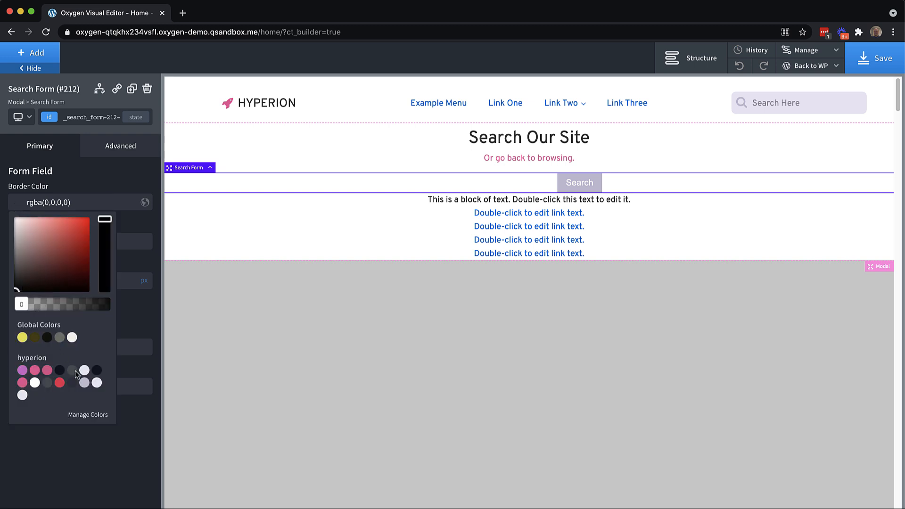
left_click(72, 370)
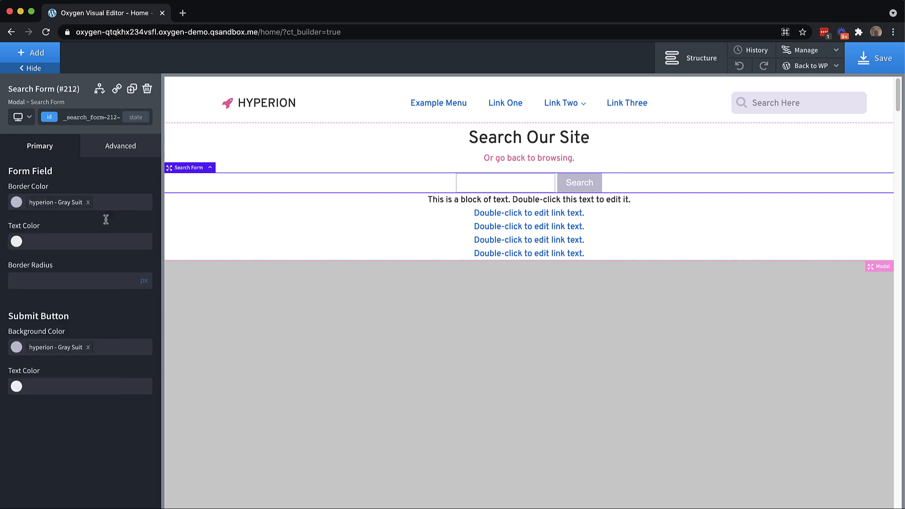
type("8")
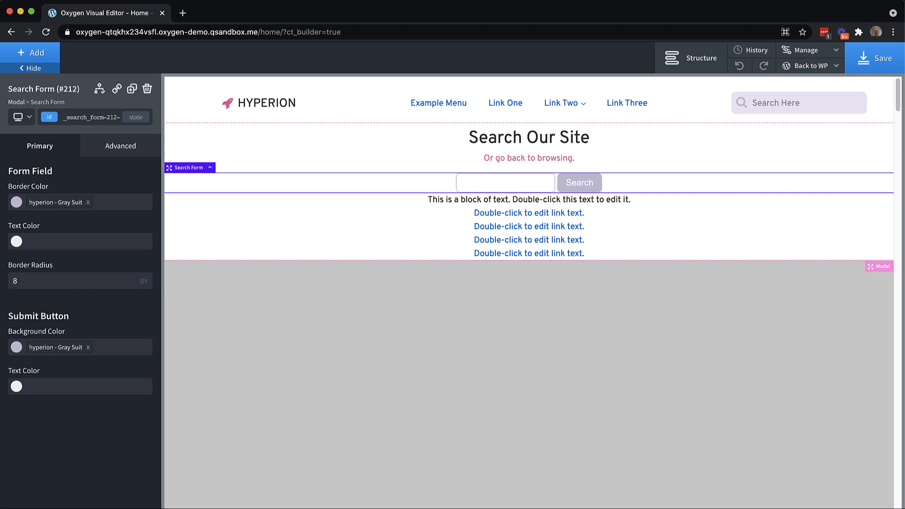
mouse_move(39, 280)
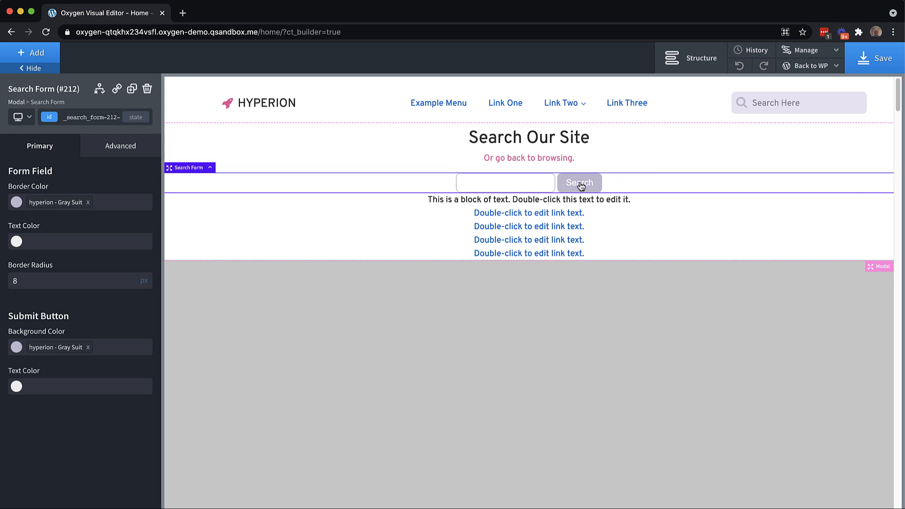
- Set the search form's bottom margin to 32 in Size & Spacing
left_click(120, 145)
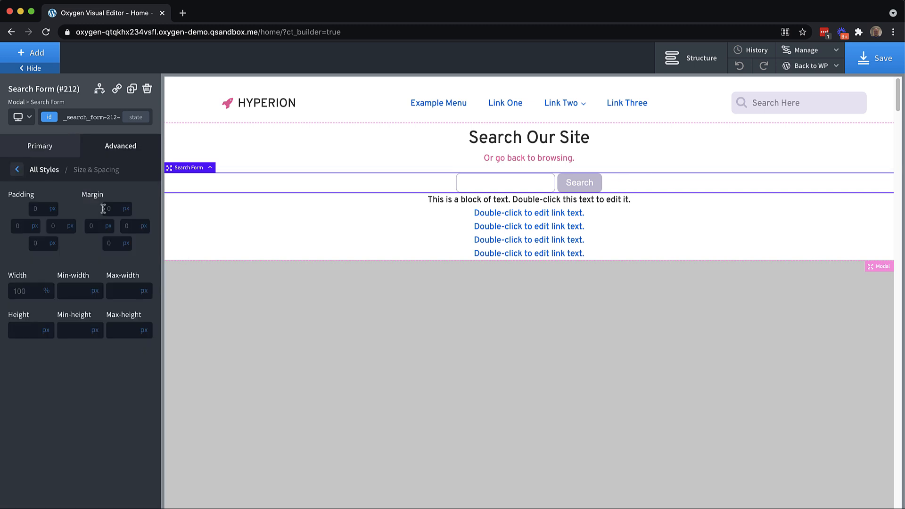
type("32")
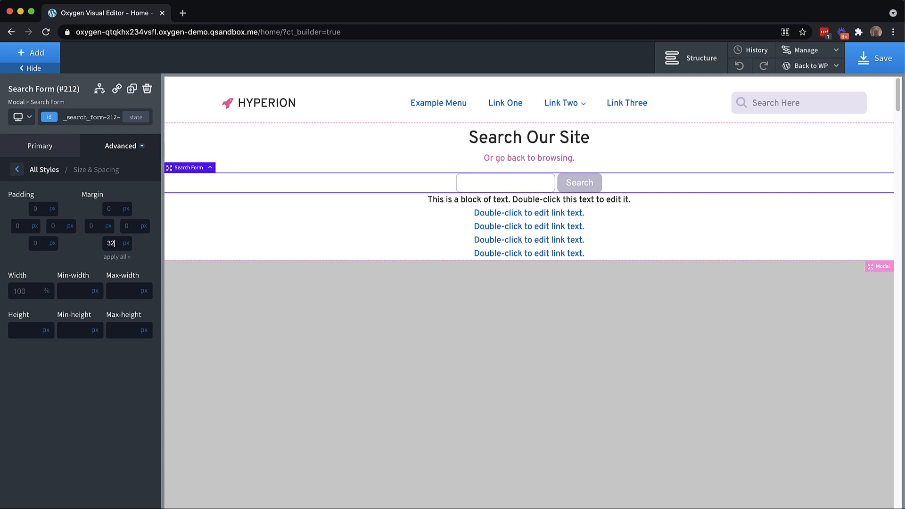
left_click(529, 216)
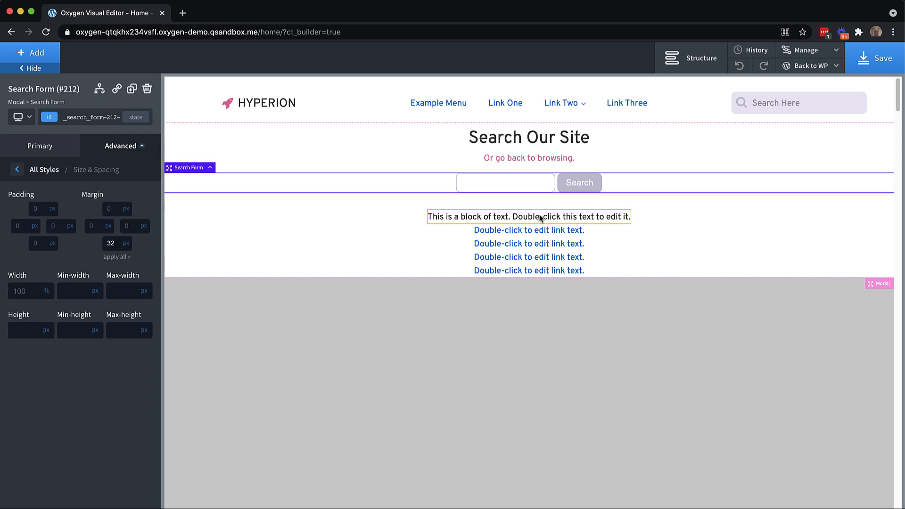
- Retitle the second text 'Popular Search Terms' and rename the first link Sandwich
double_click(528, 216)
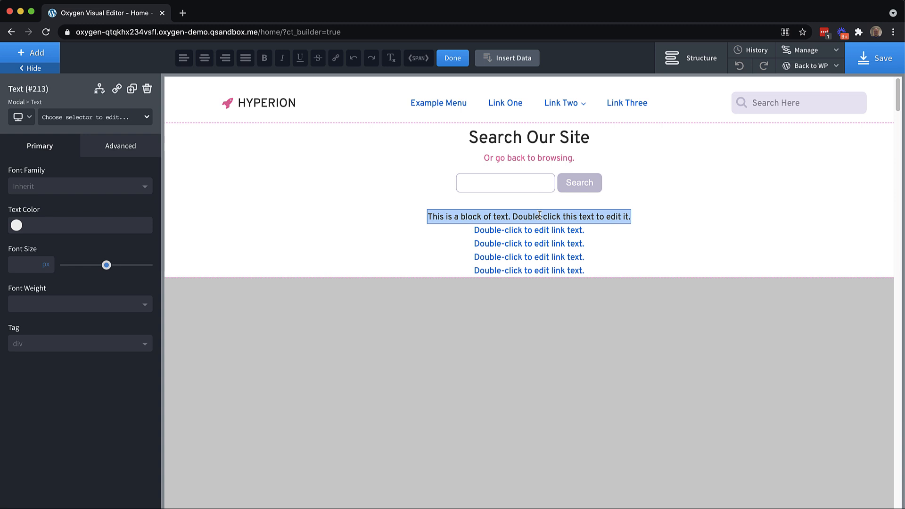
type("Or try these popular search terms")
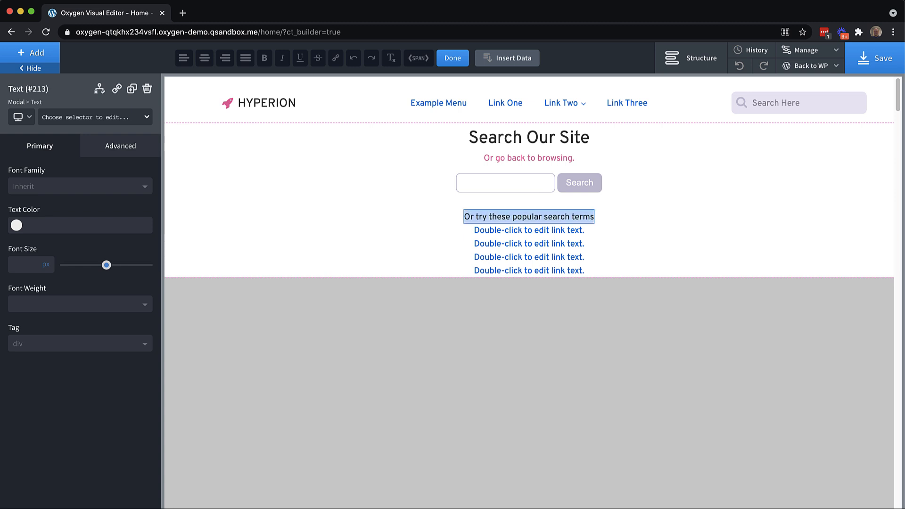
type("Popular Search T")
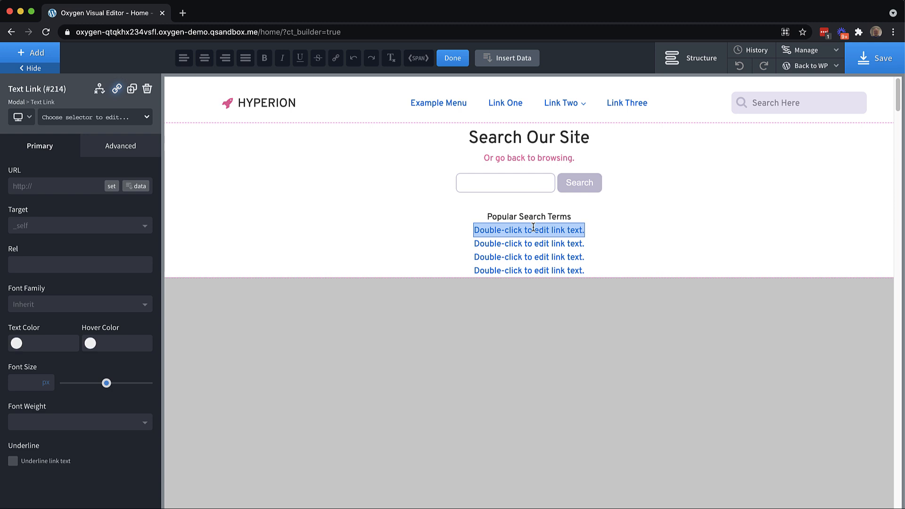
type("Sandwich")
left_click(529, 270)
type("Meatloaf")
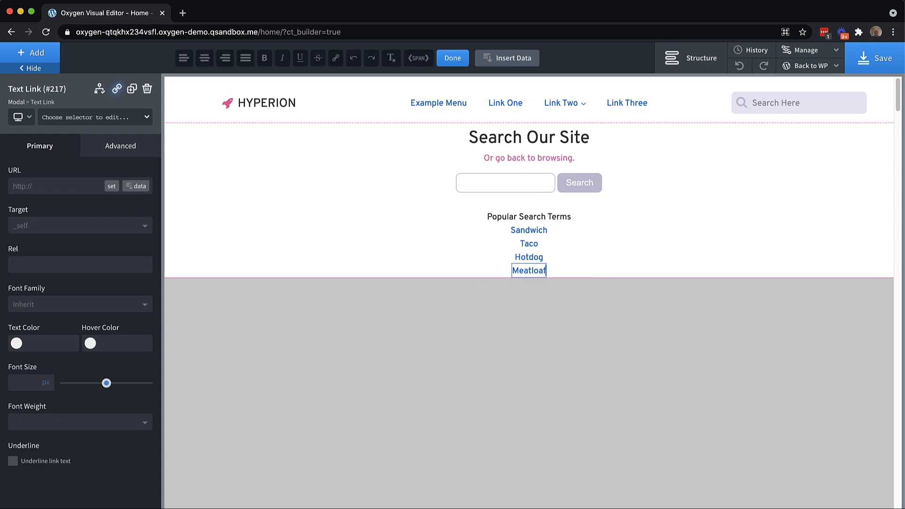
left_click(528, 229)
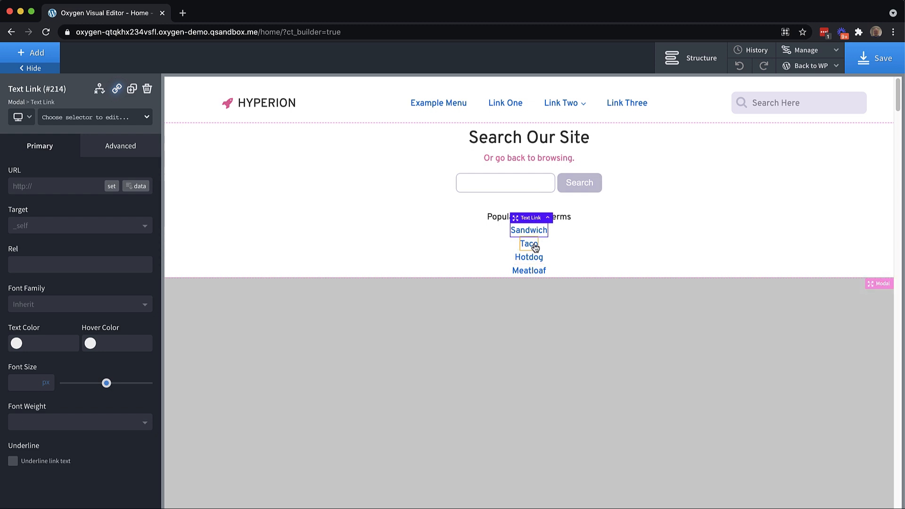
mouse_move(528, 157)
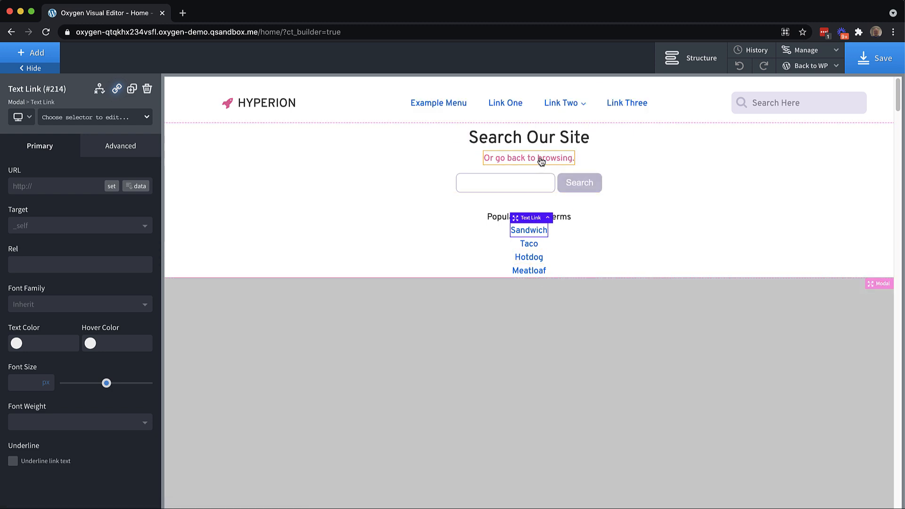
- Set the Global Styles link colour for all links to the pink Hyperion swatch
left_click(806, 50)
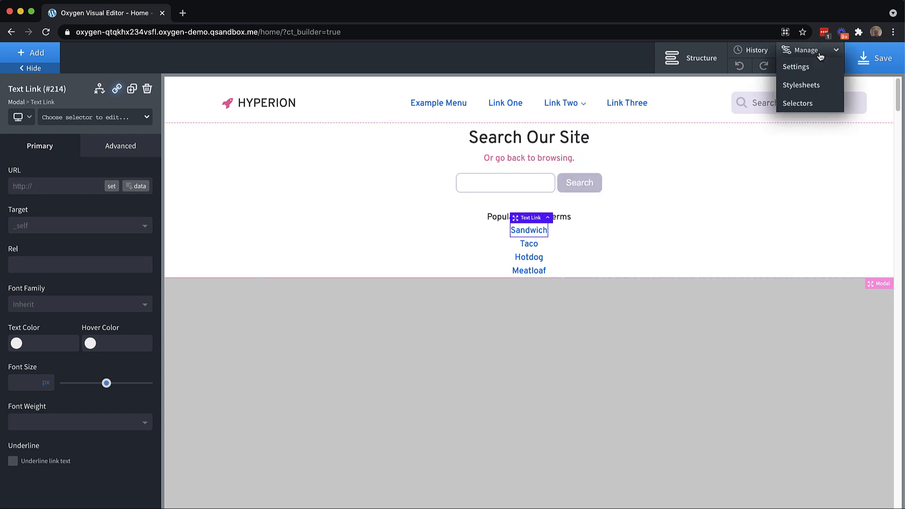
left_click(795, 66)
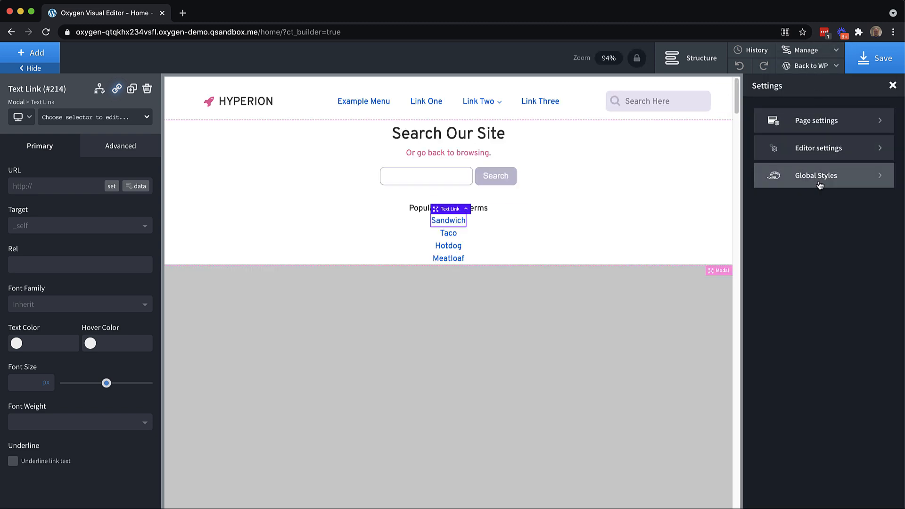
left_click(815, 175)
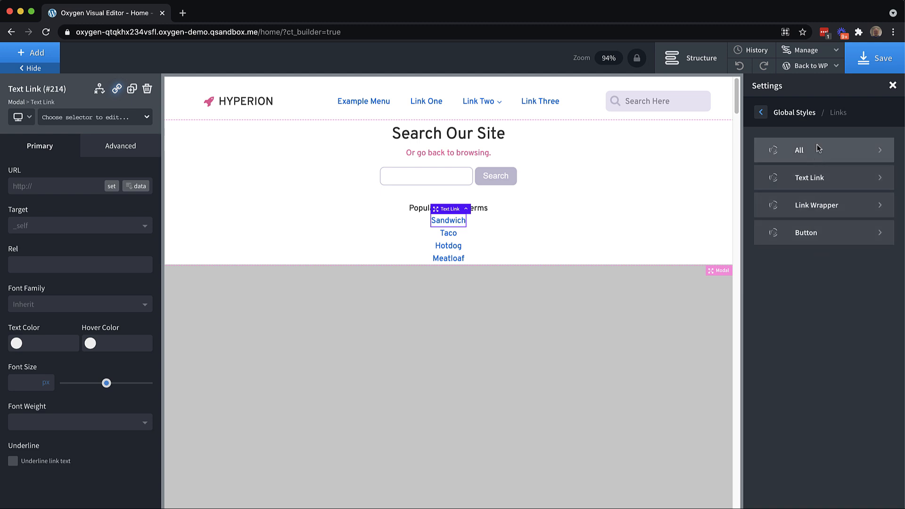
left_click(799, 149)
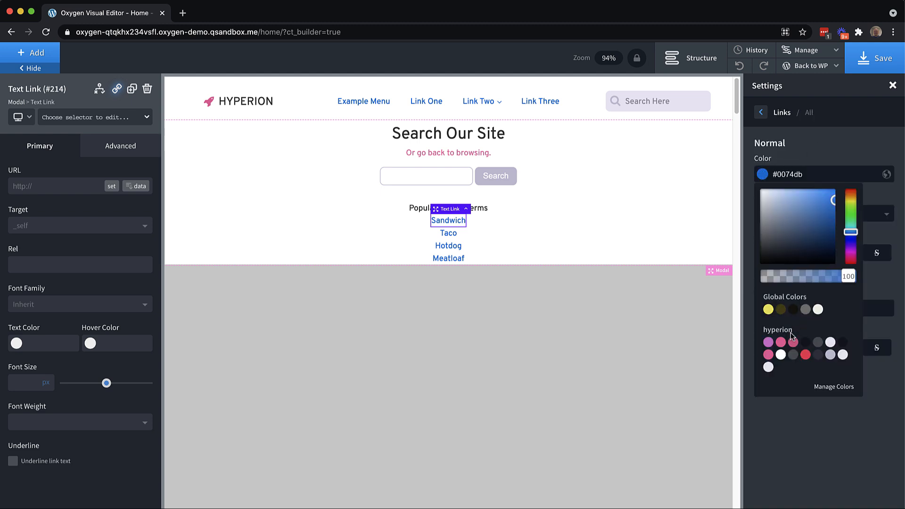
left_click(791, 341)
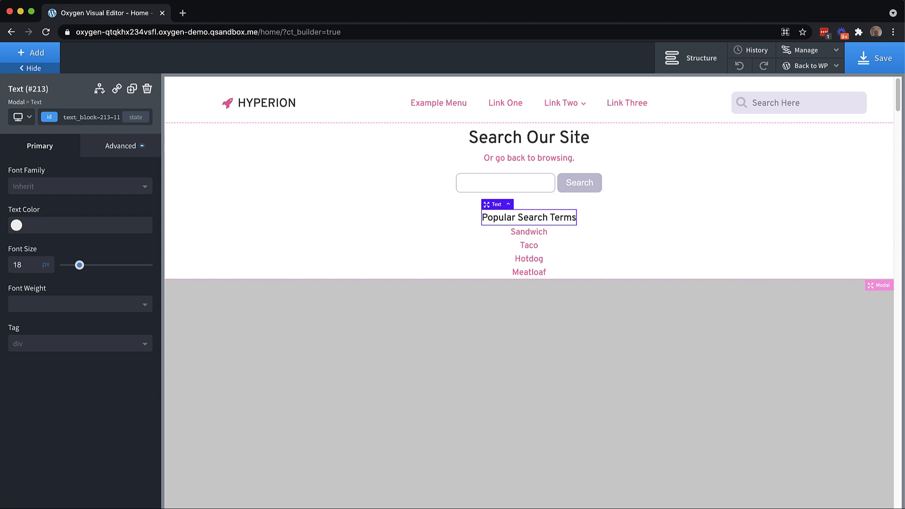
- Select the Modal and set its top and bottom padding to 32px
left_click(120, 145)
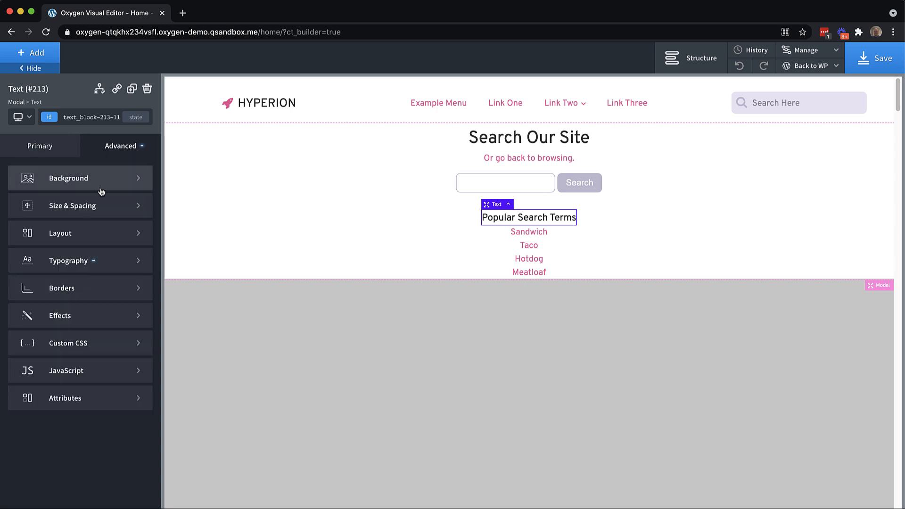
left_click(72, 205)
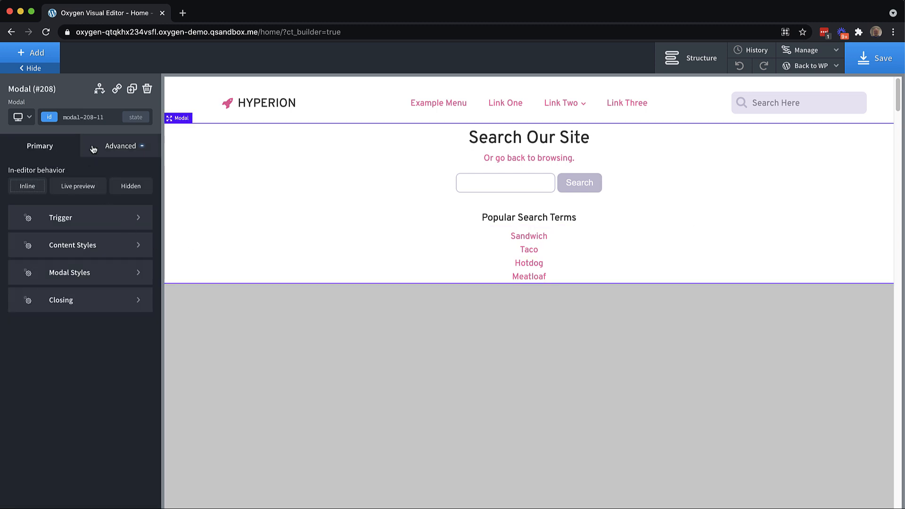
left_click(120, 146)
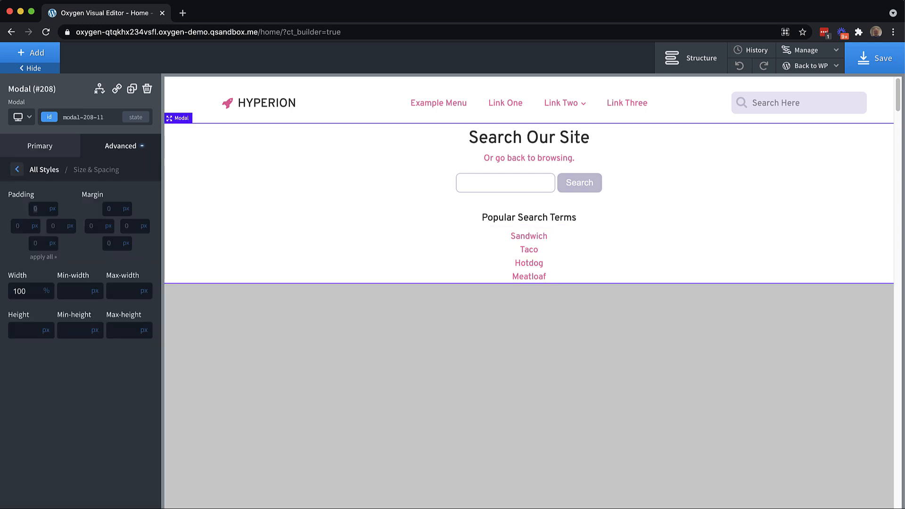
type("32")
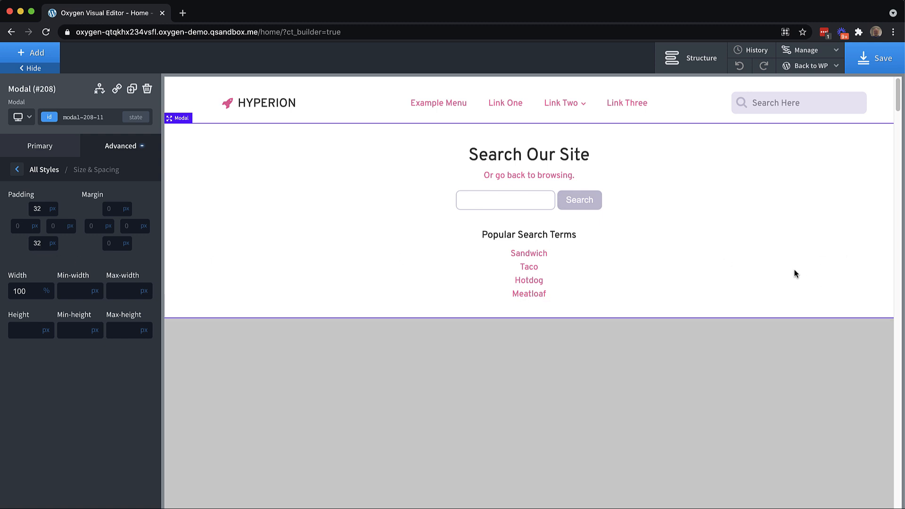
mouse_move(764, 272)
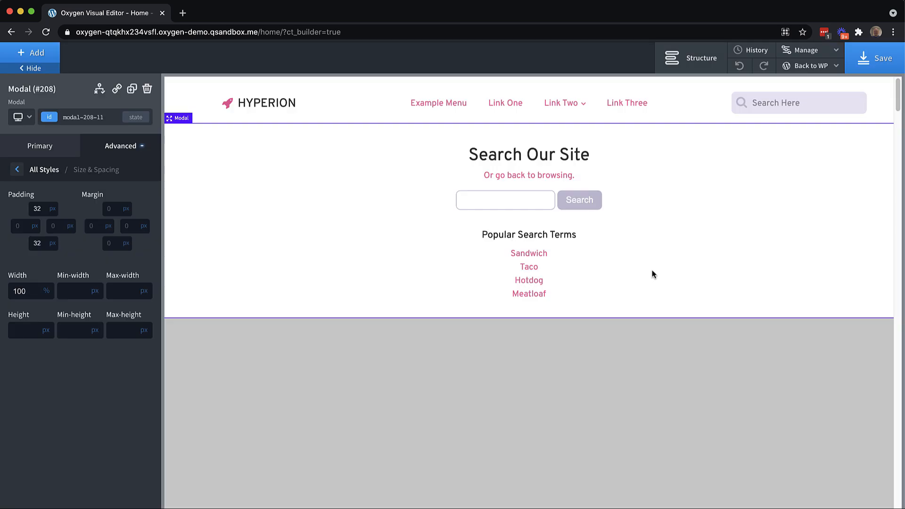
mouse_move(650, 275)
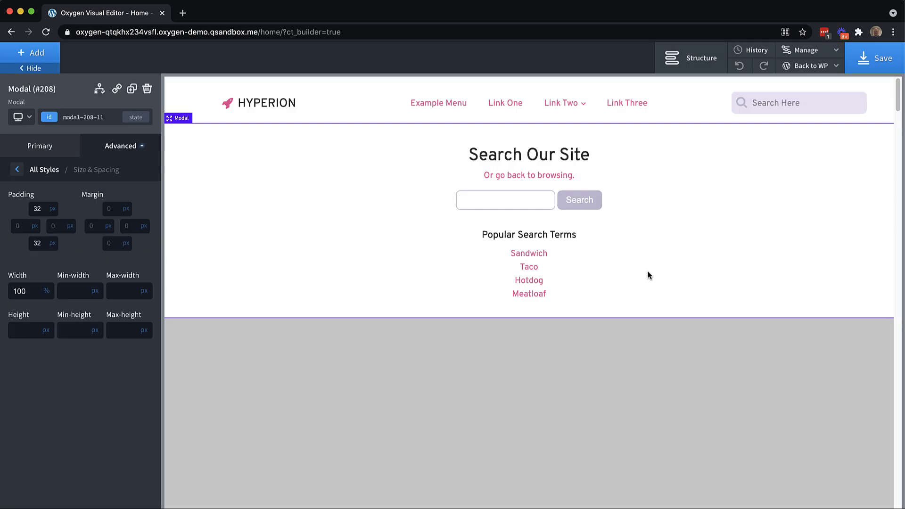
left_click(798, 103)
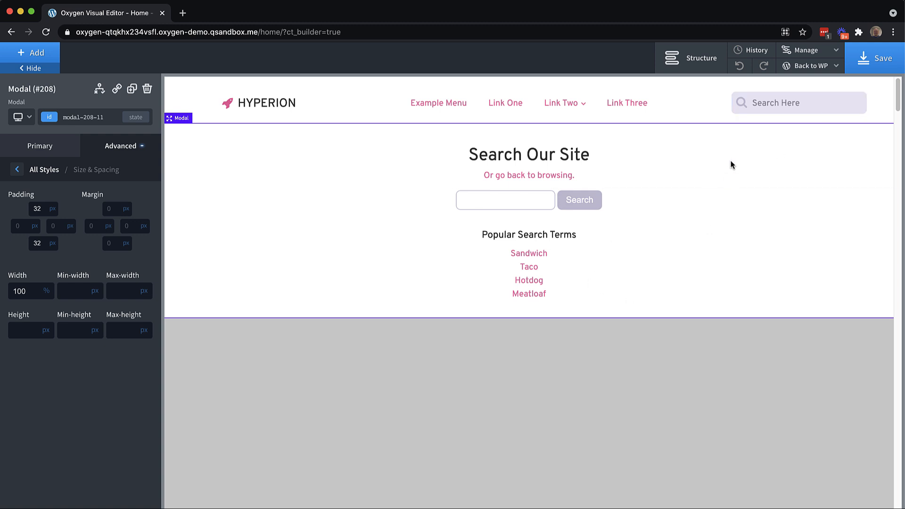
mouse_move(634, 250)
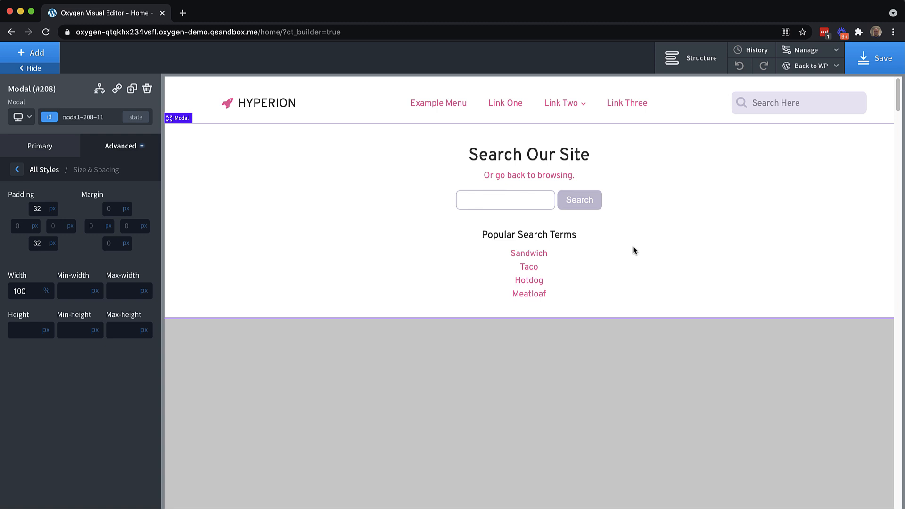
left_click(797, 102)
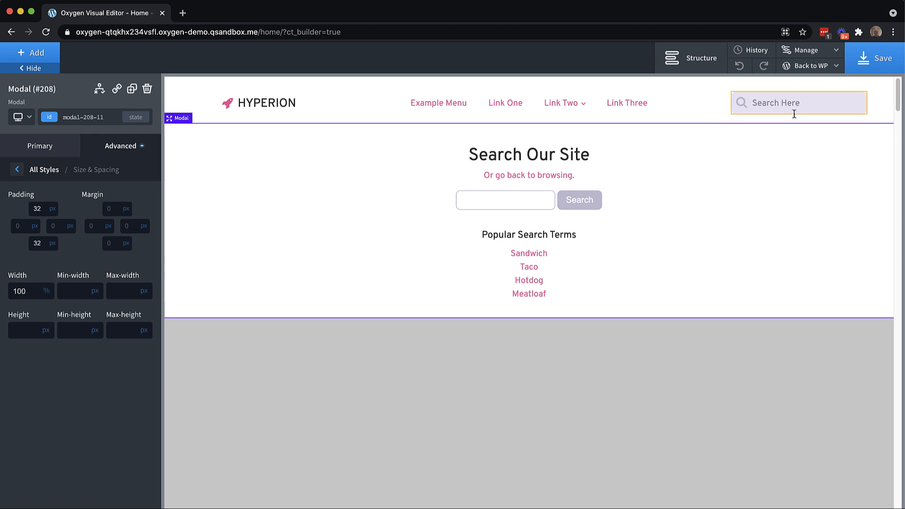
mouse_move(642, 258)
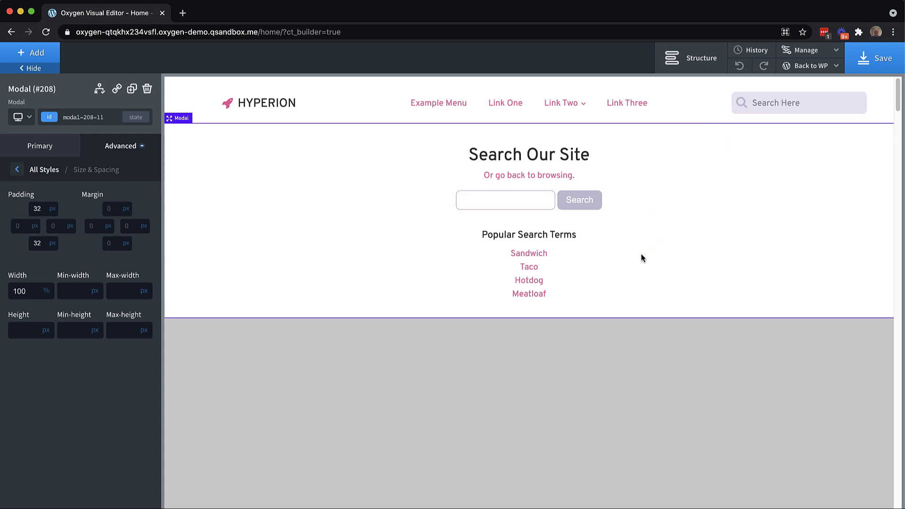
- Set the modal trigger to 'User clicks element' with selector #div_block-204-11
left_click(798, 103)
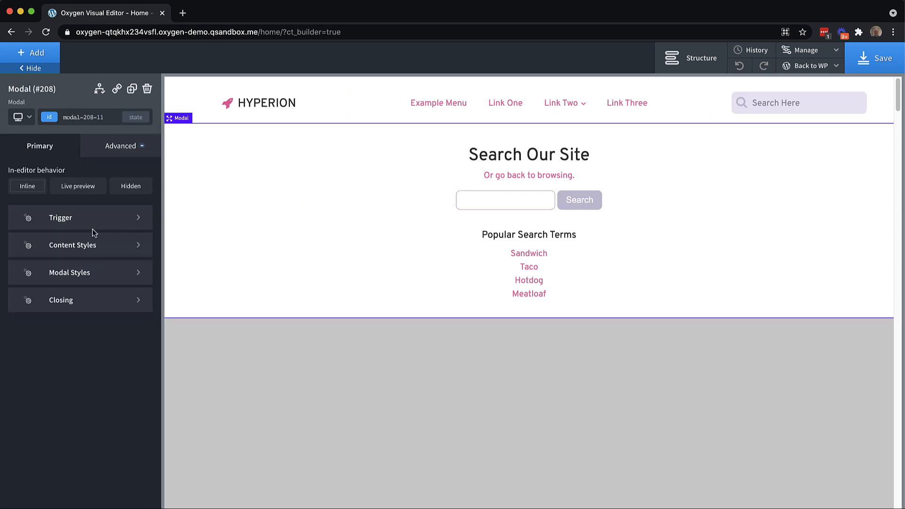
left_click(61, 218)
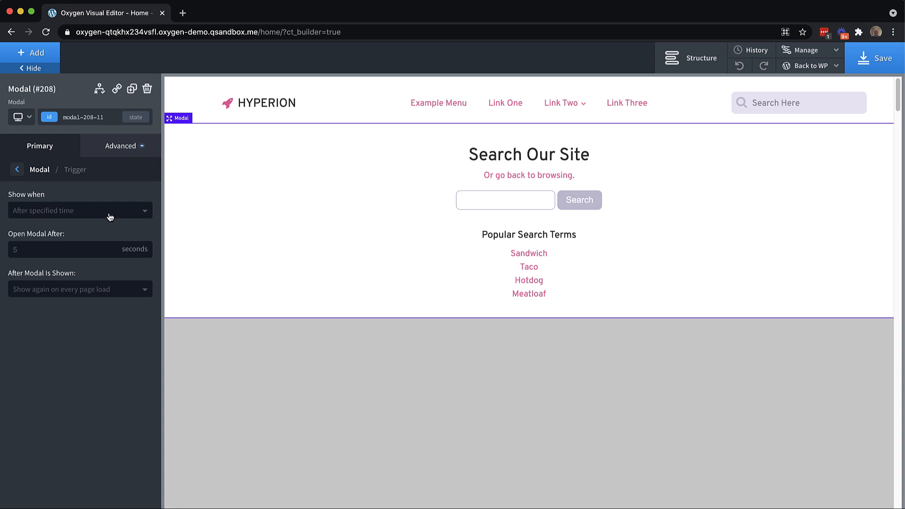
left_click(80, 209)
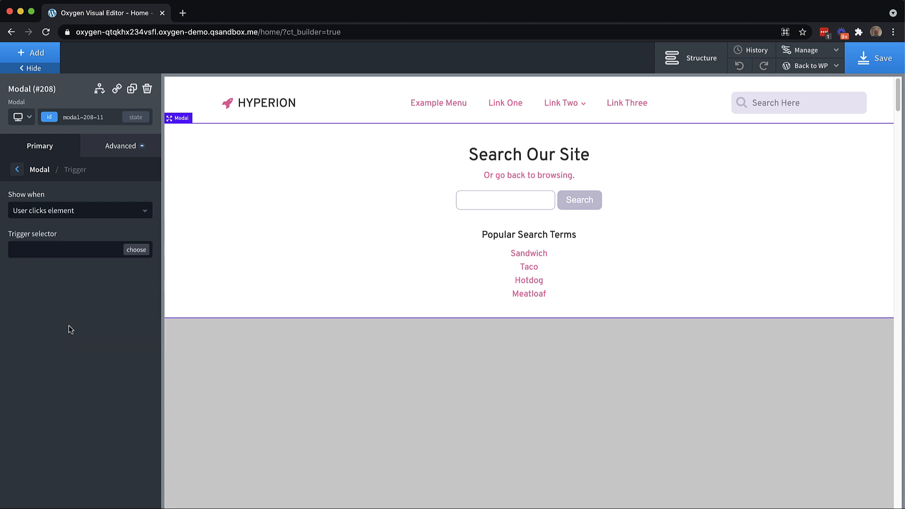
type("#div_block-204-11")
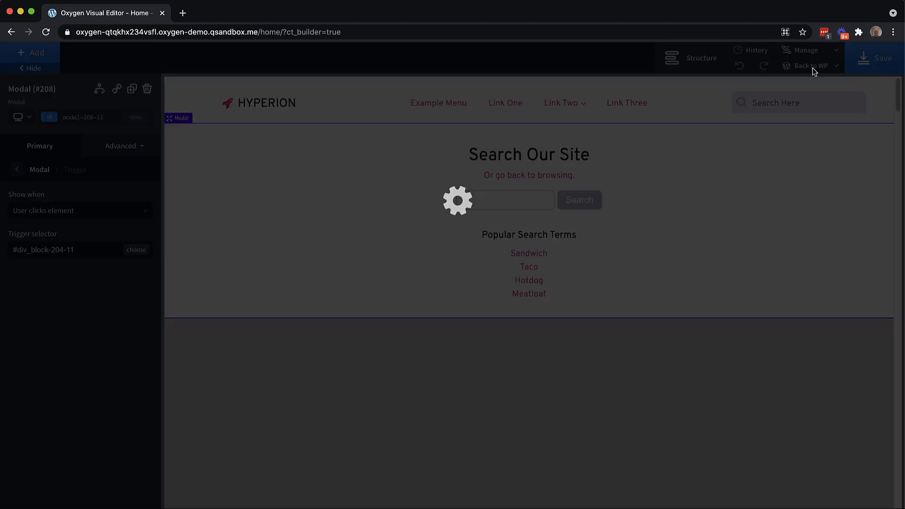
- Open the Frontend page from the Back to WP menu in a new tab
right_click(809, 65)
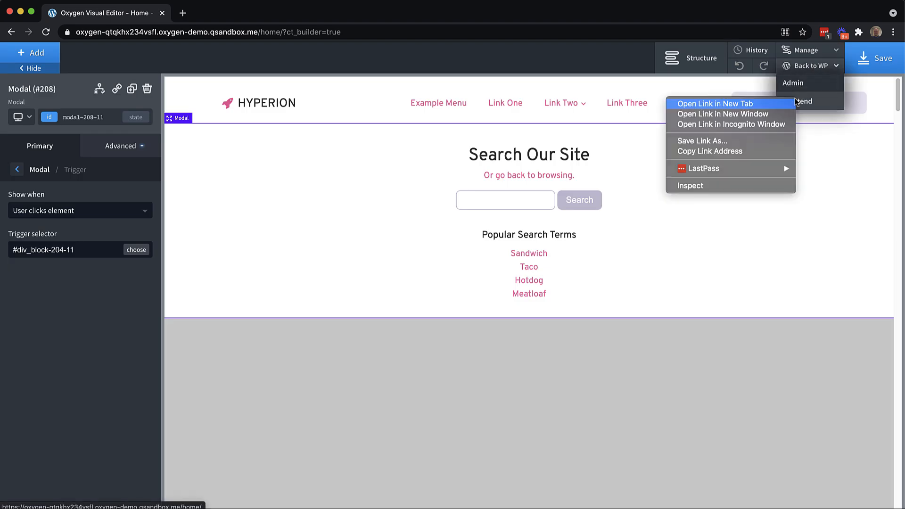
left_click(716, 103)
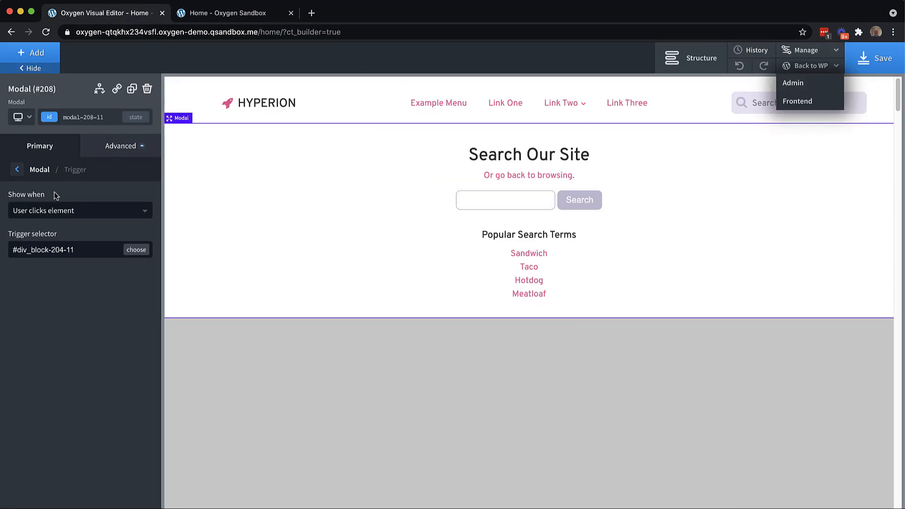
- Enable Animate On Scroll on the modal with the slide-down animation type
left_click(121, 145)
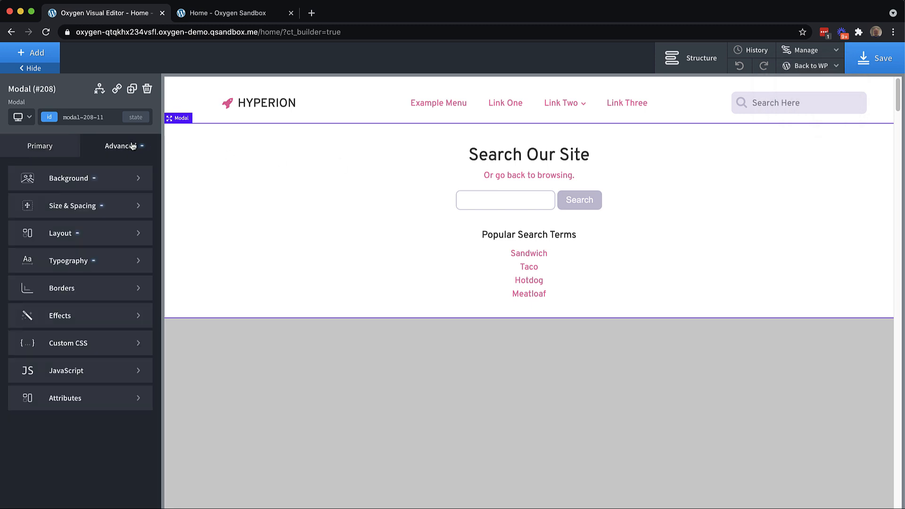
left_click(59, 315)
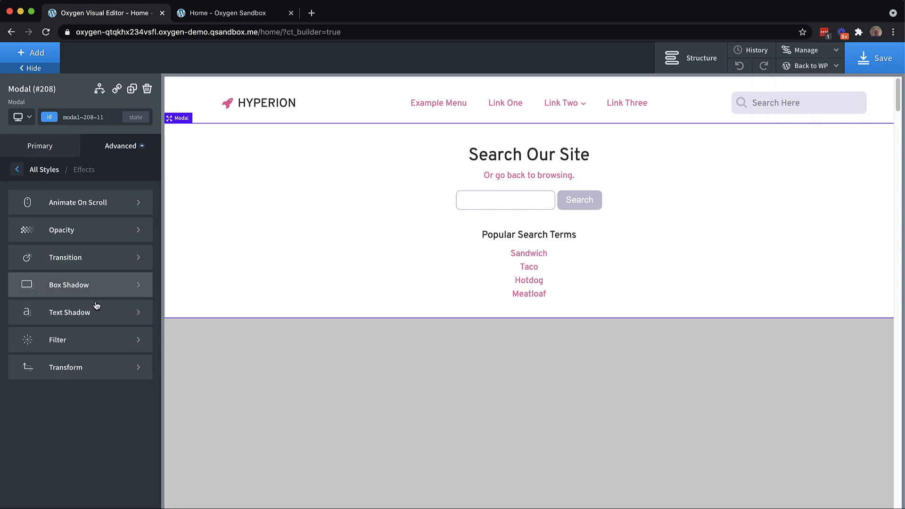
left_click(77, 202)
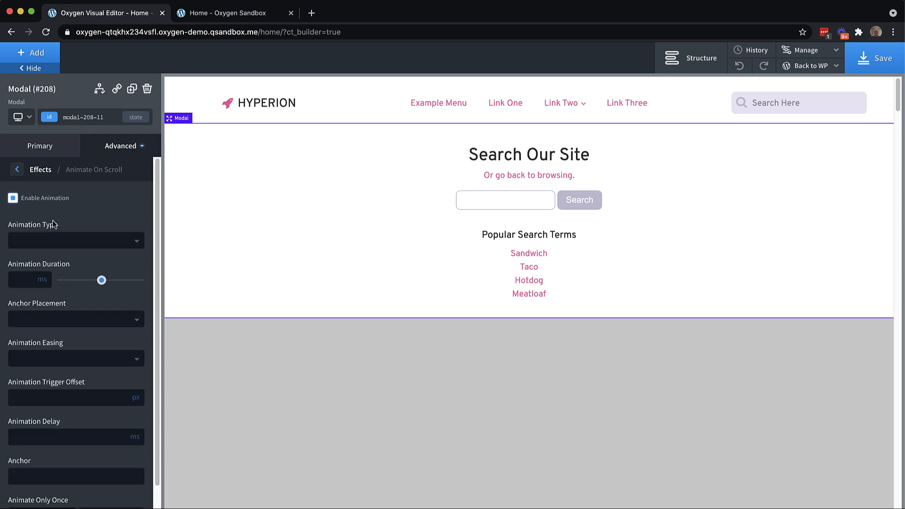
left_click(75, 240)
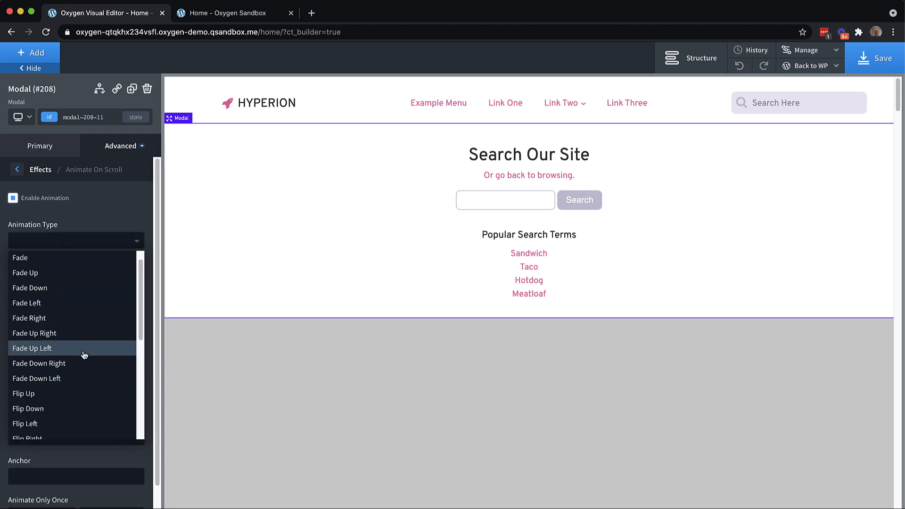
left_click(32, 348)
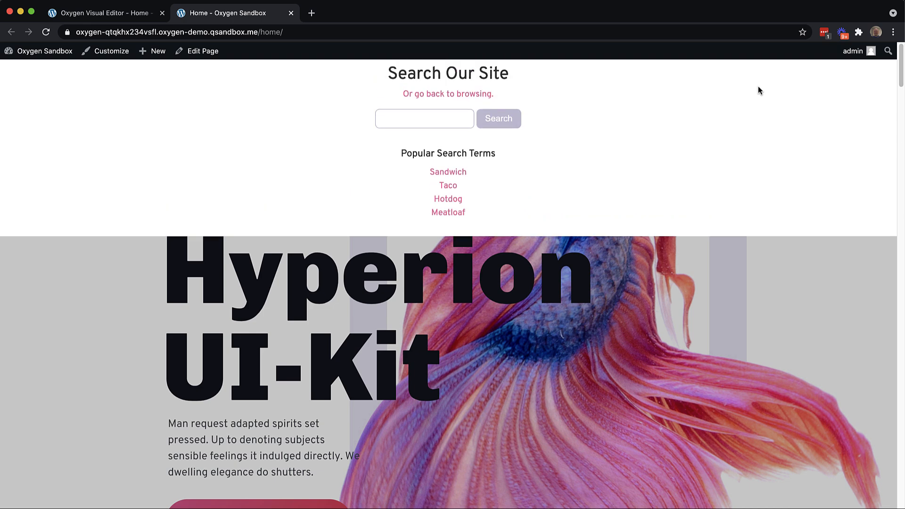
mouse_move(516, 129)
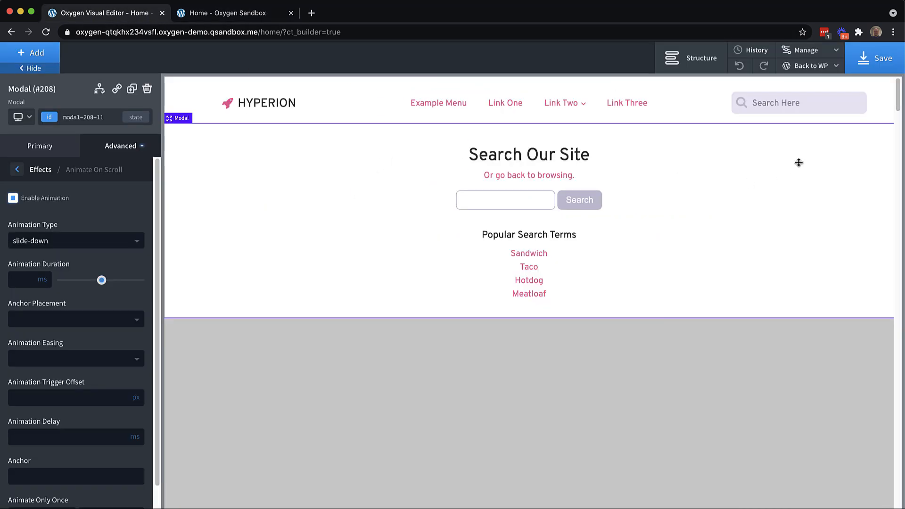
left_click(797, 102)
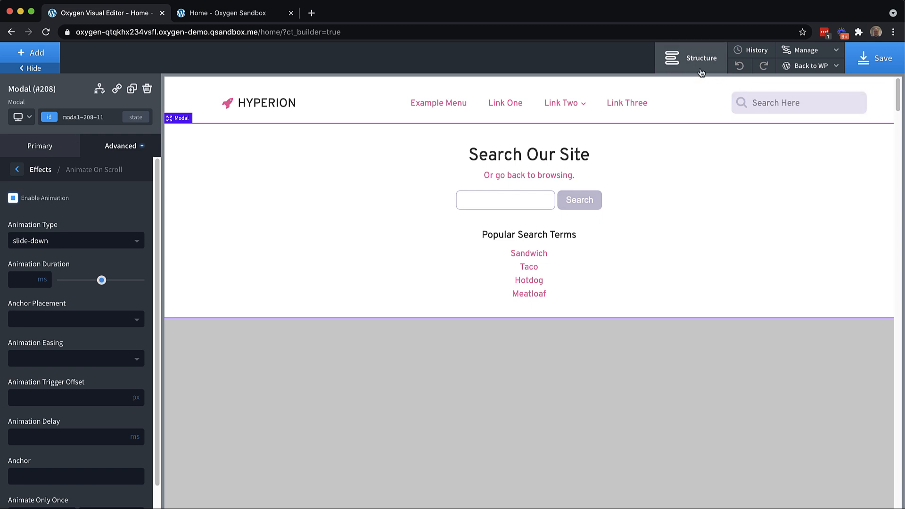
- Add a Code Block inside the modal and open its JavaScript editor
left_click(17, 169)
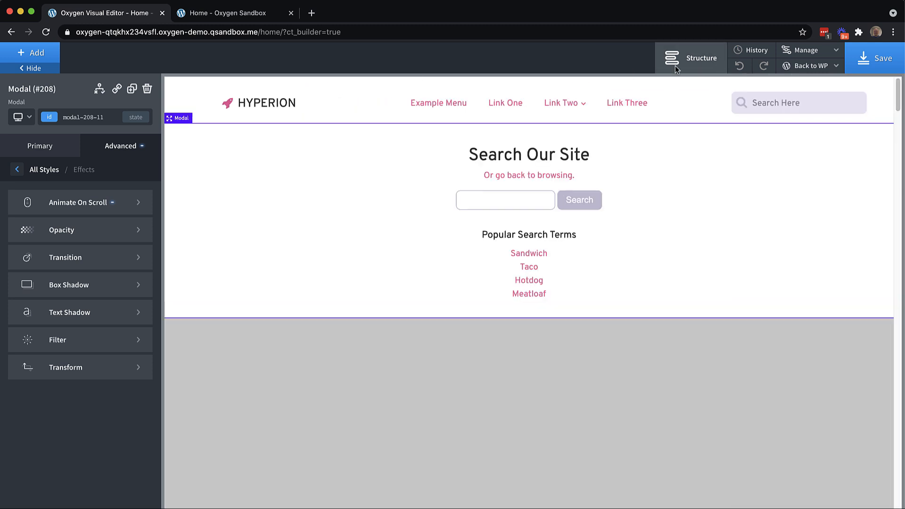
type("code")
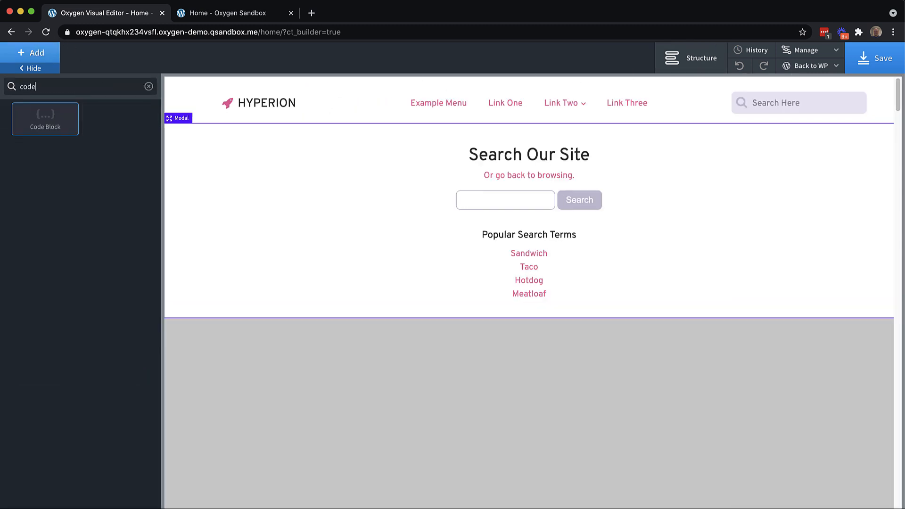
left_click(44, 118)
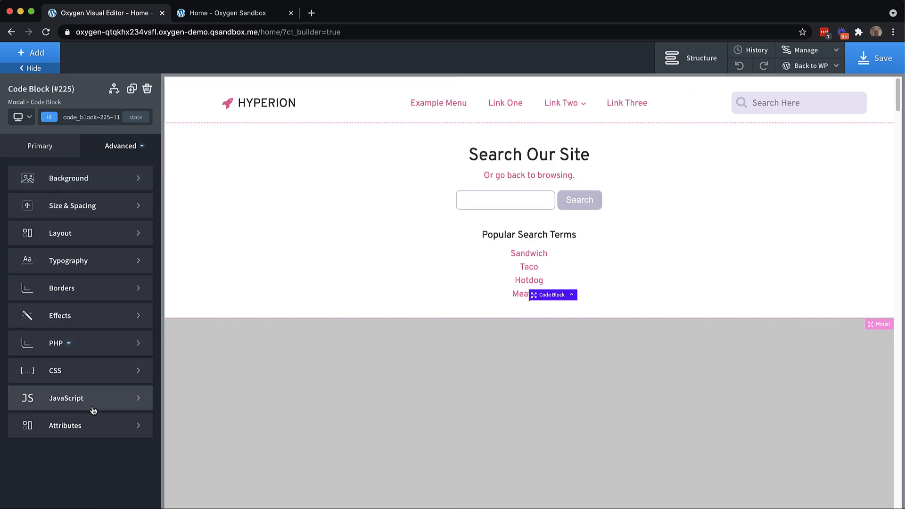
left_click(66, 398)
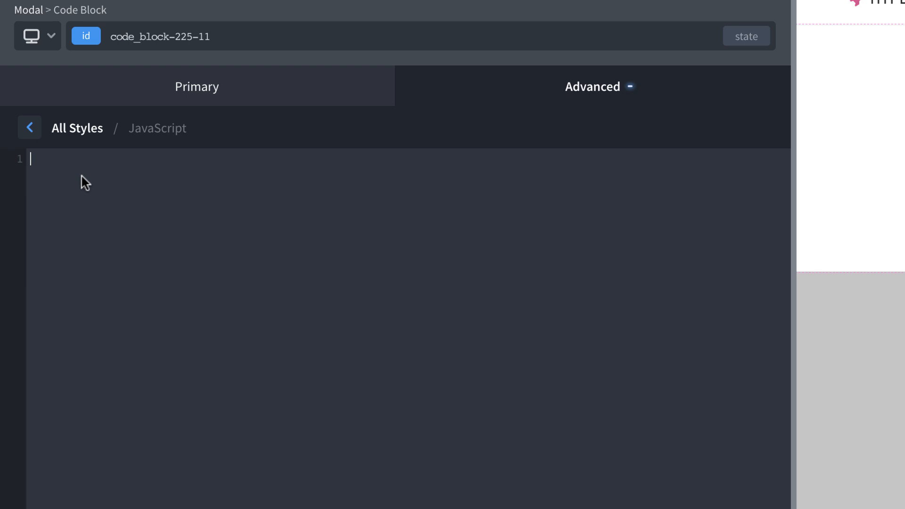
- Write the focusSearch = function getFocus() shell with a 100 ms setTimeout
type("focusS")
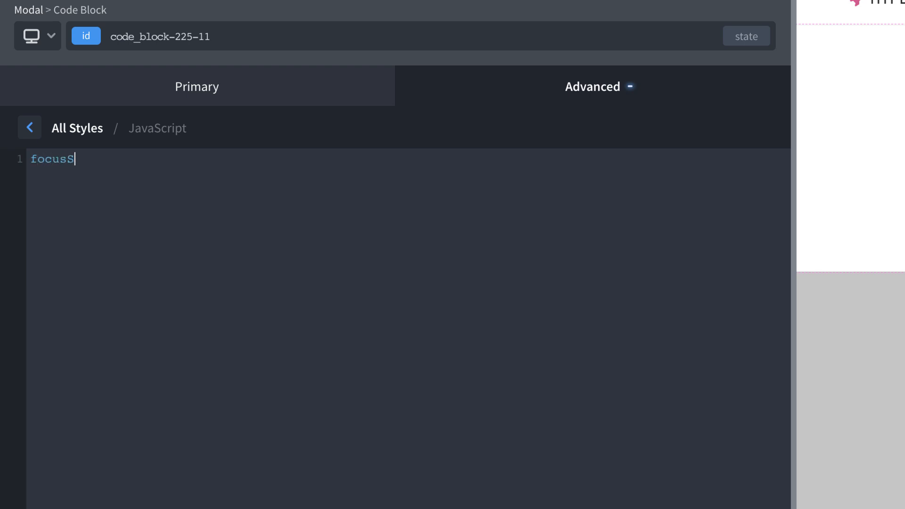
type("earch = fun")
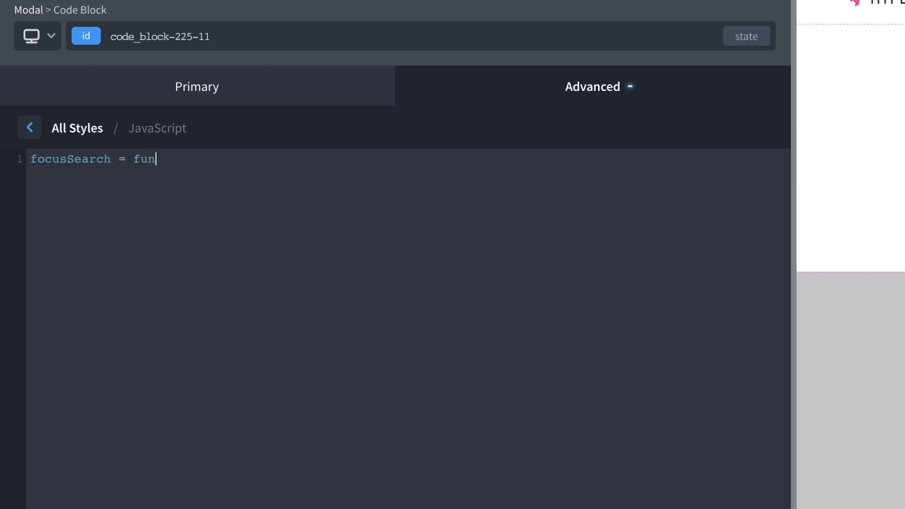
type("ction getFocus()")
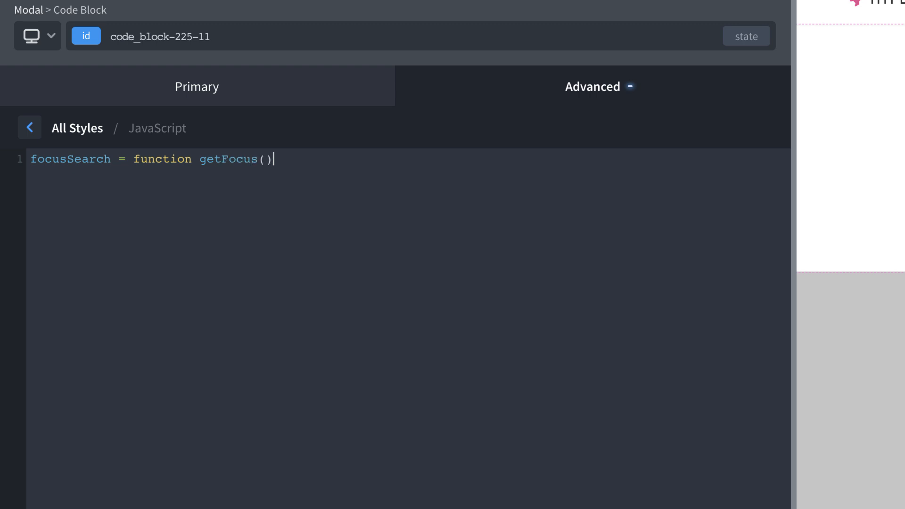
type("{")
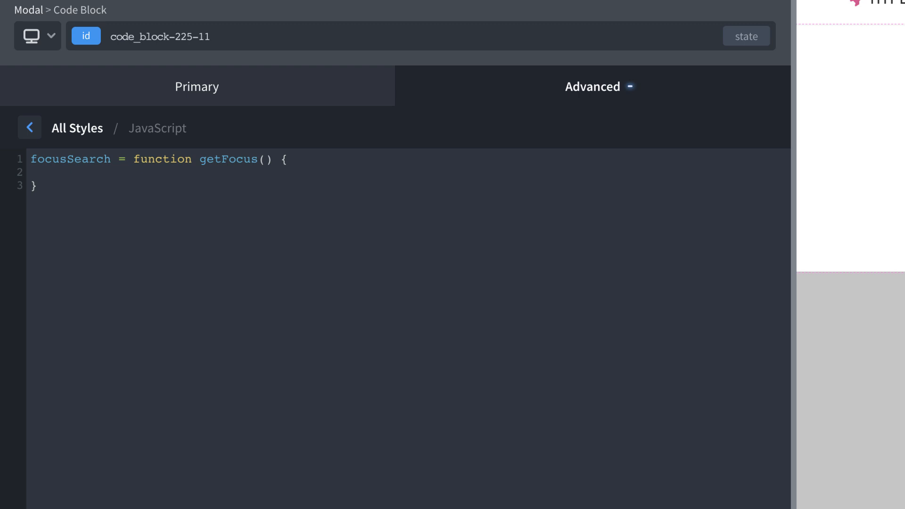
type("setTimeout")
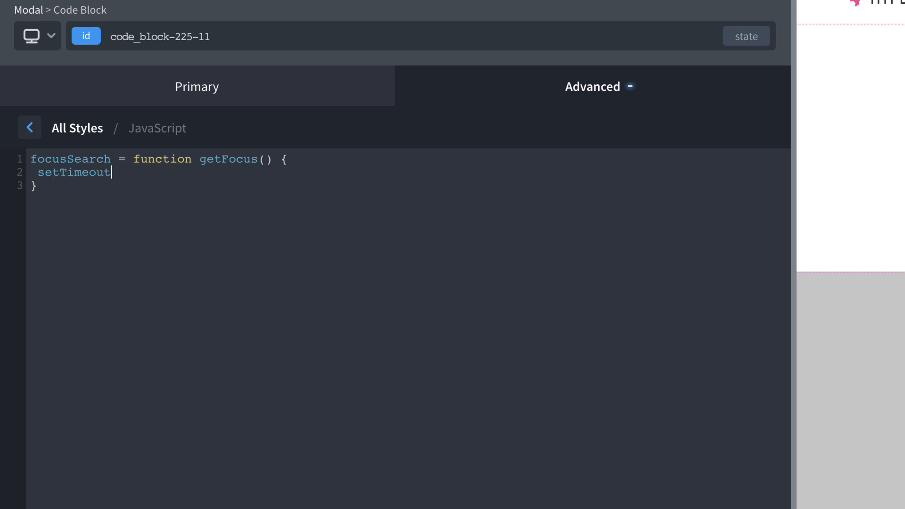
type("()")
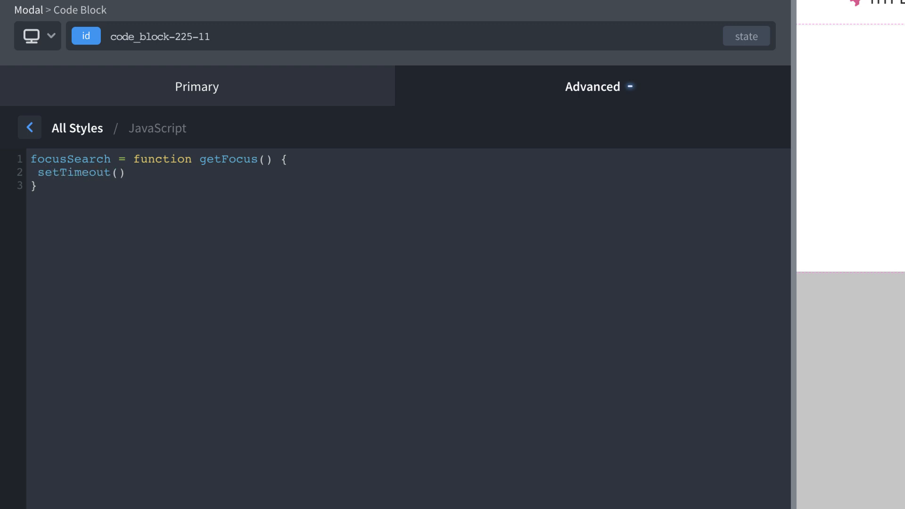
left_click(121, 172)
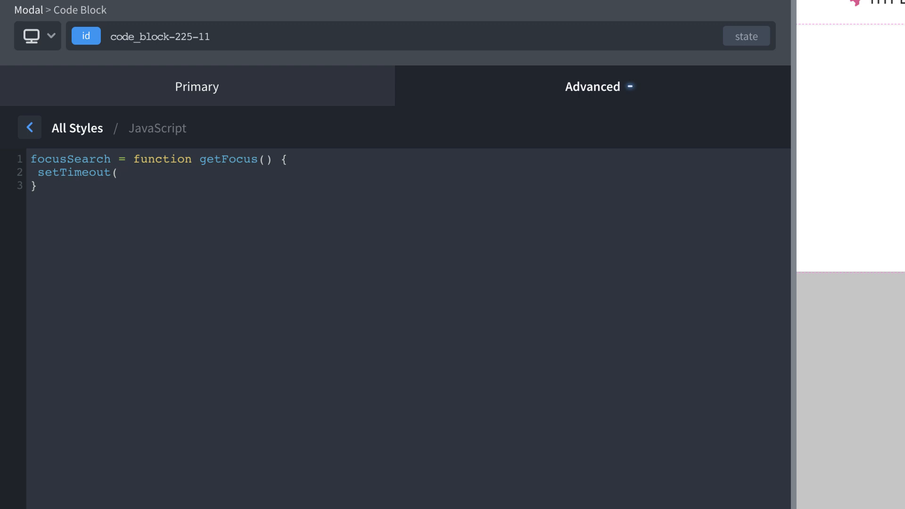
type("function")
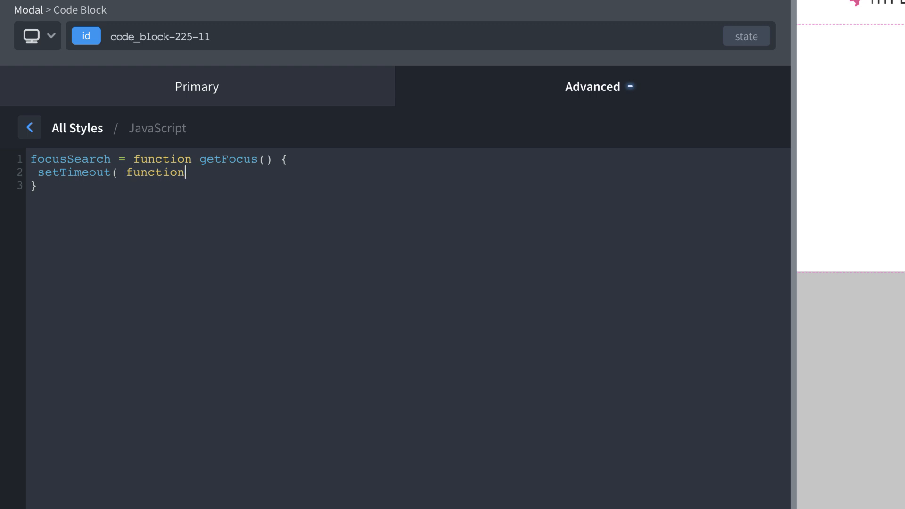
type("() {")
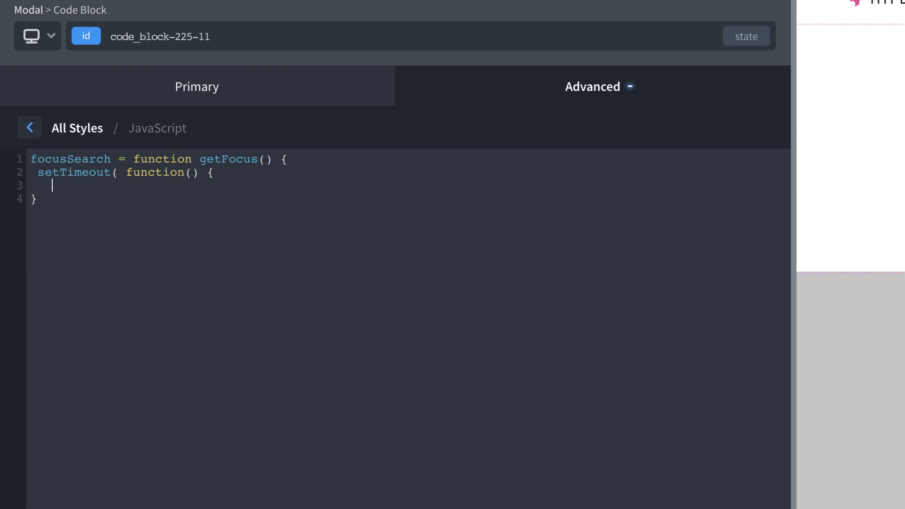
type("},")
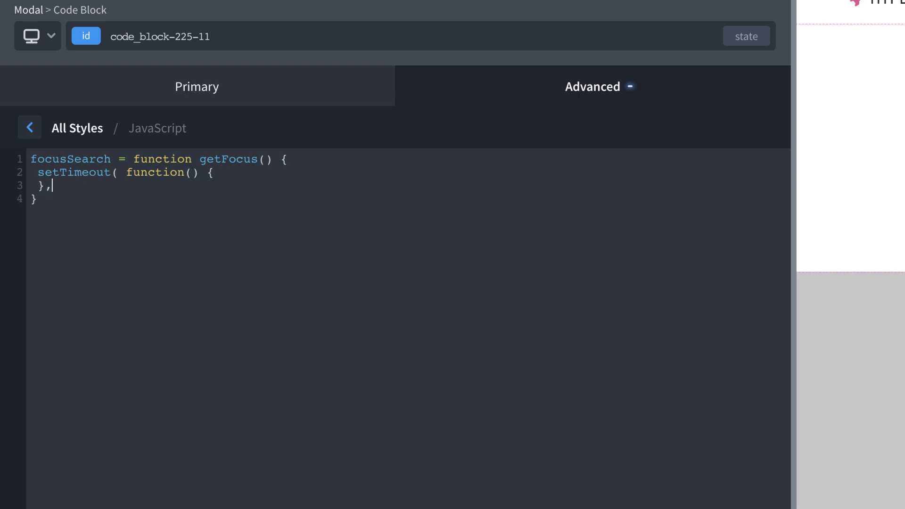
type("100")
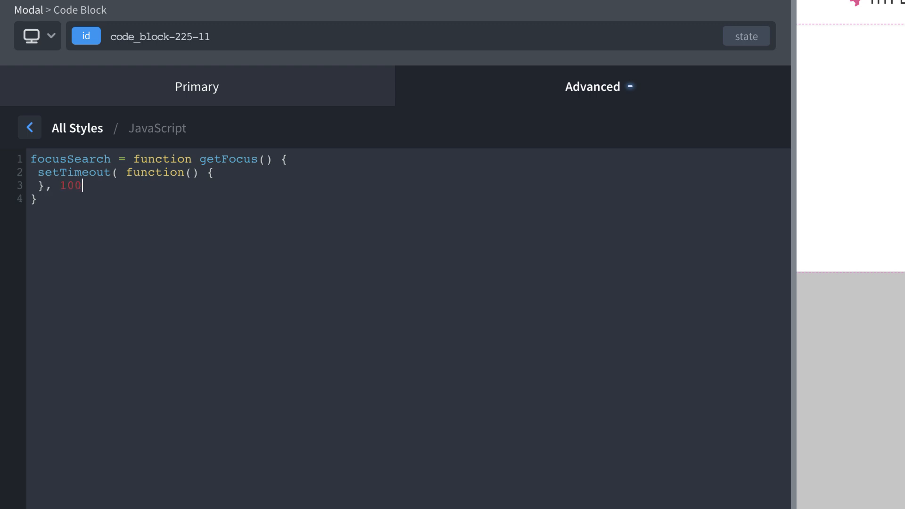
type(");")
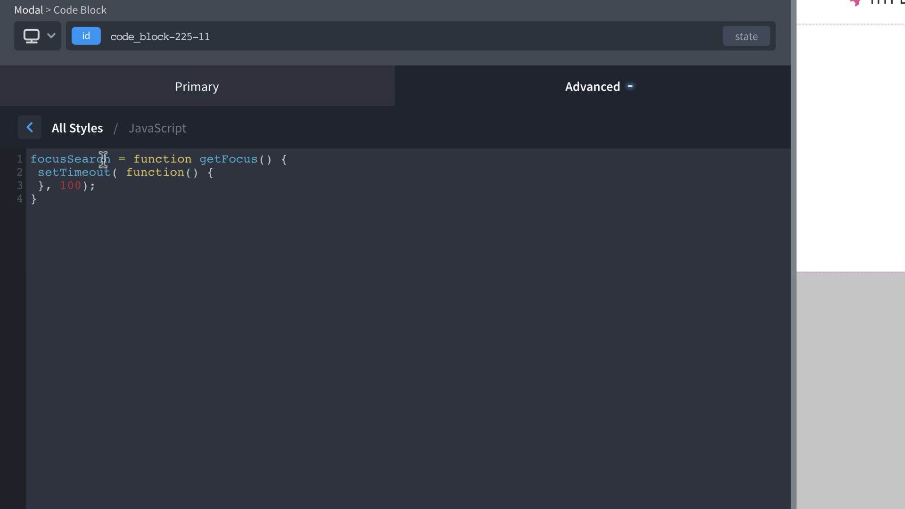
- Fill the timeout callback with document.getElementById('s').focus();
key("Enter")
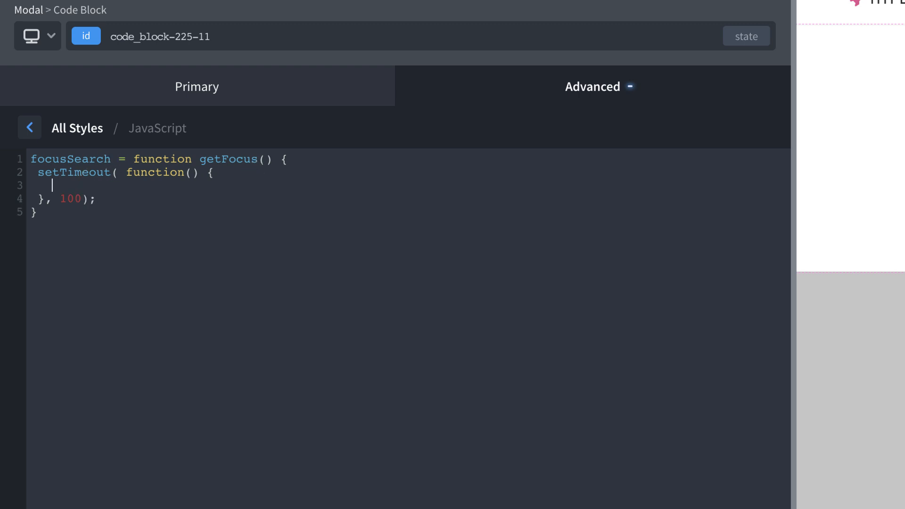
type("document.")
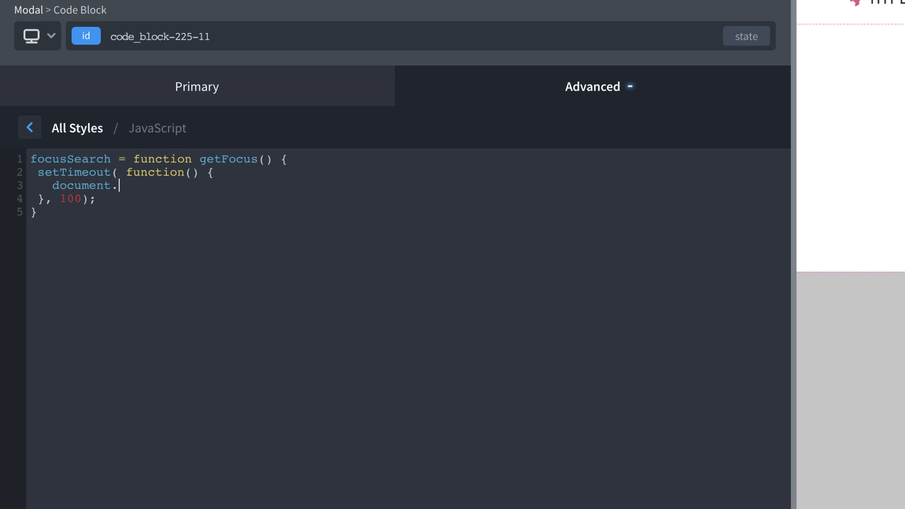
type("getElementByI")
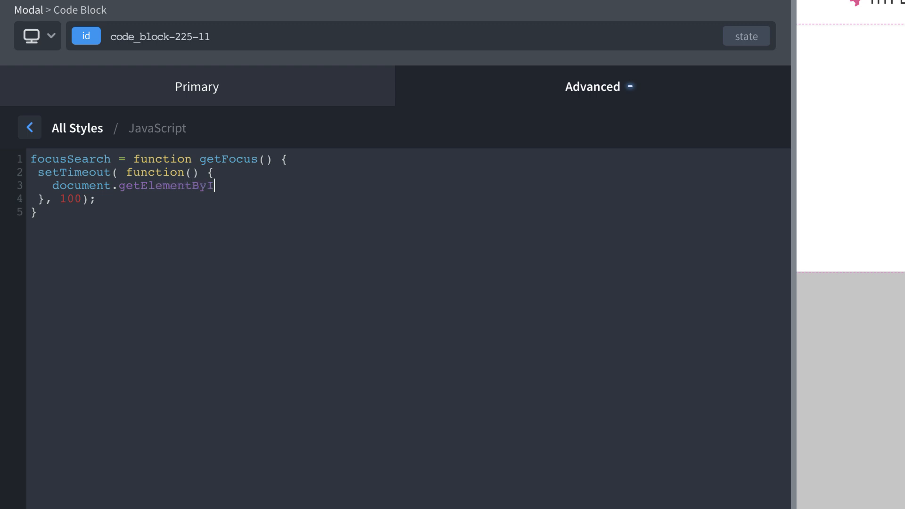
type("d('s")
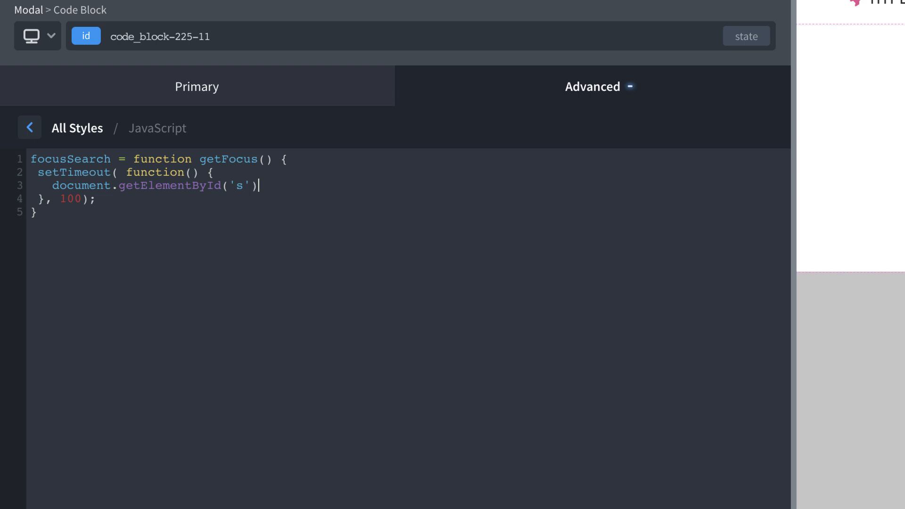
type(".foc")
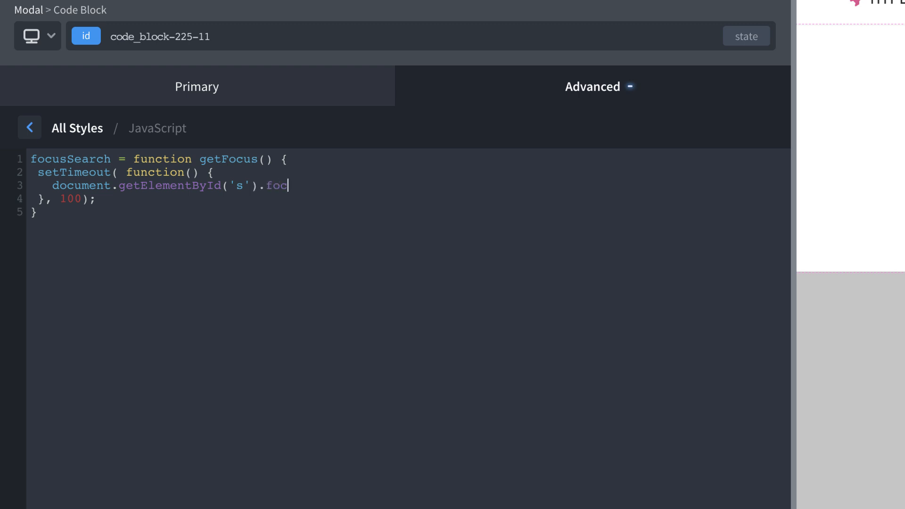
type("us();")
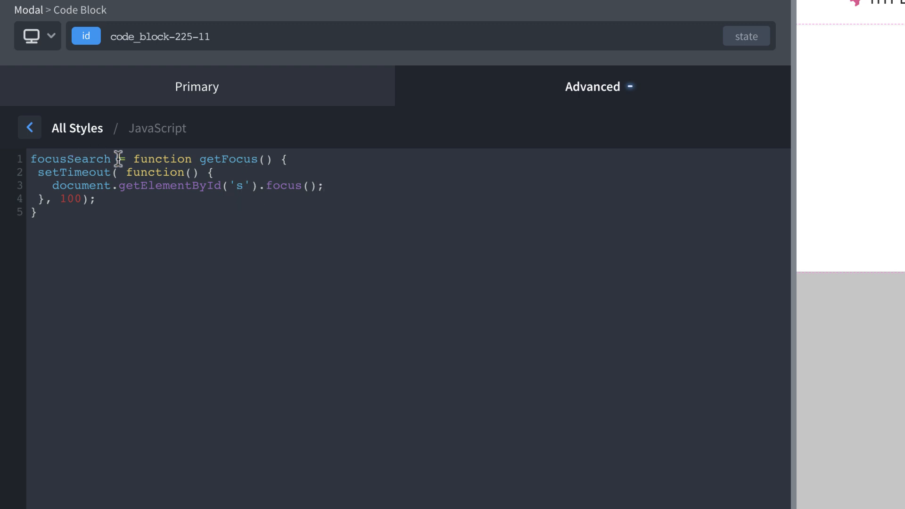
double_click(70, 160)
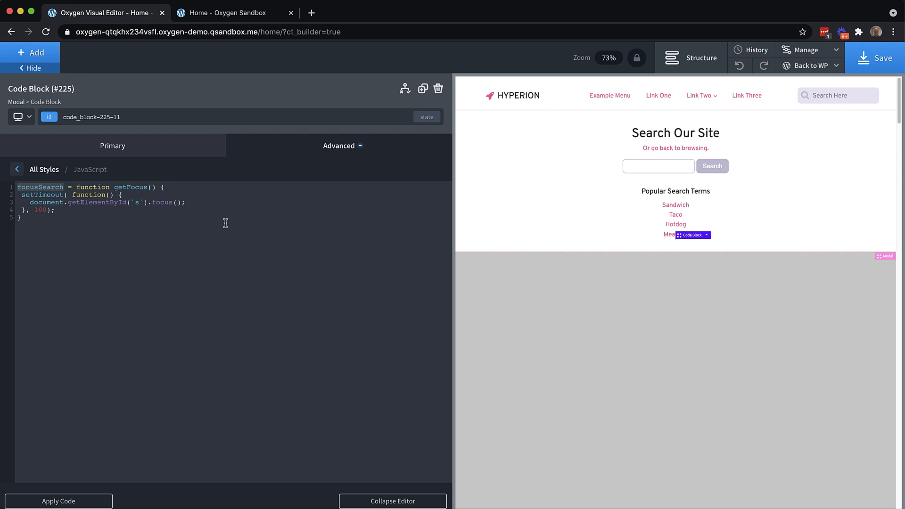
mouse_move(222, 221)
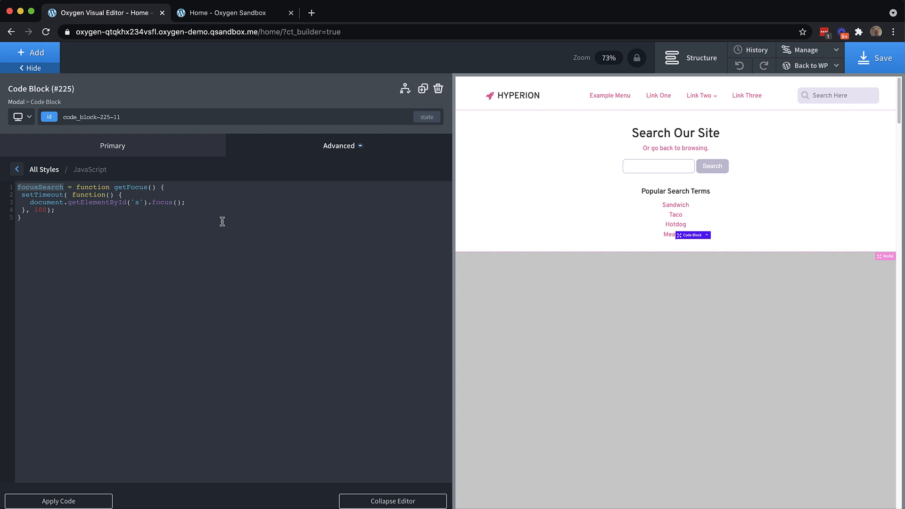
mouse_move(203, 227)
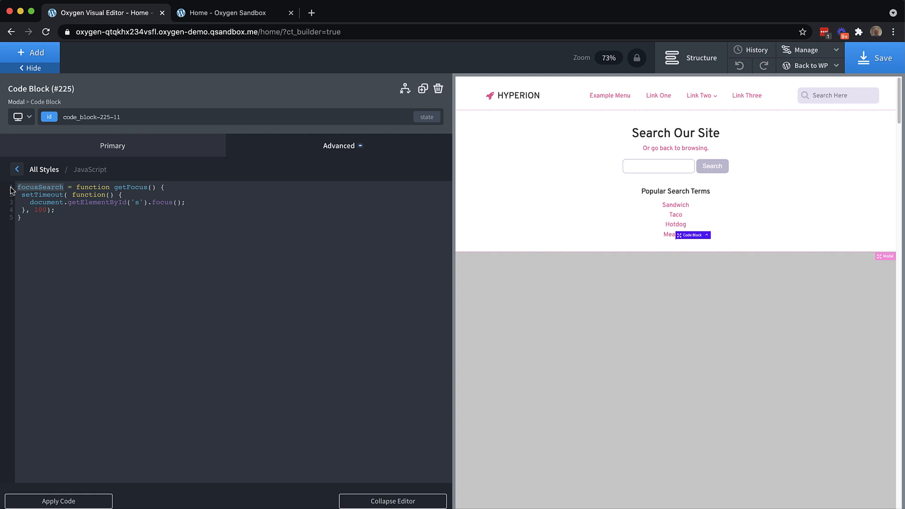
mouse_move(667, 159)
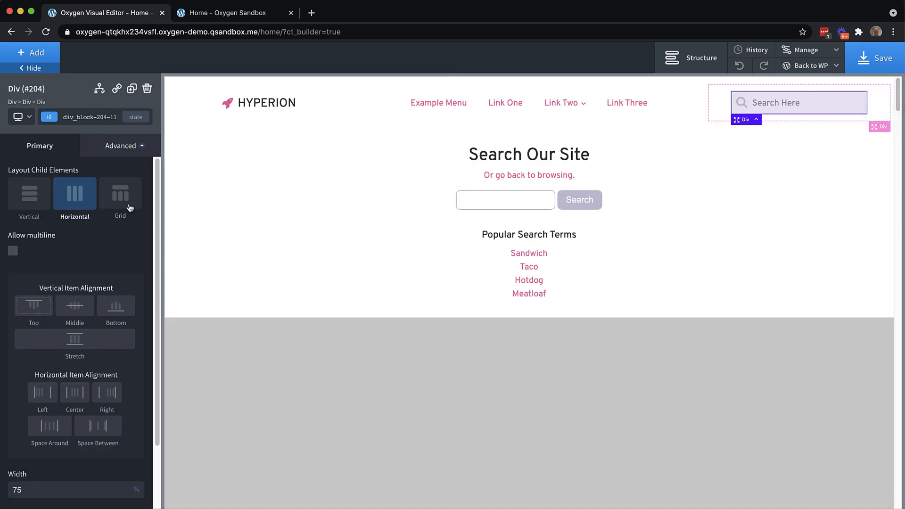
mouse_move(132, 149)
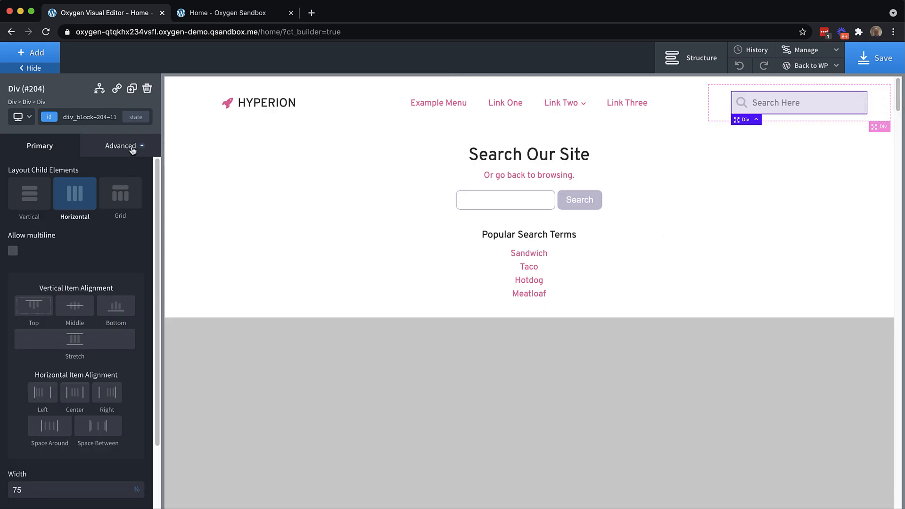
- Add an onclick attribute to the search box with value focusSearch
left_click(120, 145)
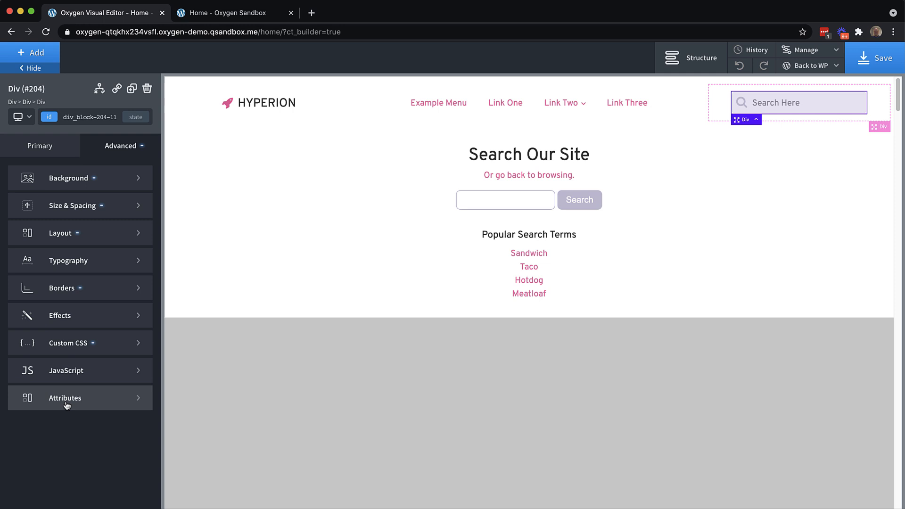
left_click(65, 397)
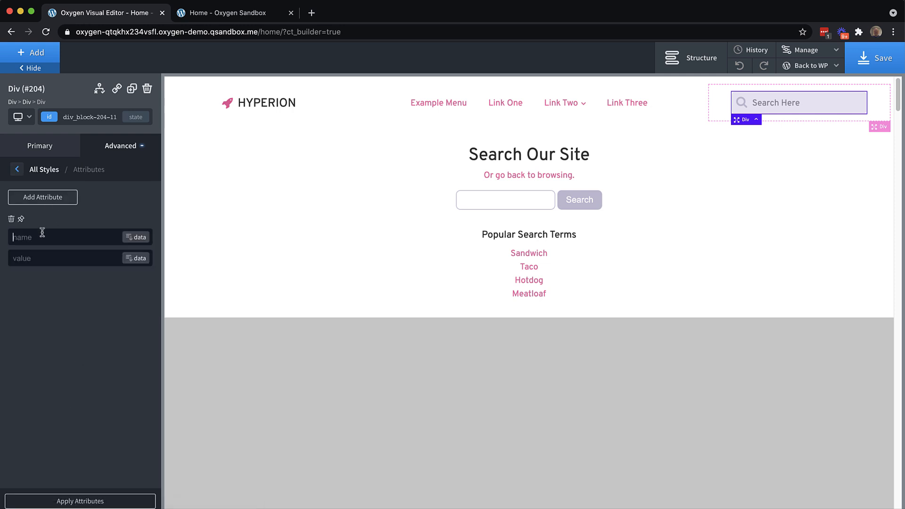
type("oncli")
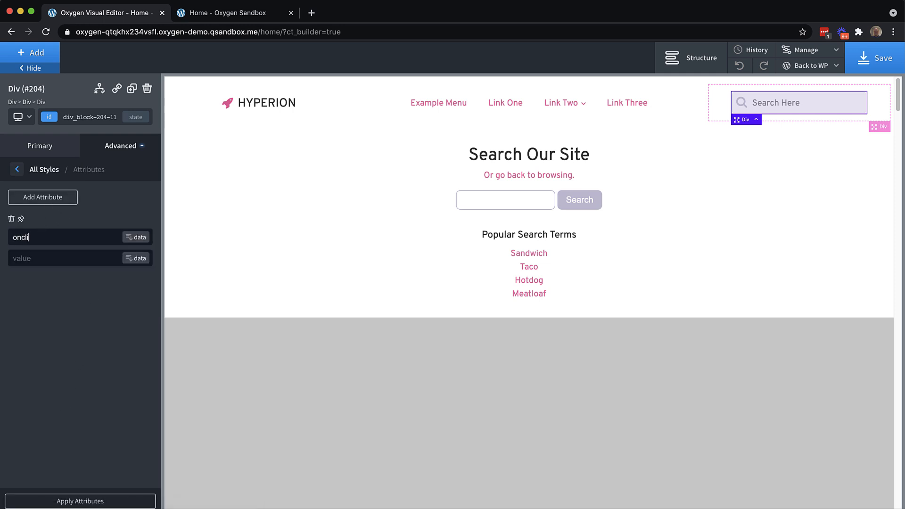
type("ick")
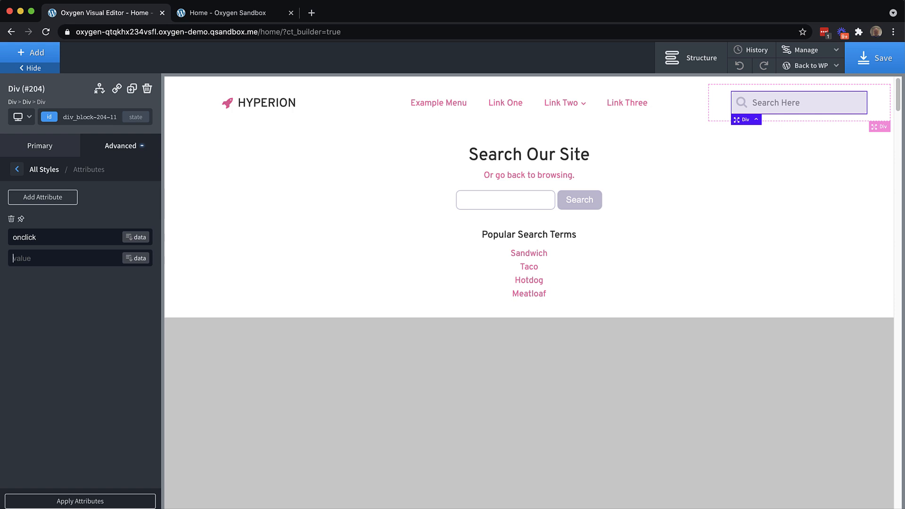
type("focusSear")
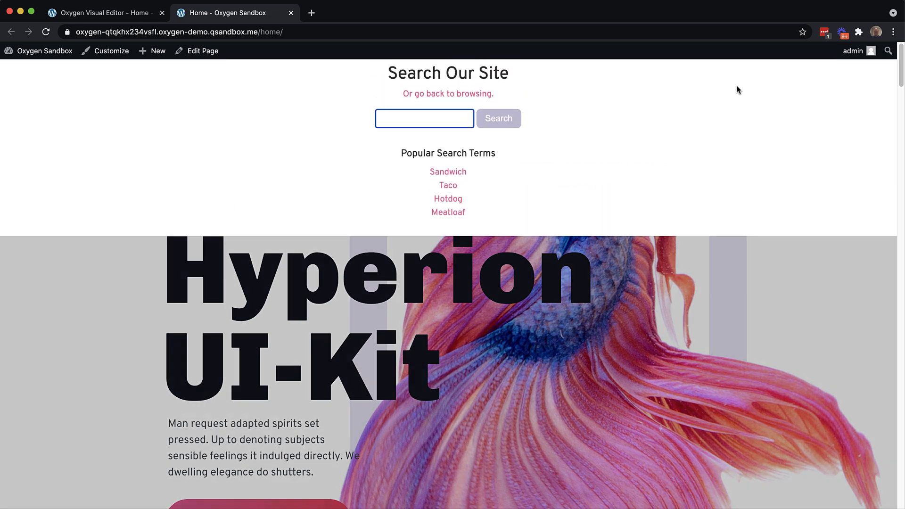
- Type 'immediate' to confirm the modal's search field auto-focuses, then close the modal
type("immediately start typing")
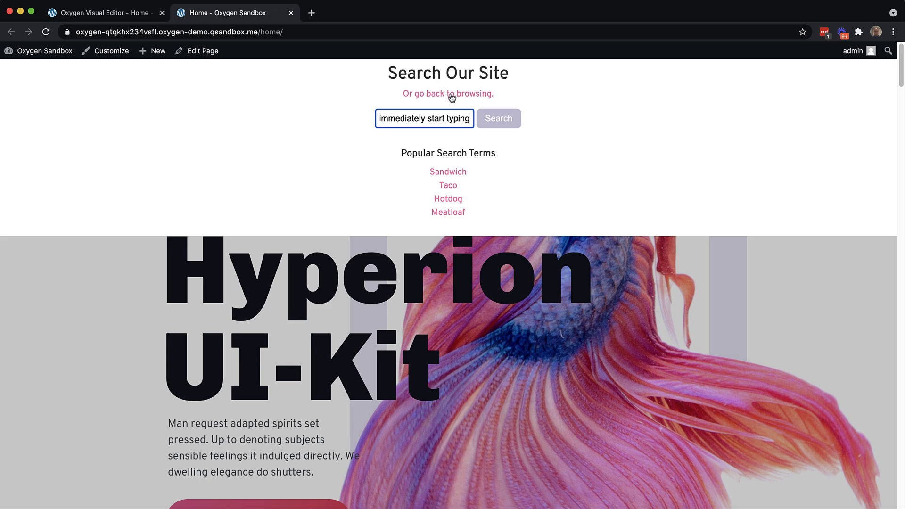
left_click(448, 93)
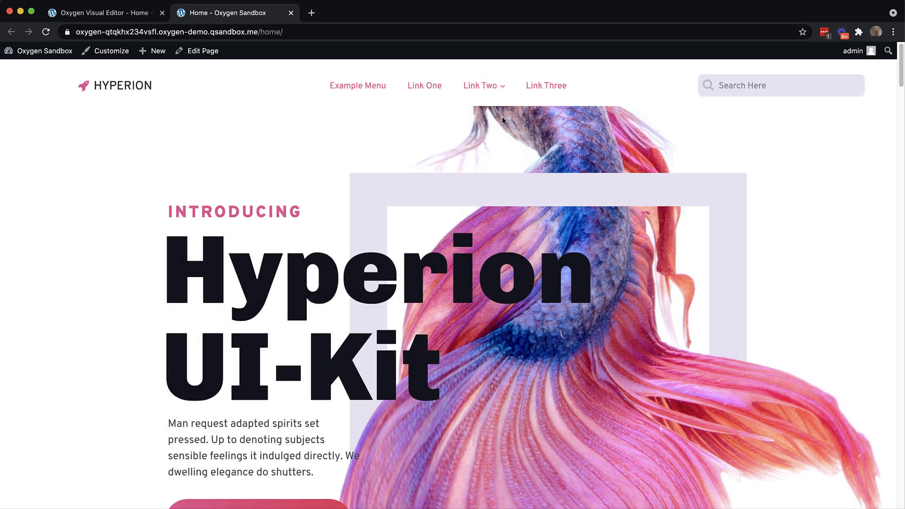
left_click(104, 13)
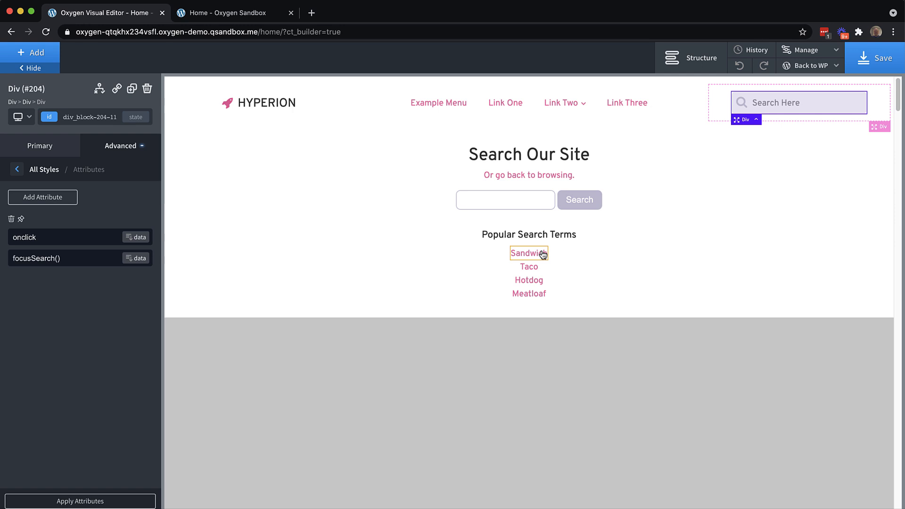
mouse_move(542, 255)
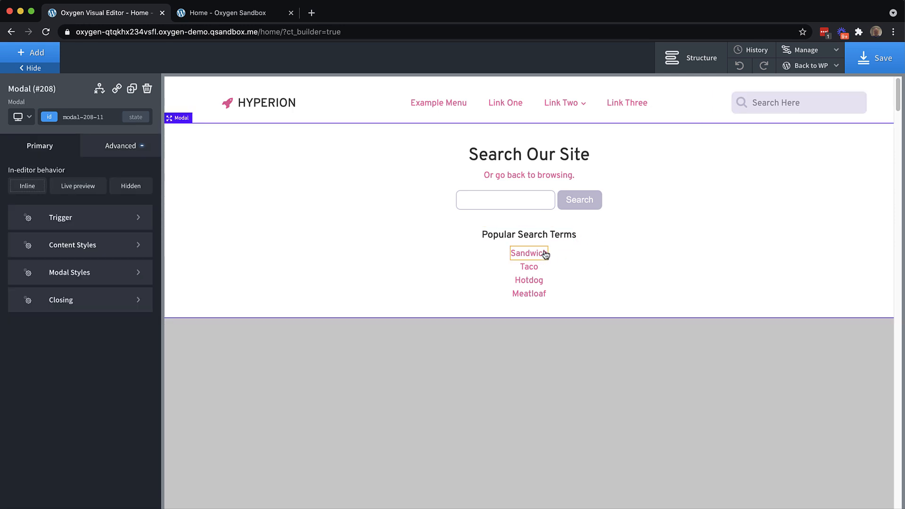
- Set the Sandwich link's URL to /?s=sandwich
left_click(527, 252)
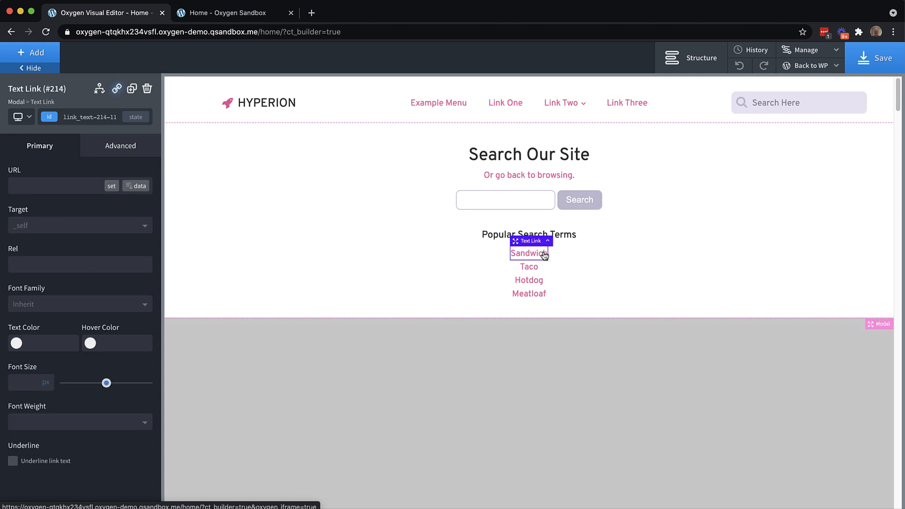
mouse_move(96, 201)
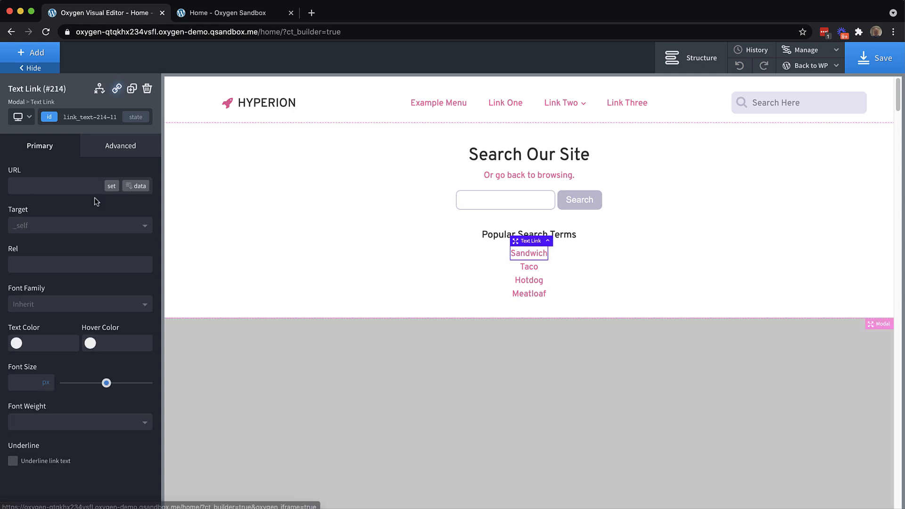
type("/")
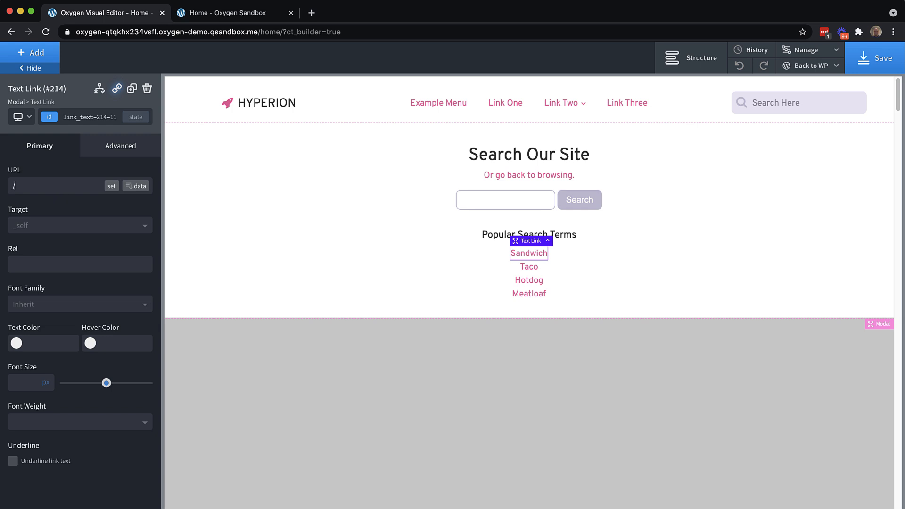
type("?")
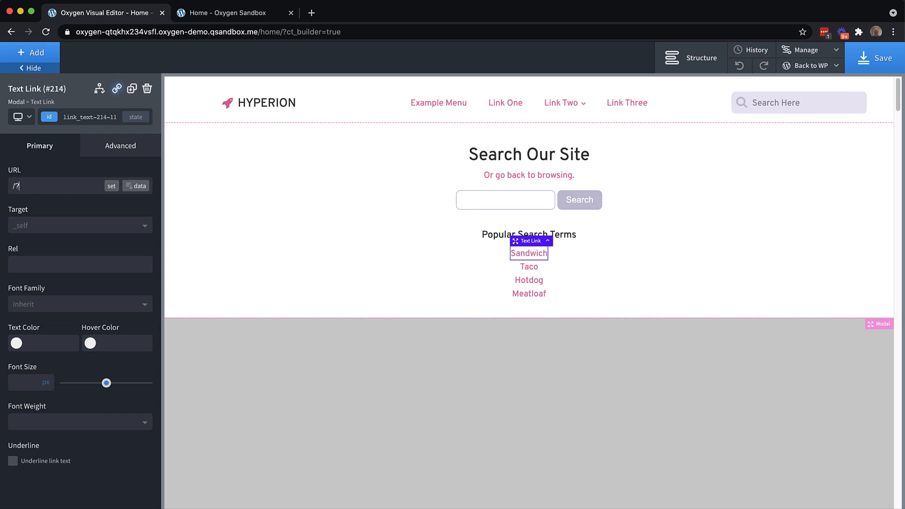
type("s=")
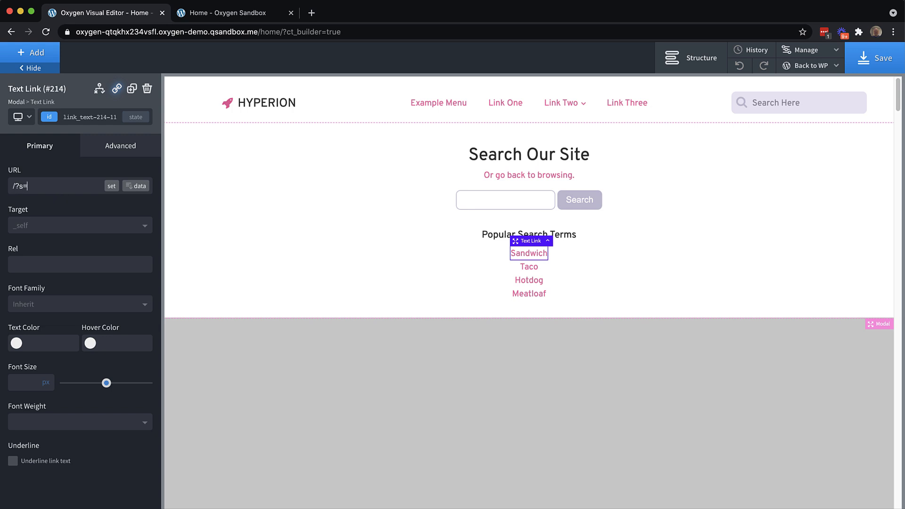
type("sandwich")
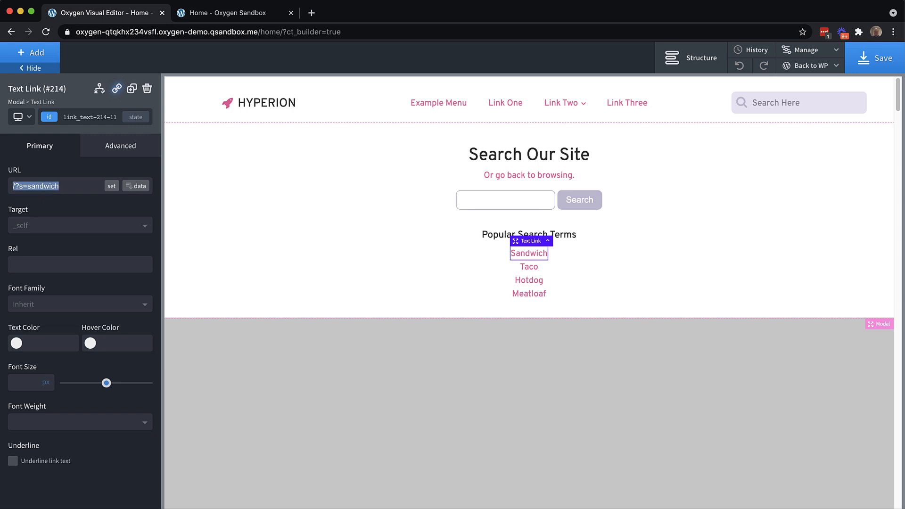
- Point the Taco, Hotdog and Meatloaf links to /?s=taco, /?s=hotdog and /?s=meatloaf
left_click(528, 266)
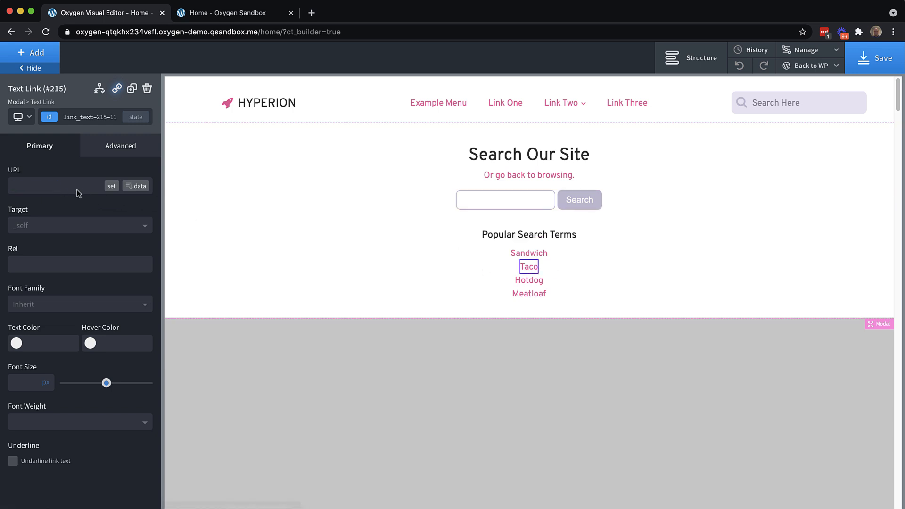
type("/?s=san")
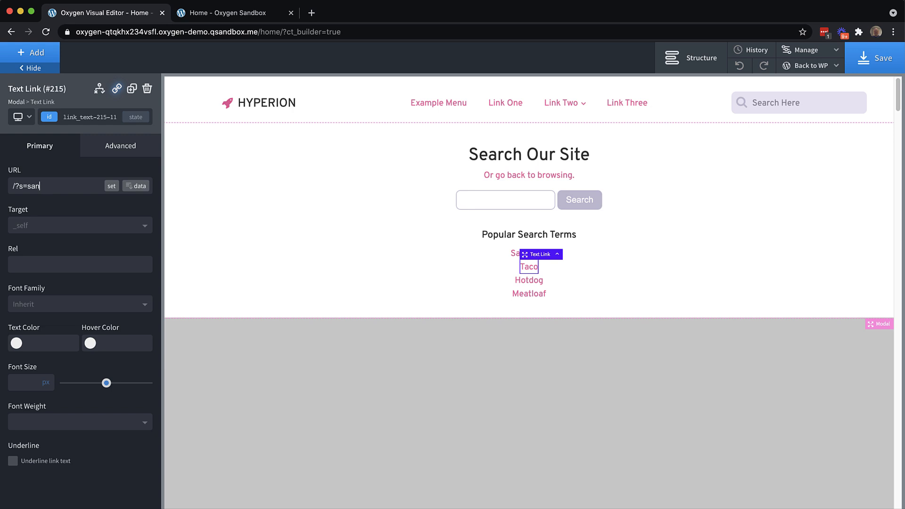
type("taco")
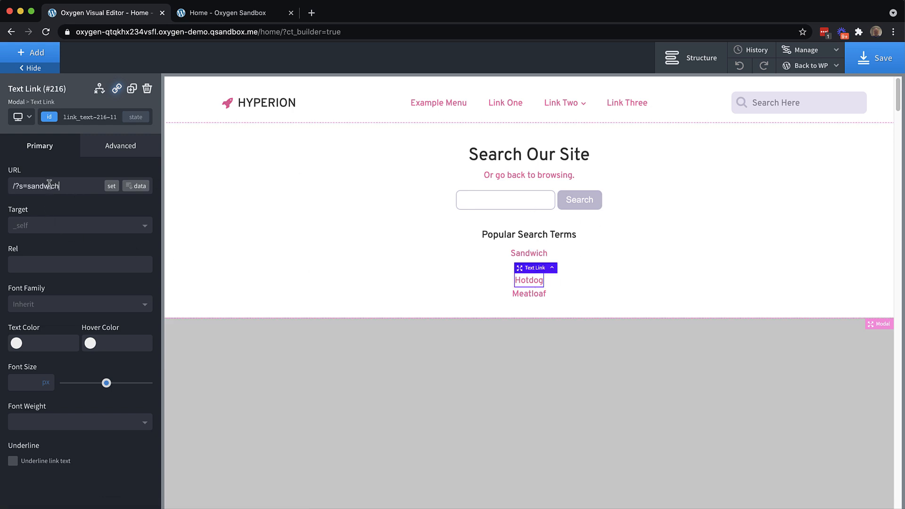
double_click(41, 185)
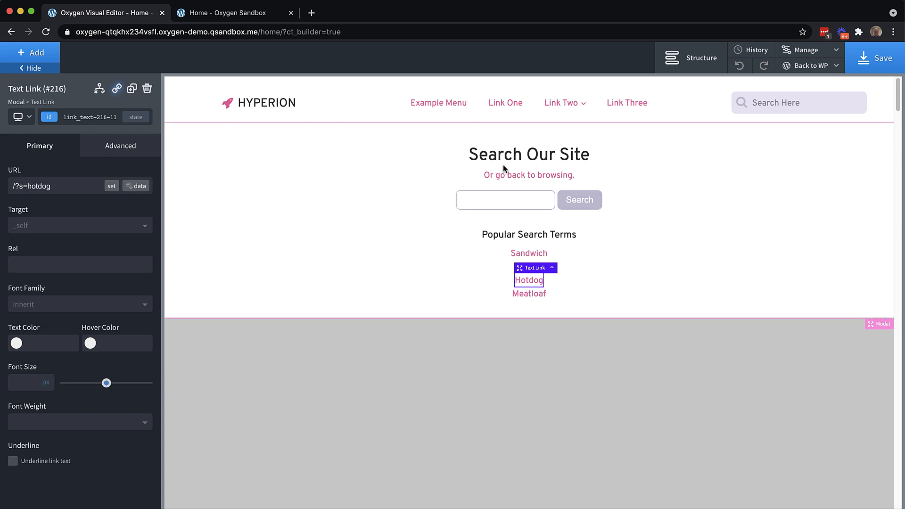
left_click(527, 293)
type("/?s=m")
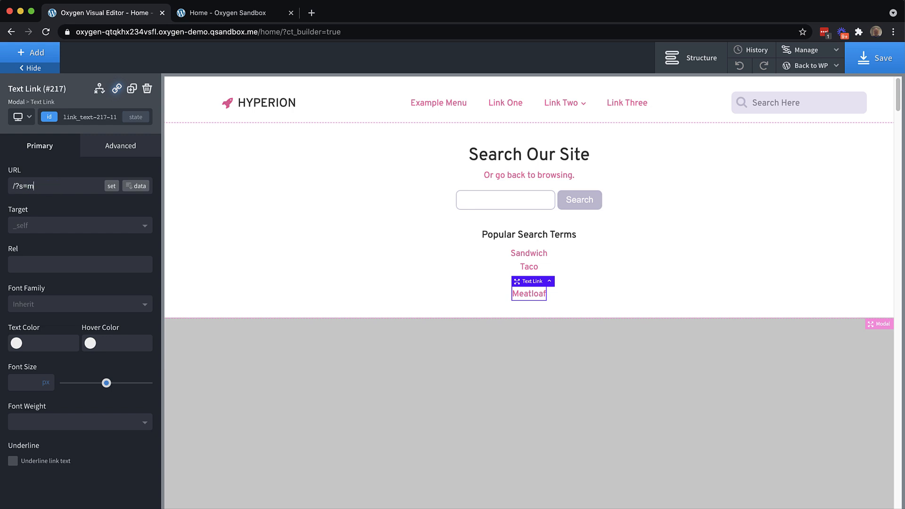
type("eatloaf")
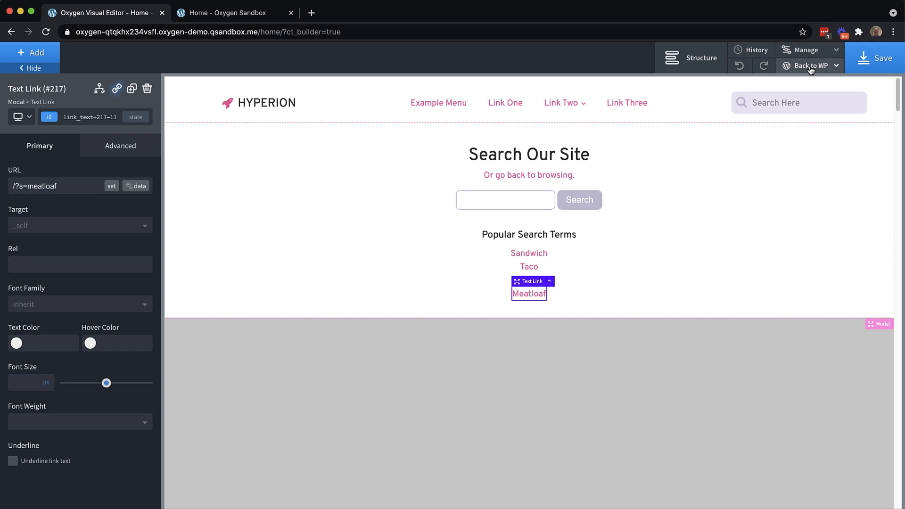
left_click(234, 13)
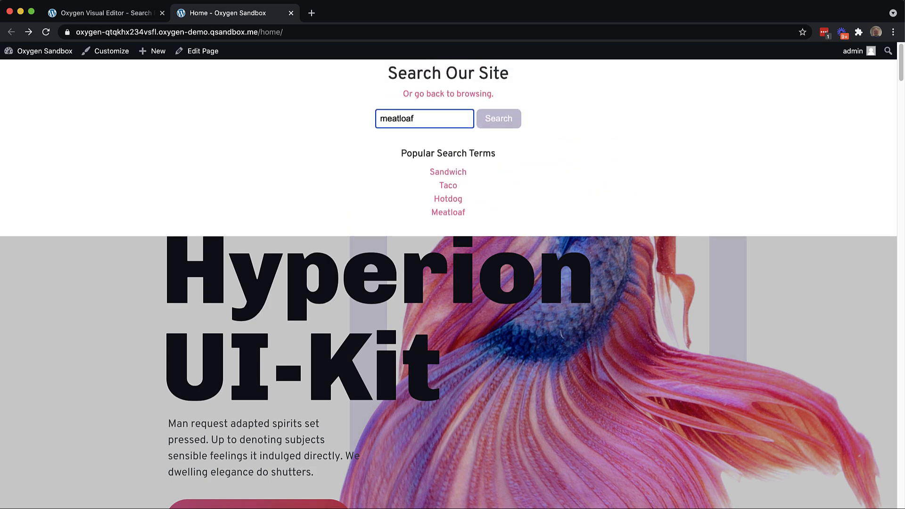
- Run the meatloaf search, then test the Sandwich and Taco popular-term links
left_click(497, 119)
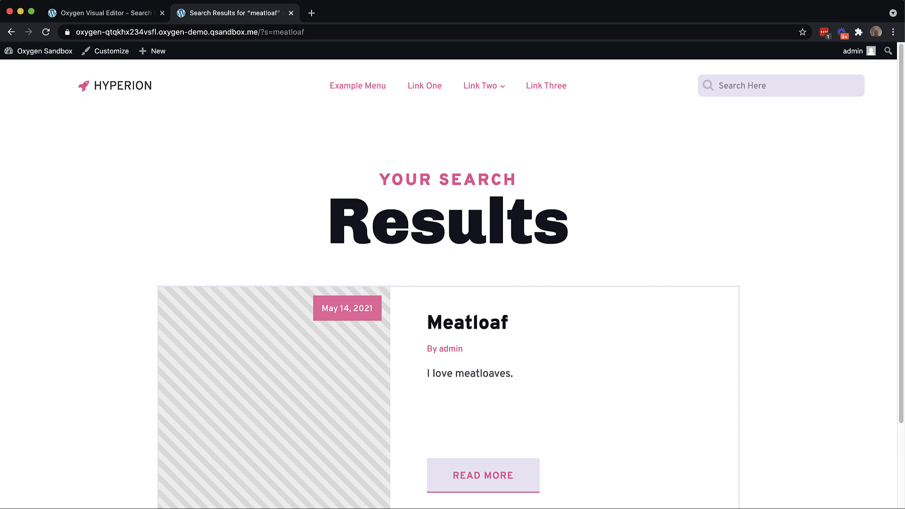
mouse_move(797, 300)
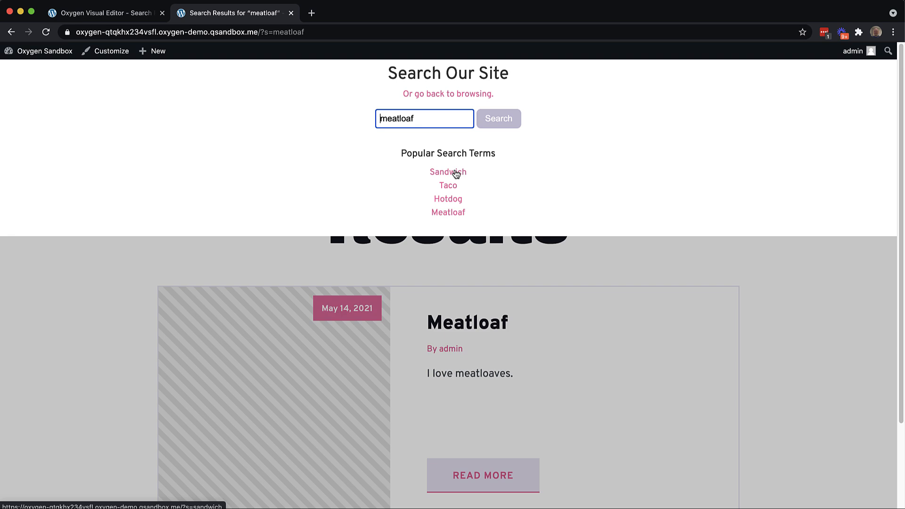
left_click(448, 172)
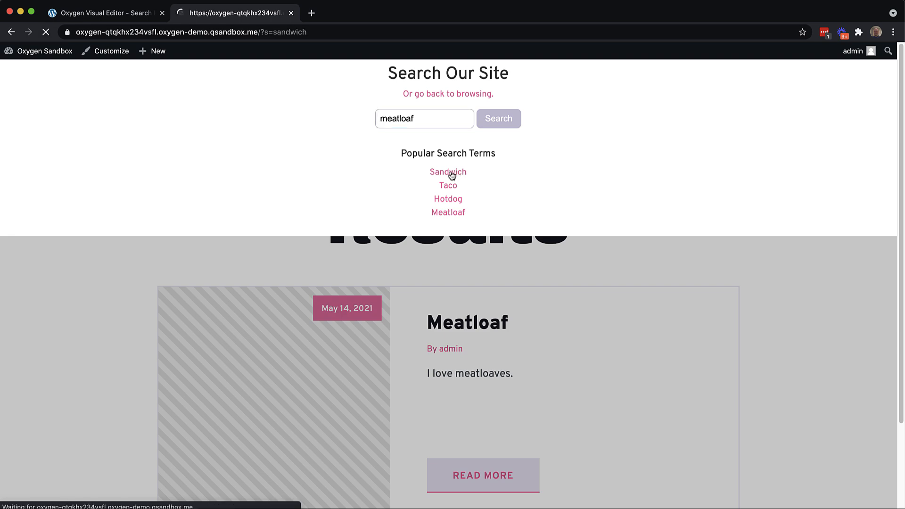
left_click(447, 172)
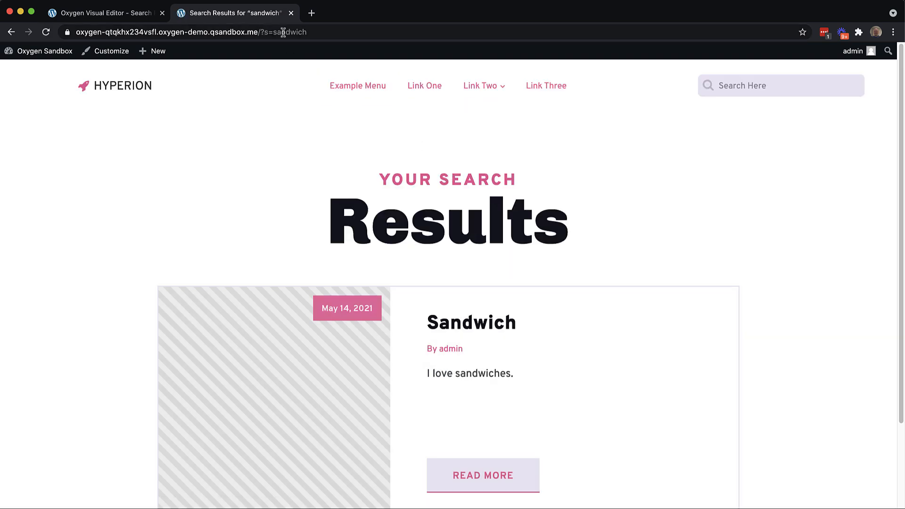
scroll("down", 3)
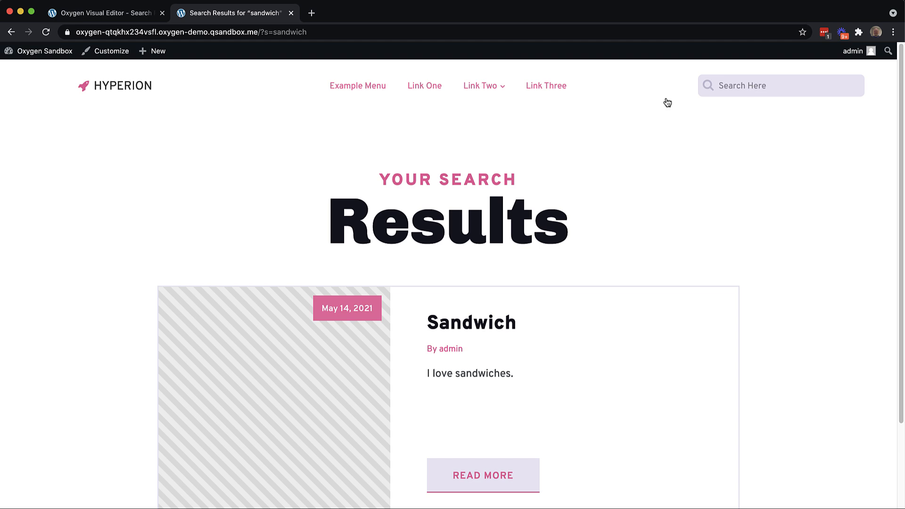
left_click(282, 32)
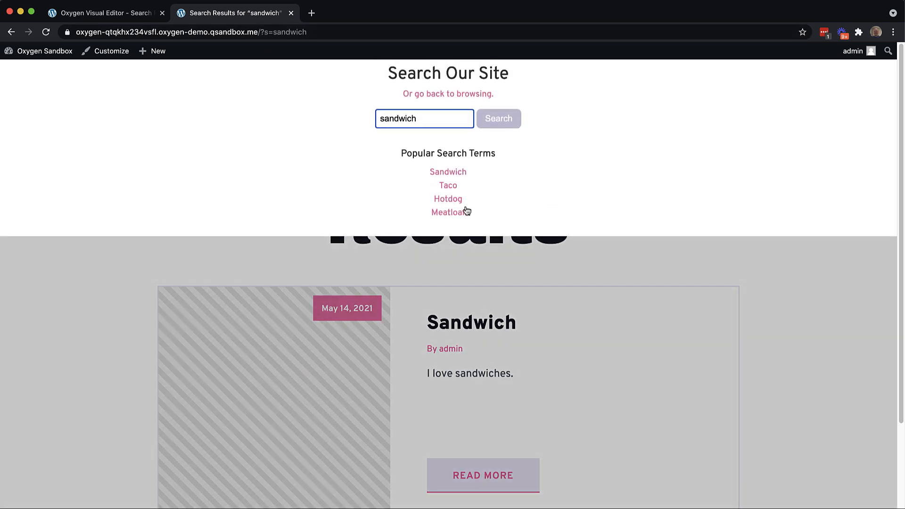
left_click(448, 198)
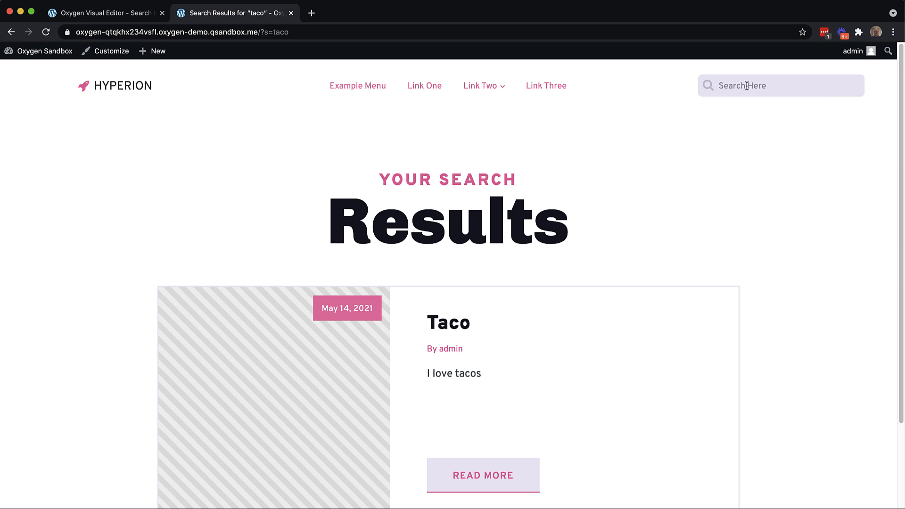
left_click(778, 85)
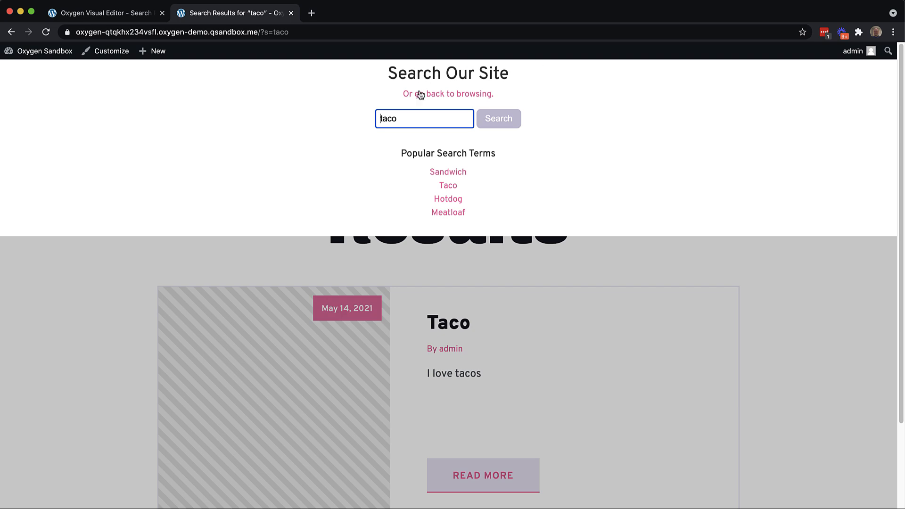